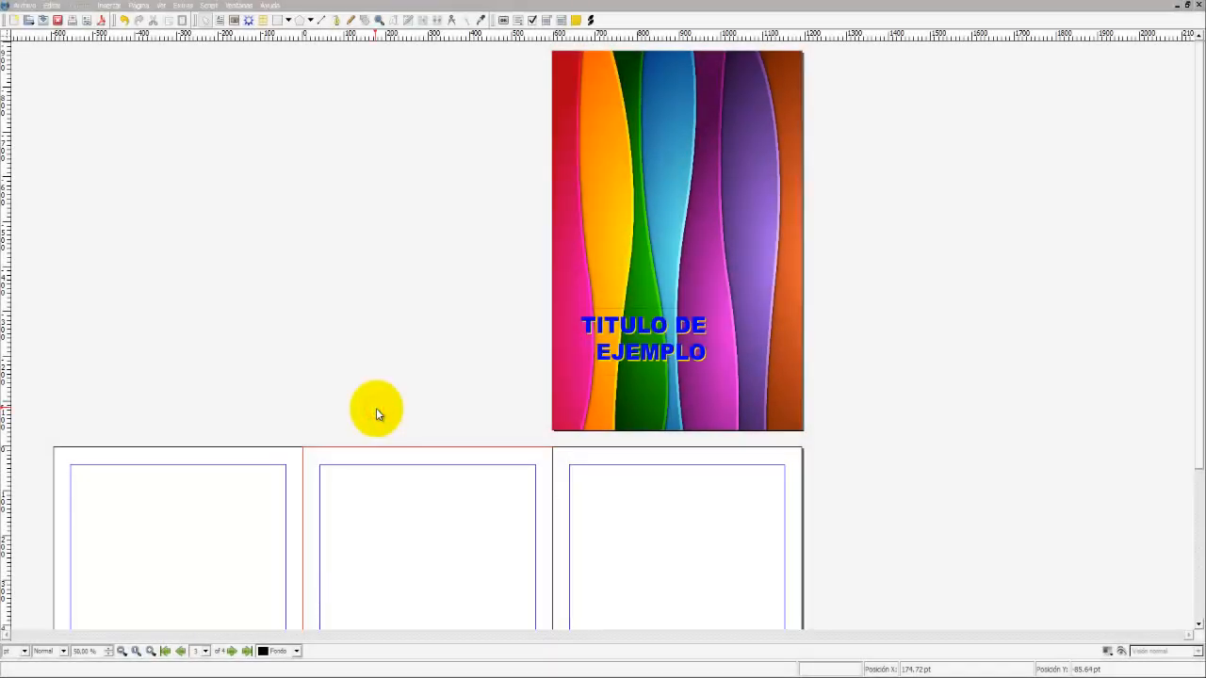
mouse_move(618, 461)
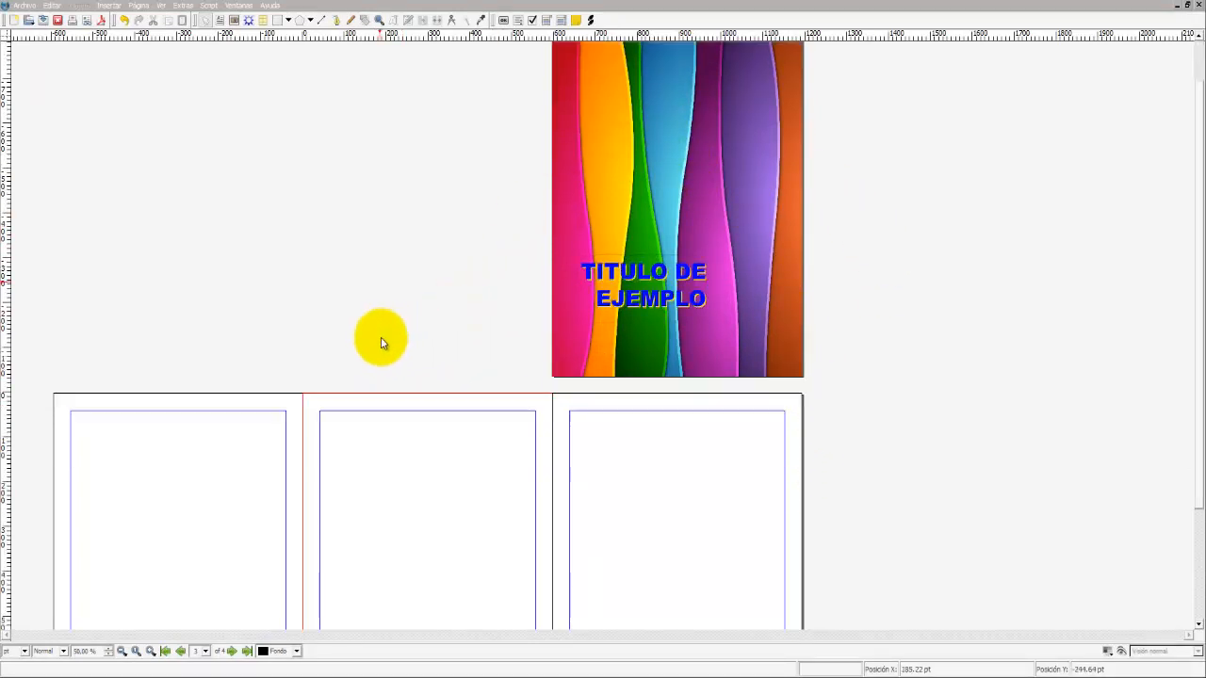
Scroll down past the cover to bring page 2 into view
scroll("down", 3)
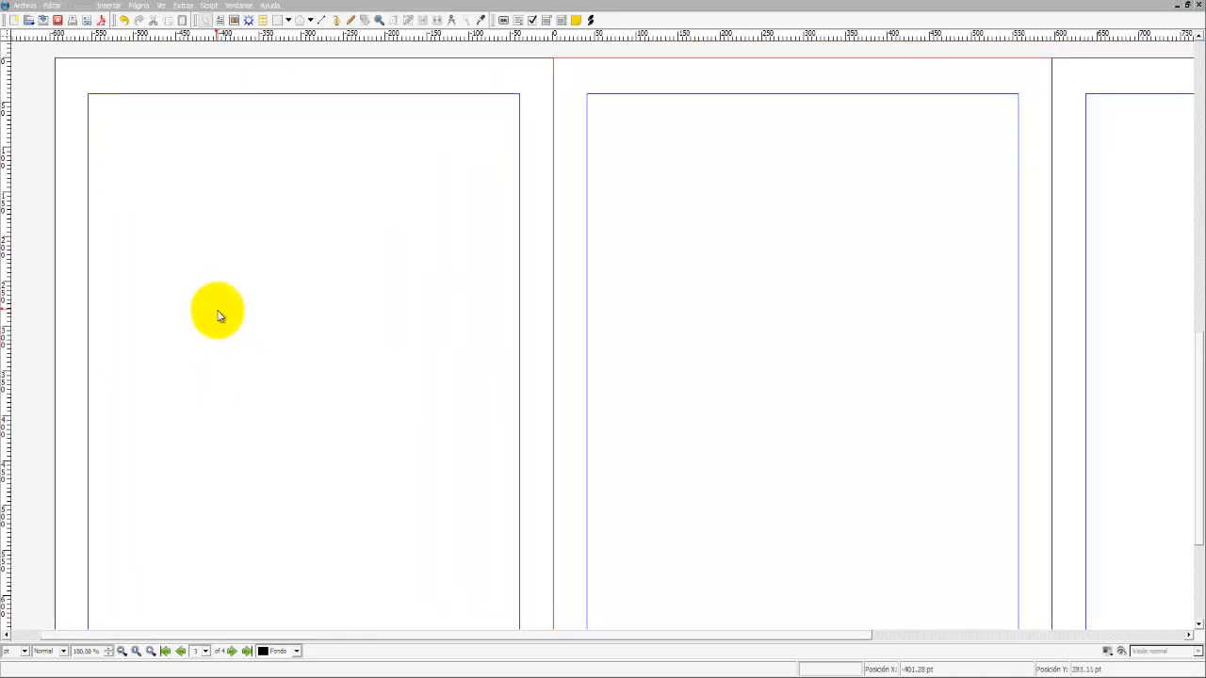
Draw a text frame over the upper half of page 2's first panel
left_click_drag(217, 310, 207, 158)
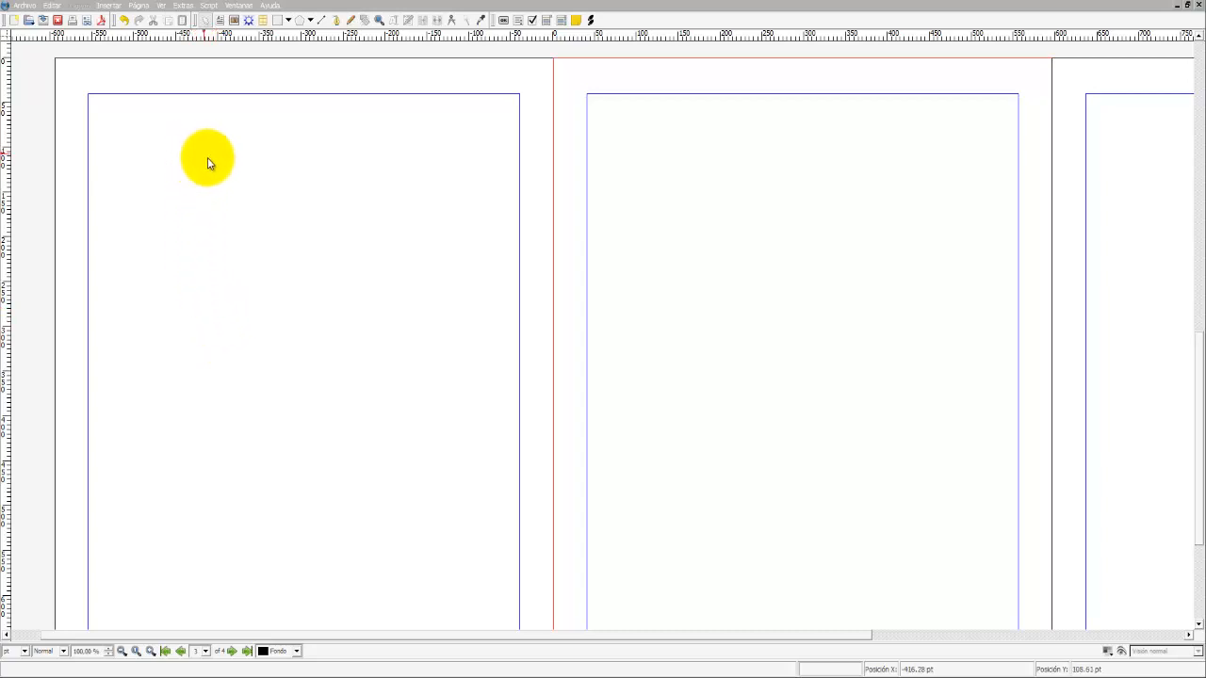
left_click_drag(207, 158, 207, 69)
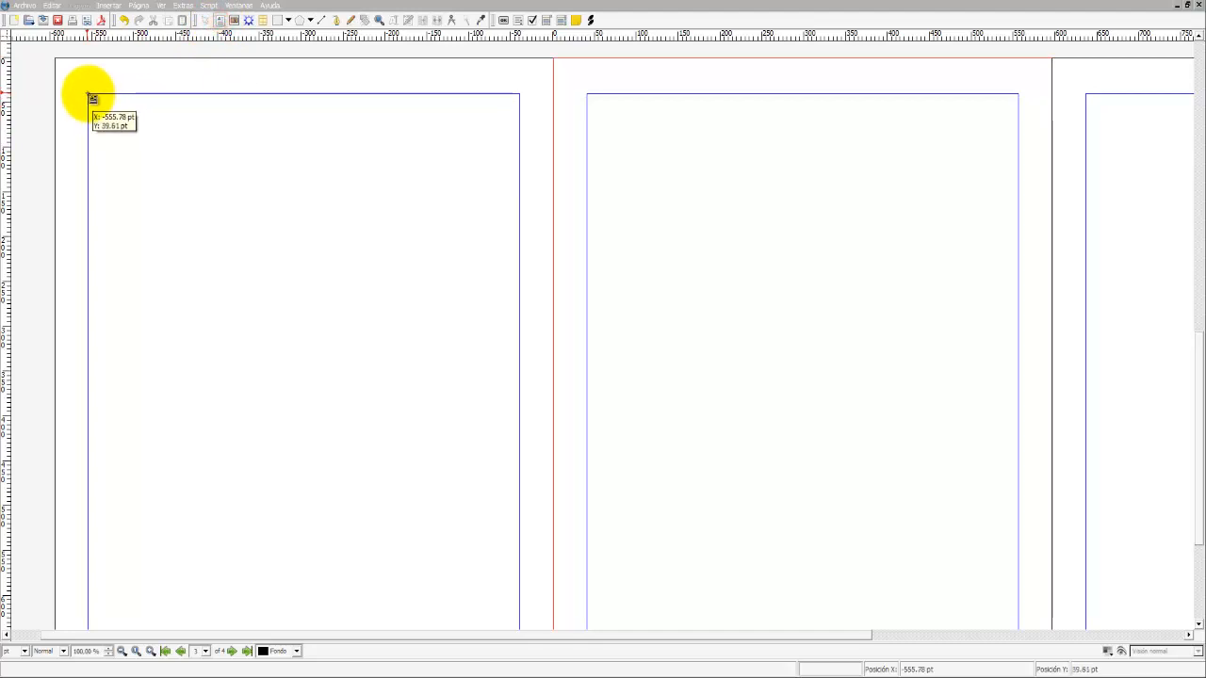
left_click_drag(91, 98, 292, 248)
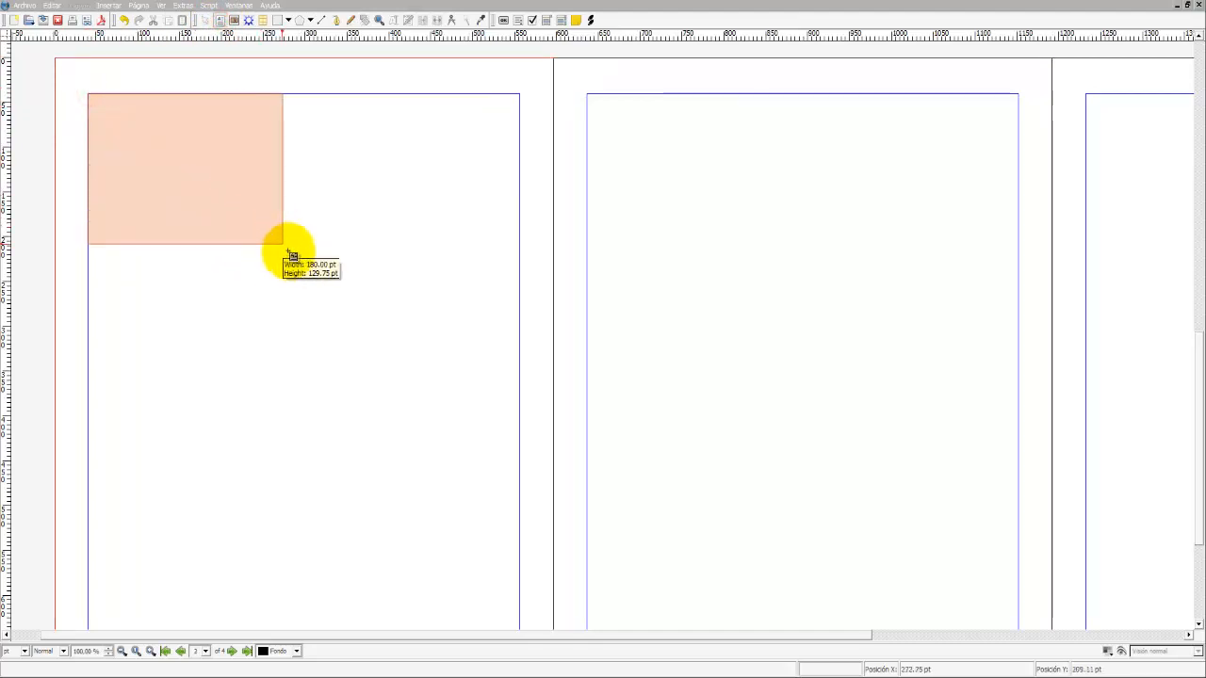
left_click_drag(286, 245, 519, 365)
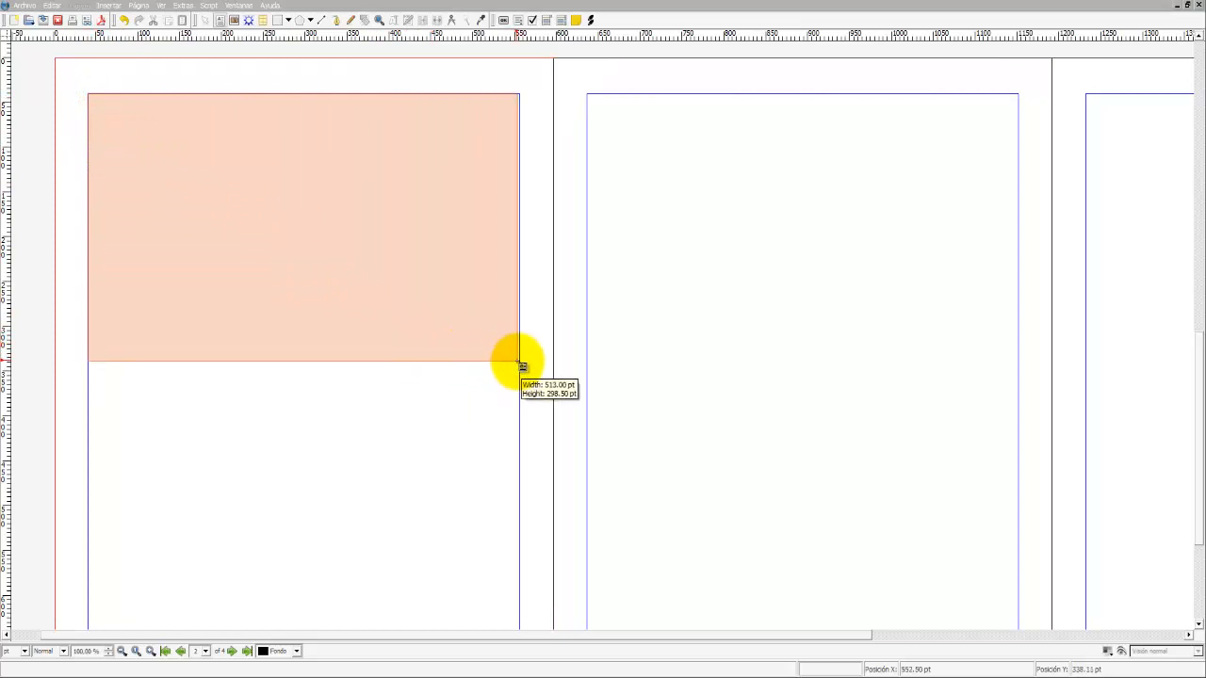
left_click_drag(518, 365, 519, 366)
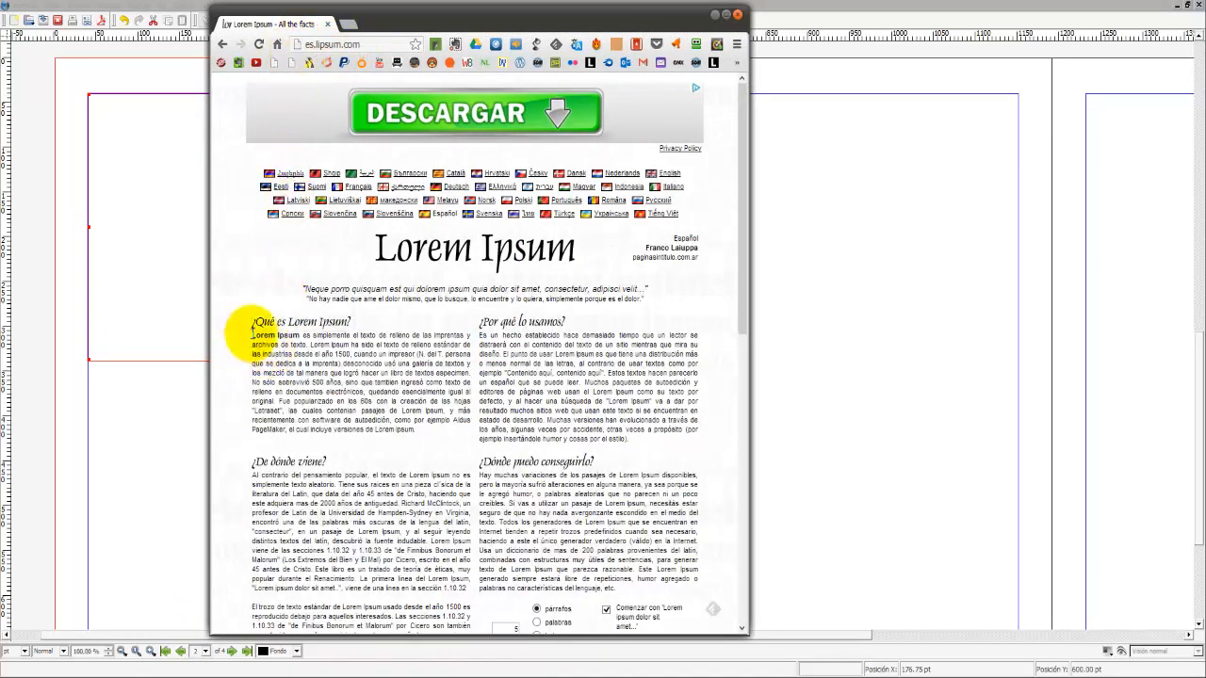
Select the first Lorem Ipsum paragraph on lipsum.com and copy it via Copiar
left_click_drag(250, 335, 424, 433)
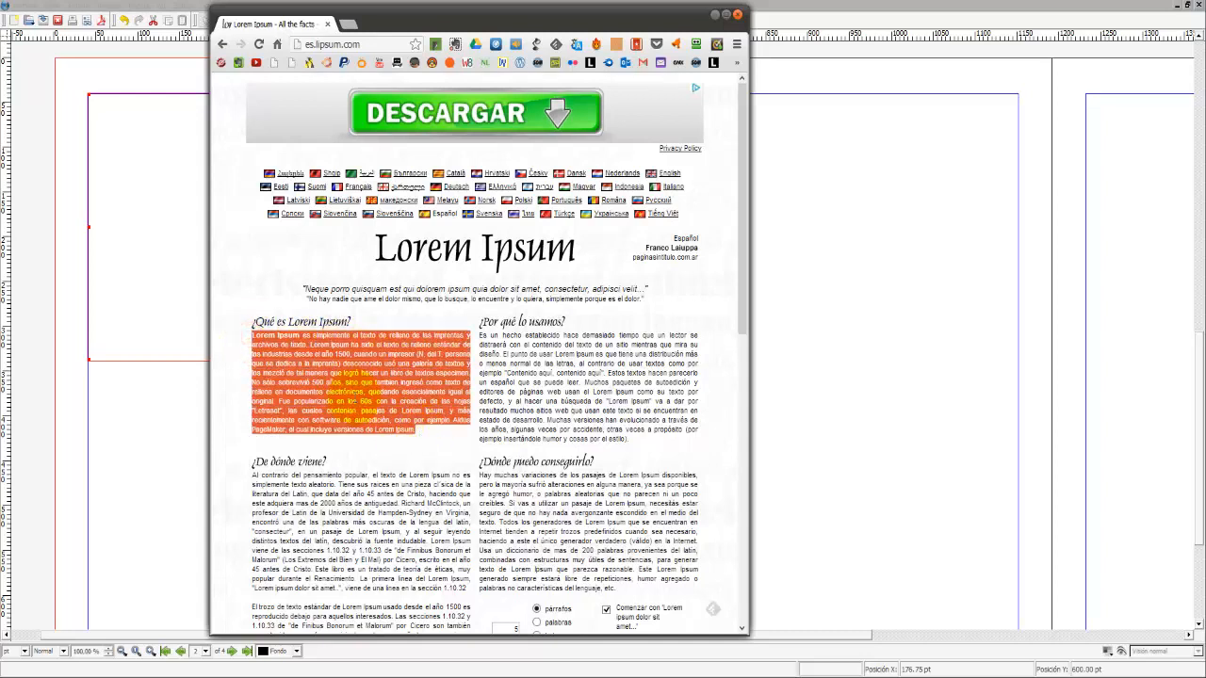
right_click(354, 390)
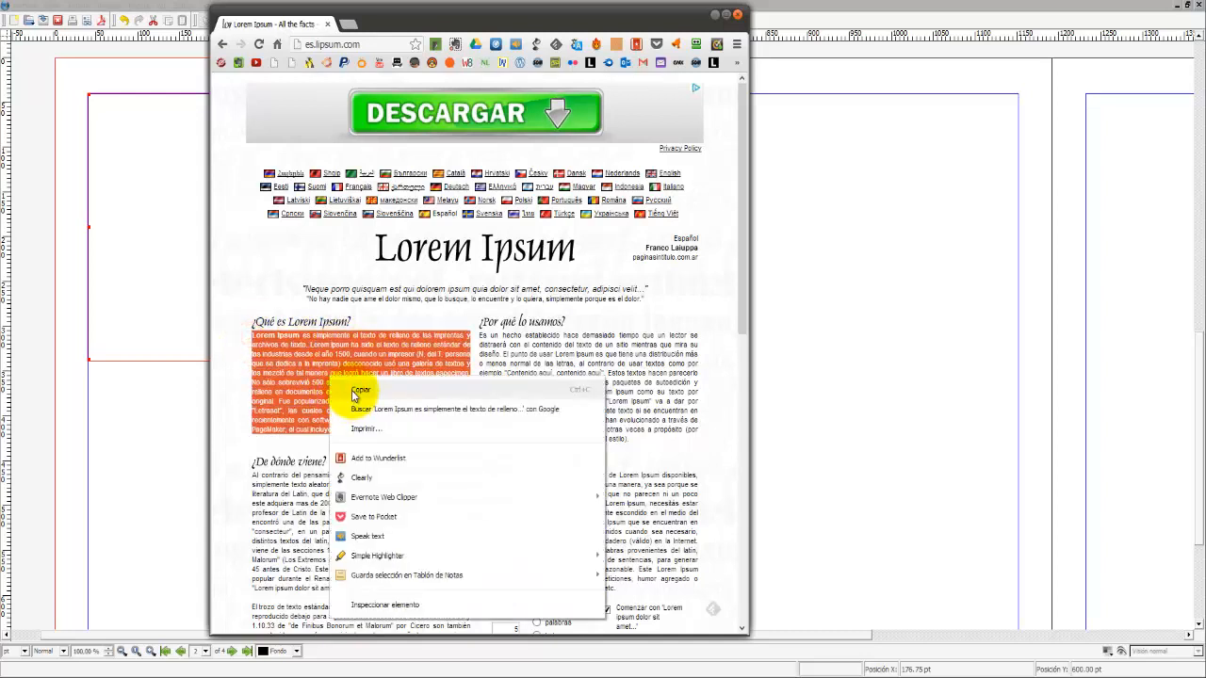
left_click(364, 388)
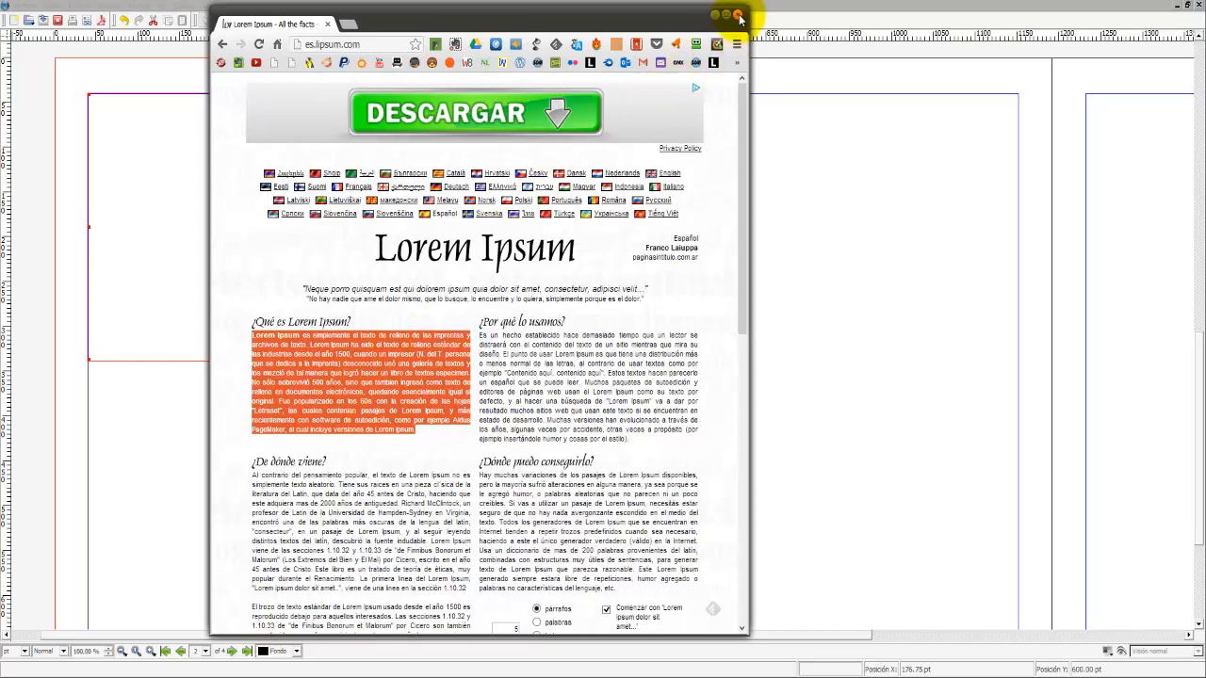
Return to Scribus and abandon loading text into the frame via Cargar texto
left_click(738, 14)
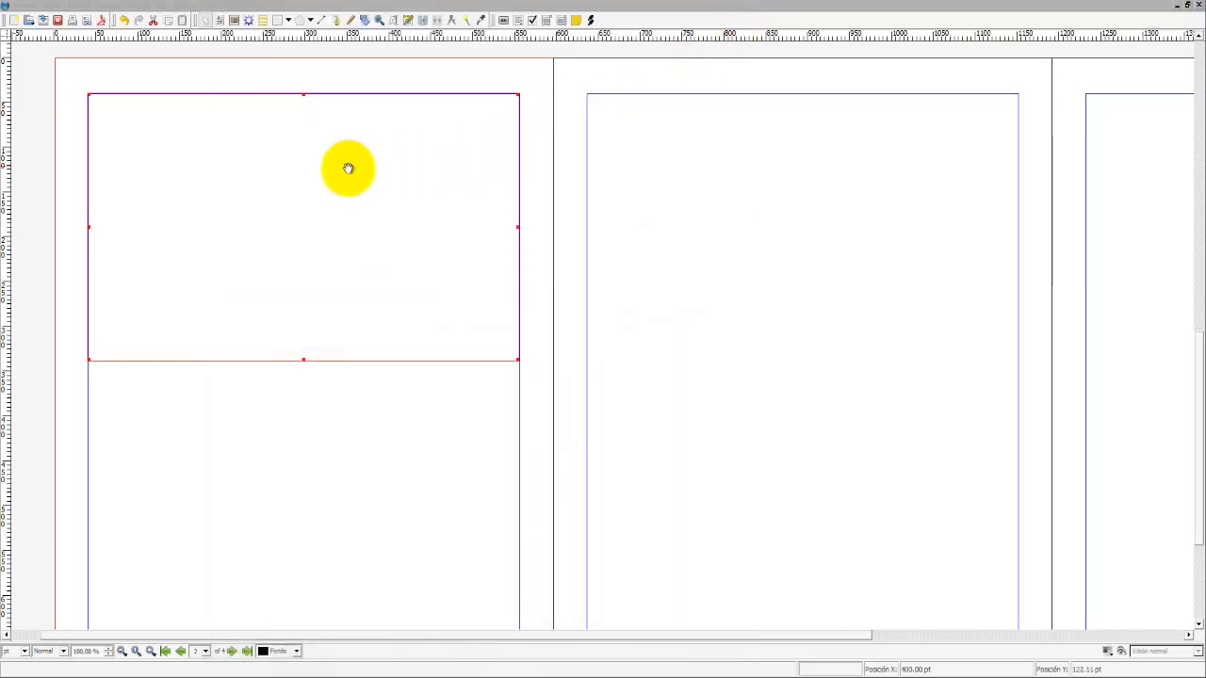
right_click(120, 125)
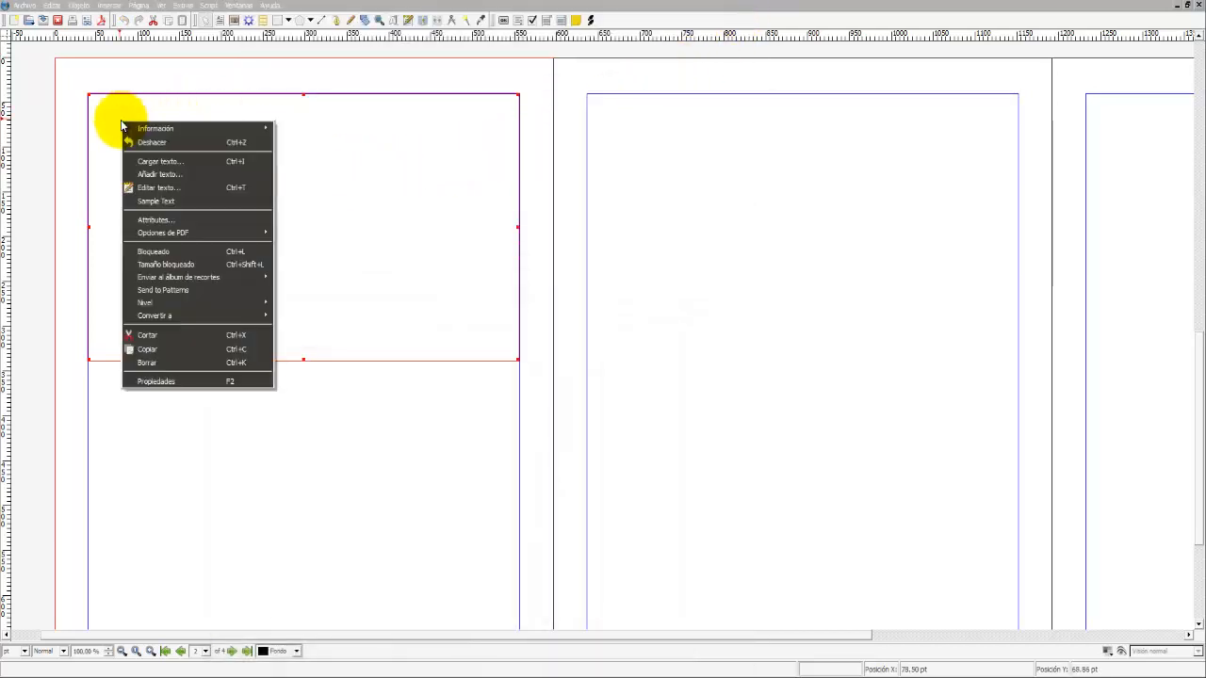
mouse_move(158, 189)
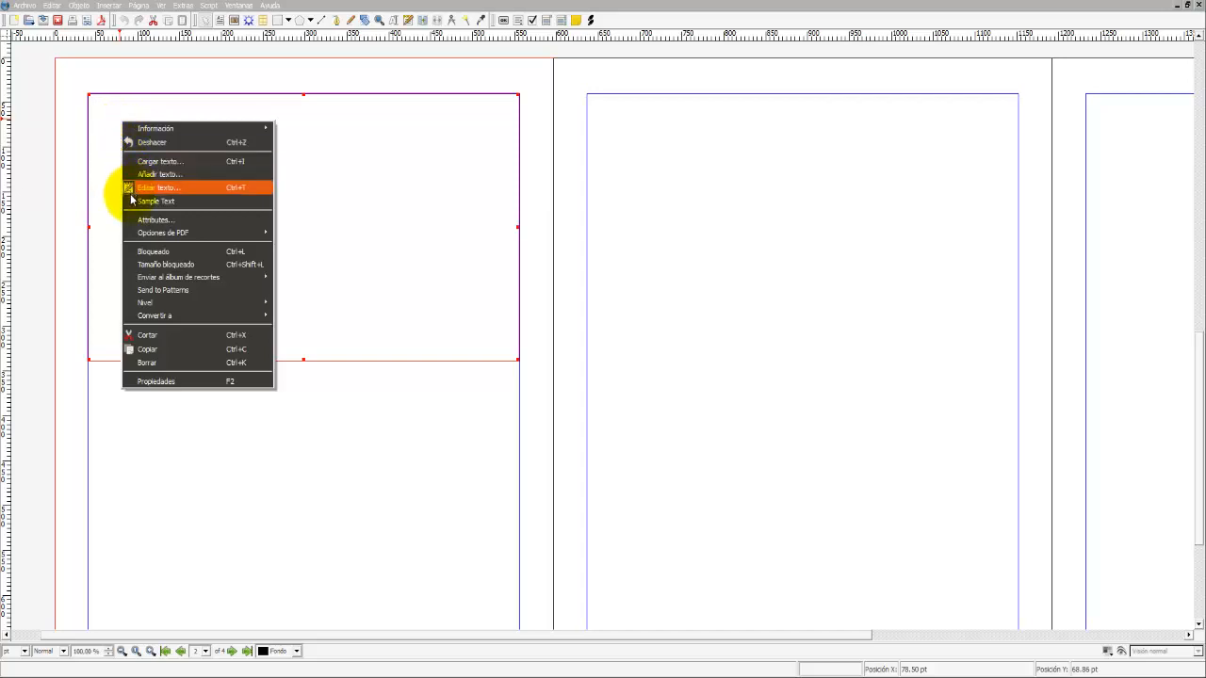
mouse_move(147, 348)
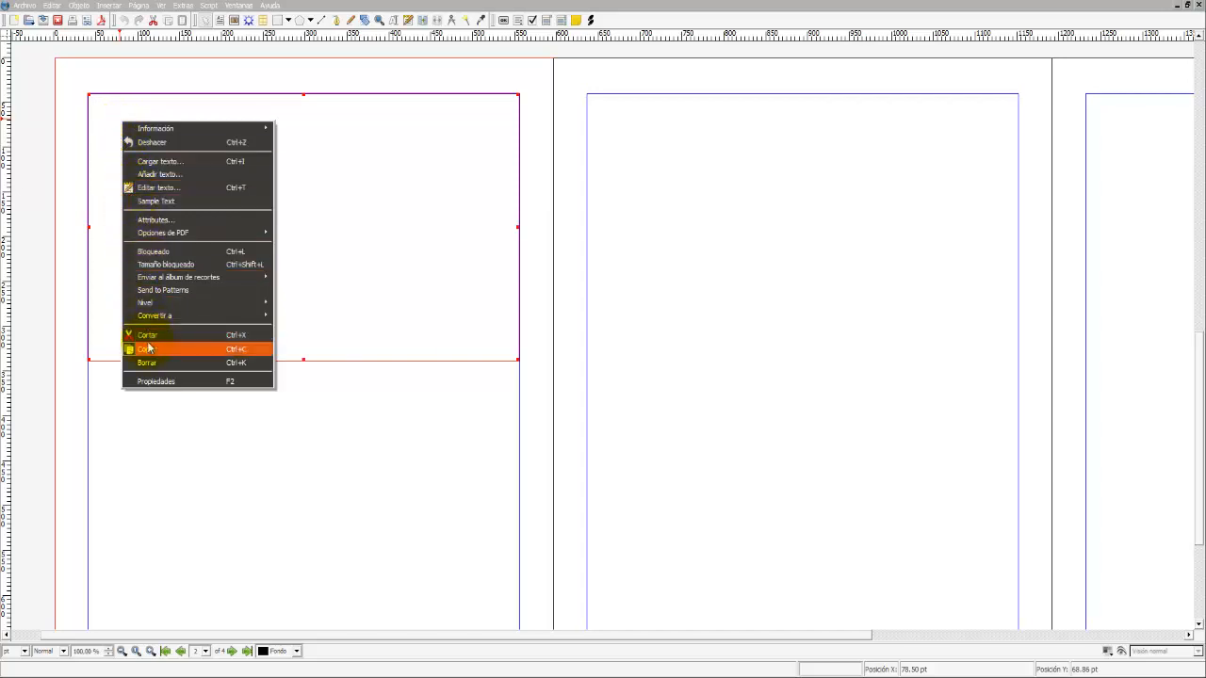
left_click(147, 348)
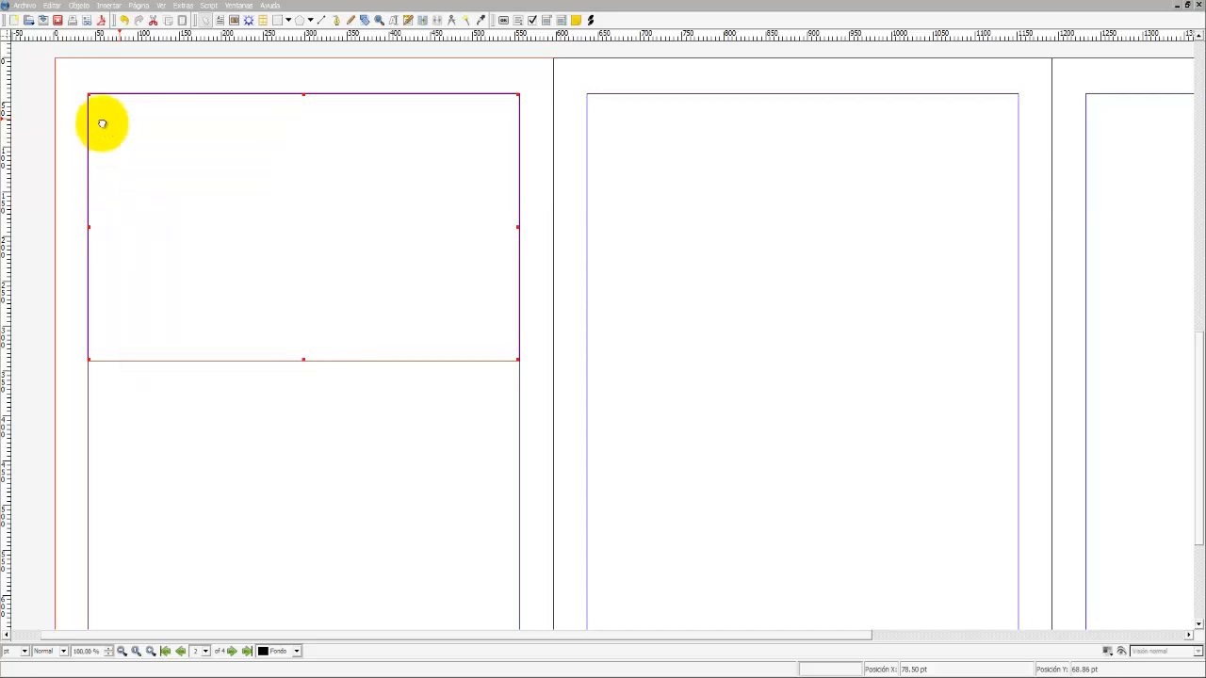
right_click(102, 125)
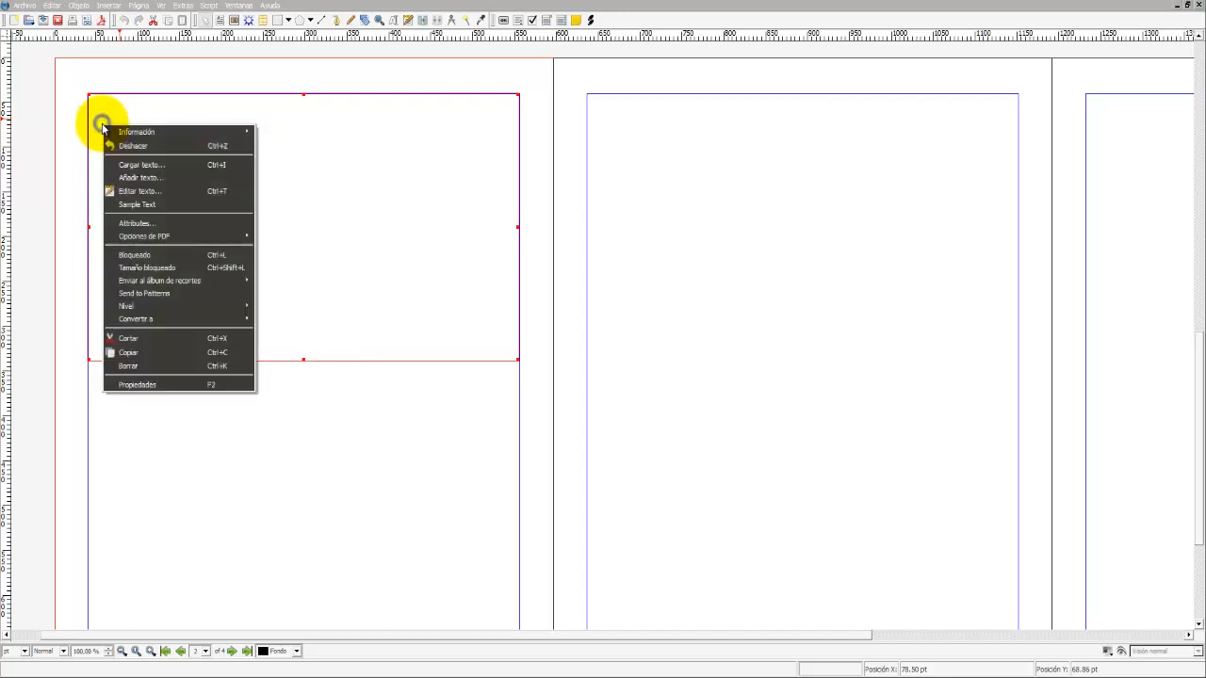
left_click(122, 181)
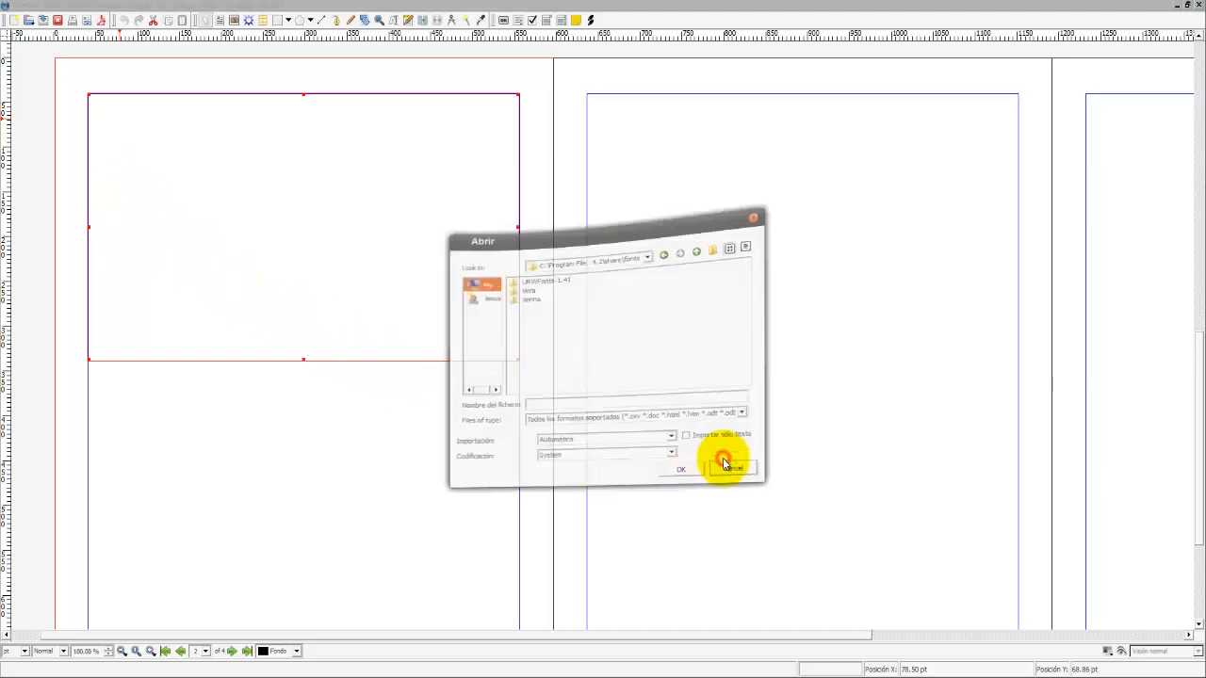
left_click(728, 467)
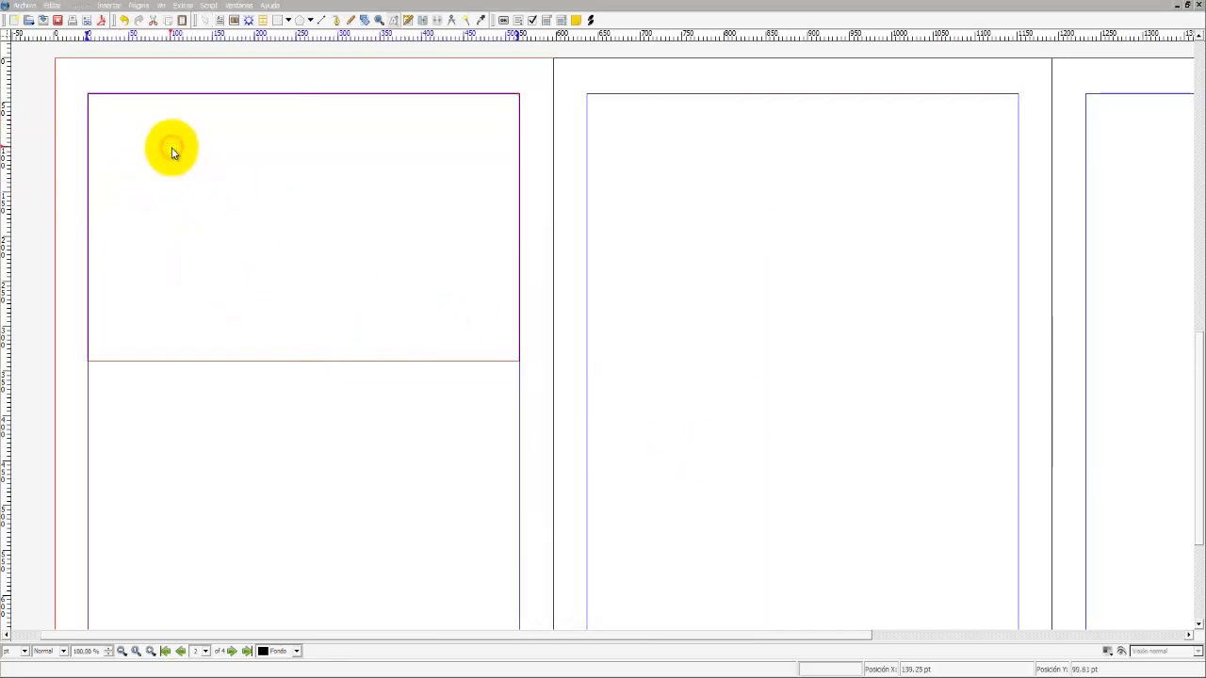
Paste the copied Lorem Ipsum paragraph into the frame with Pegar
right_click(174, 151)
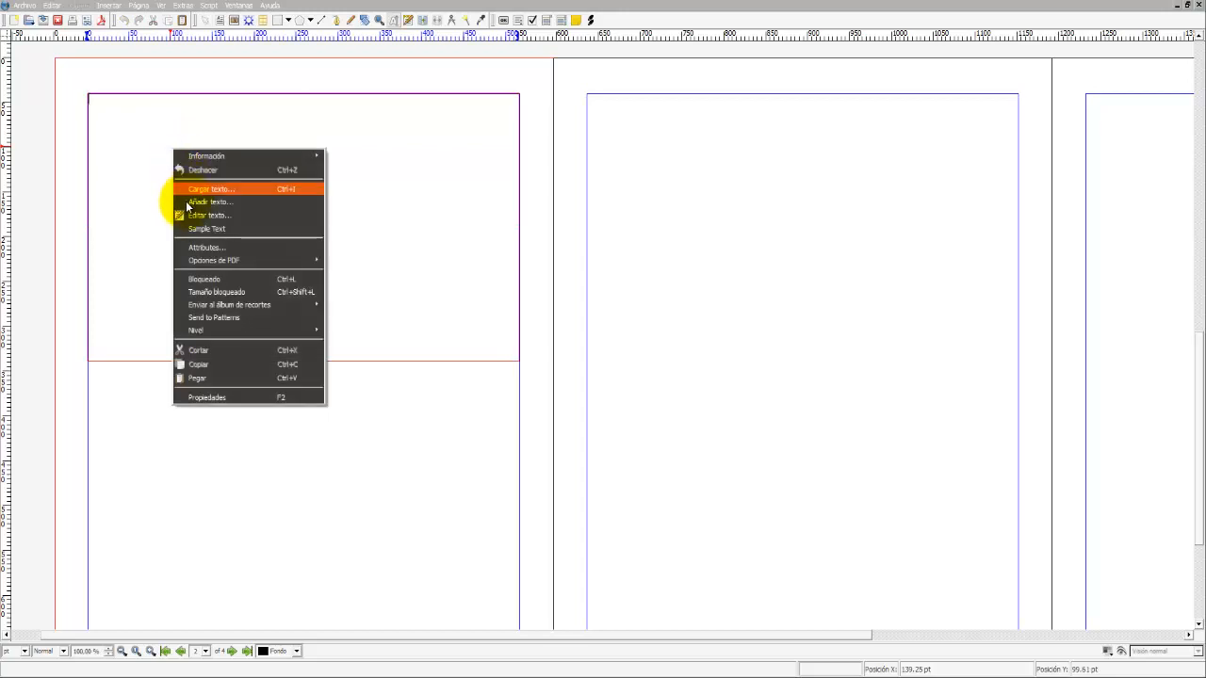
mouse_move(211, 376)
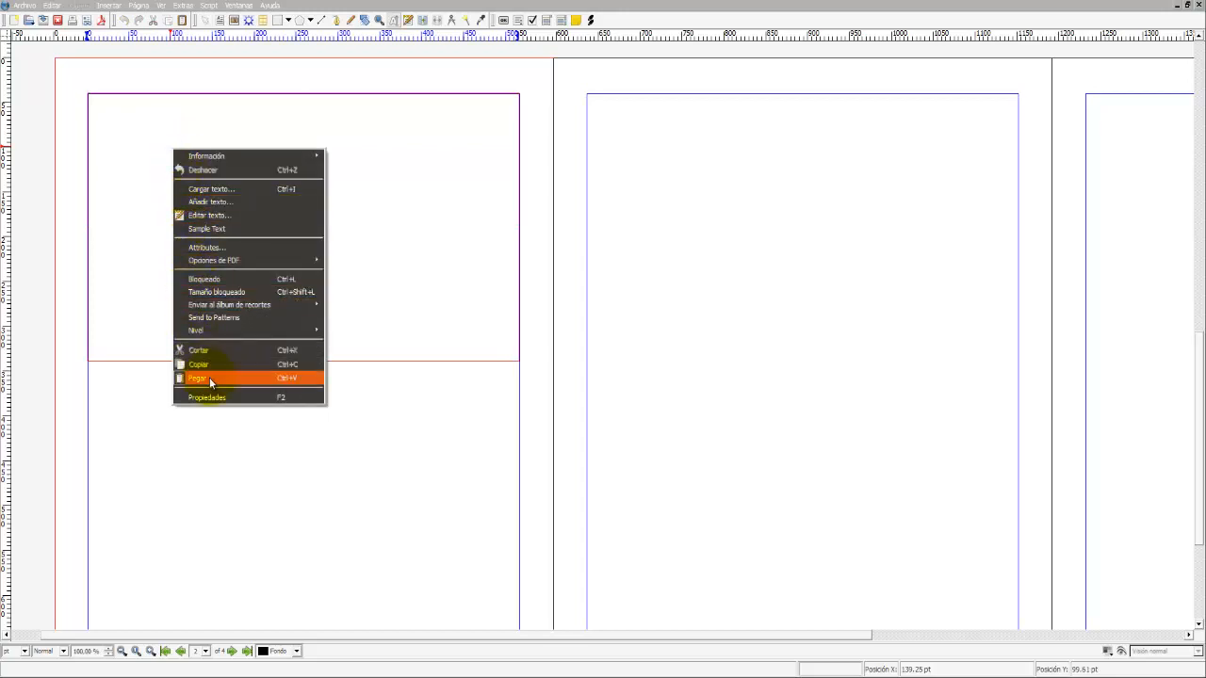
left_click(196, 377)
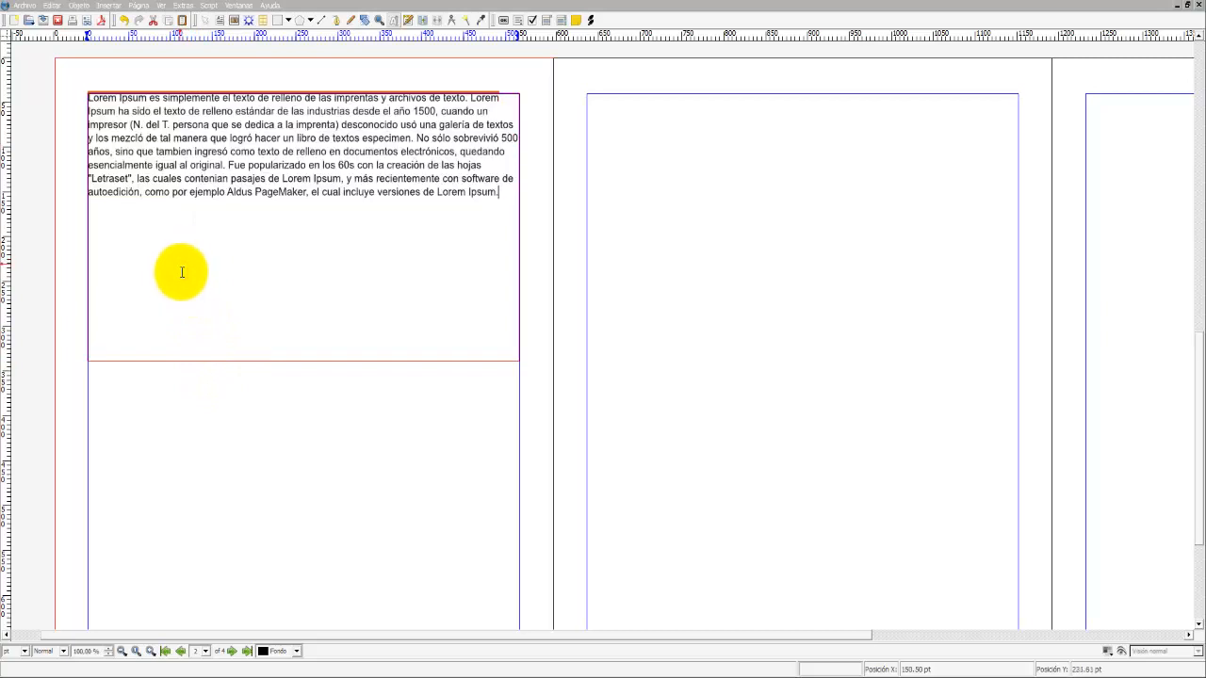
mouse_move(177, 307)
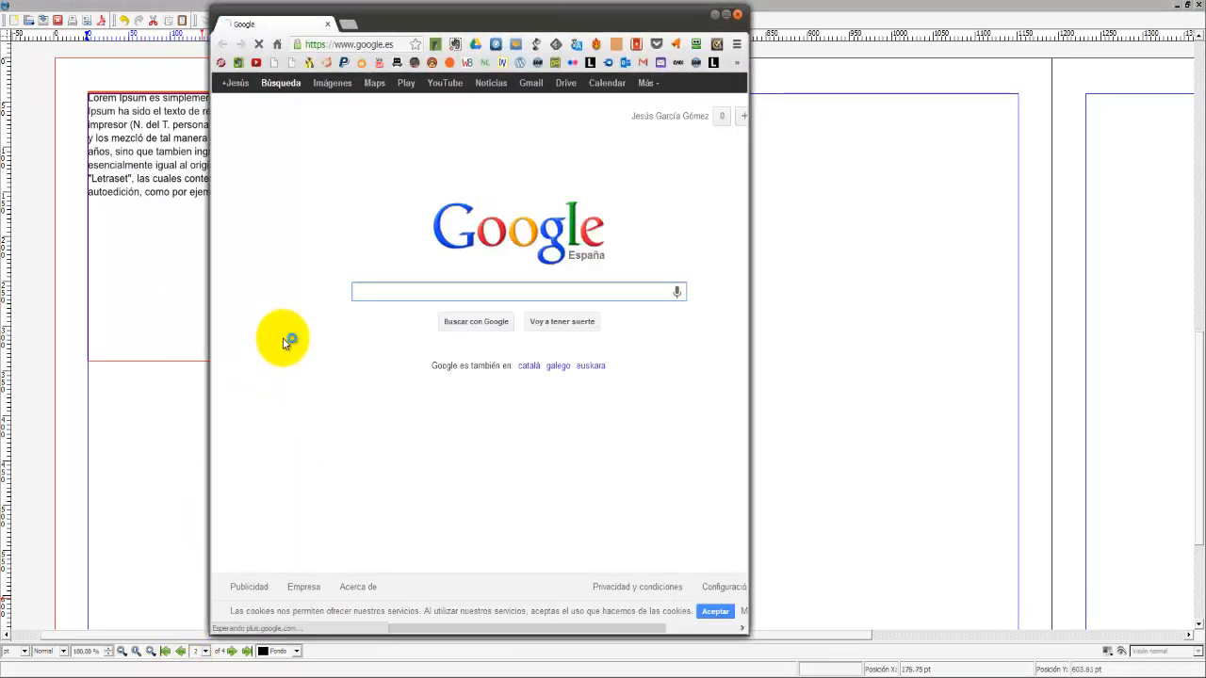
Reselect the first Lorem Ipsum paragraph in Chrome, copy it and return to Scribus
type("imp")
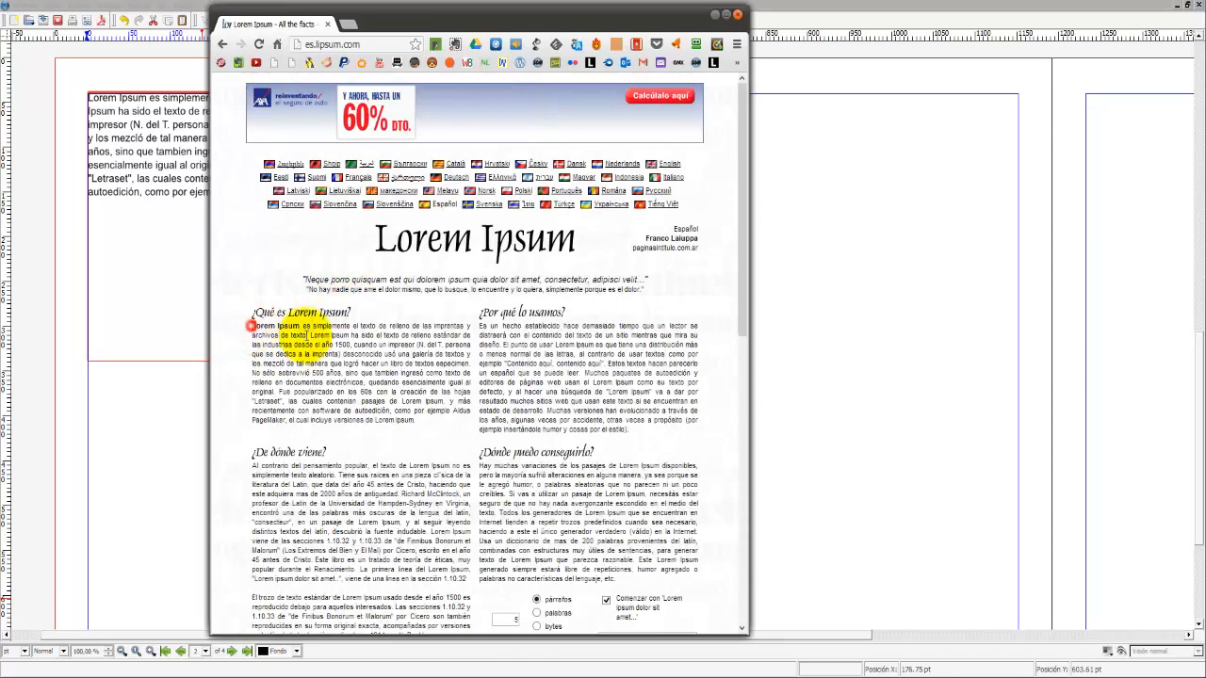
left_click_drag(251, 324, 424, 418)
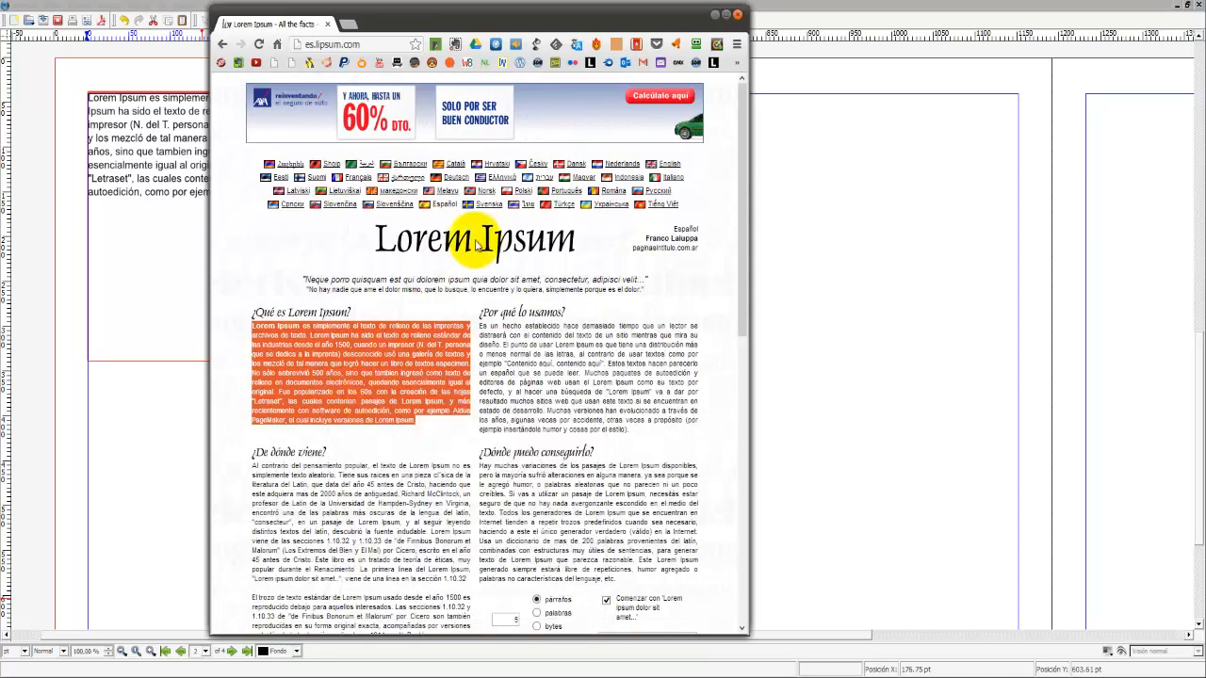
left_click(755, 15)
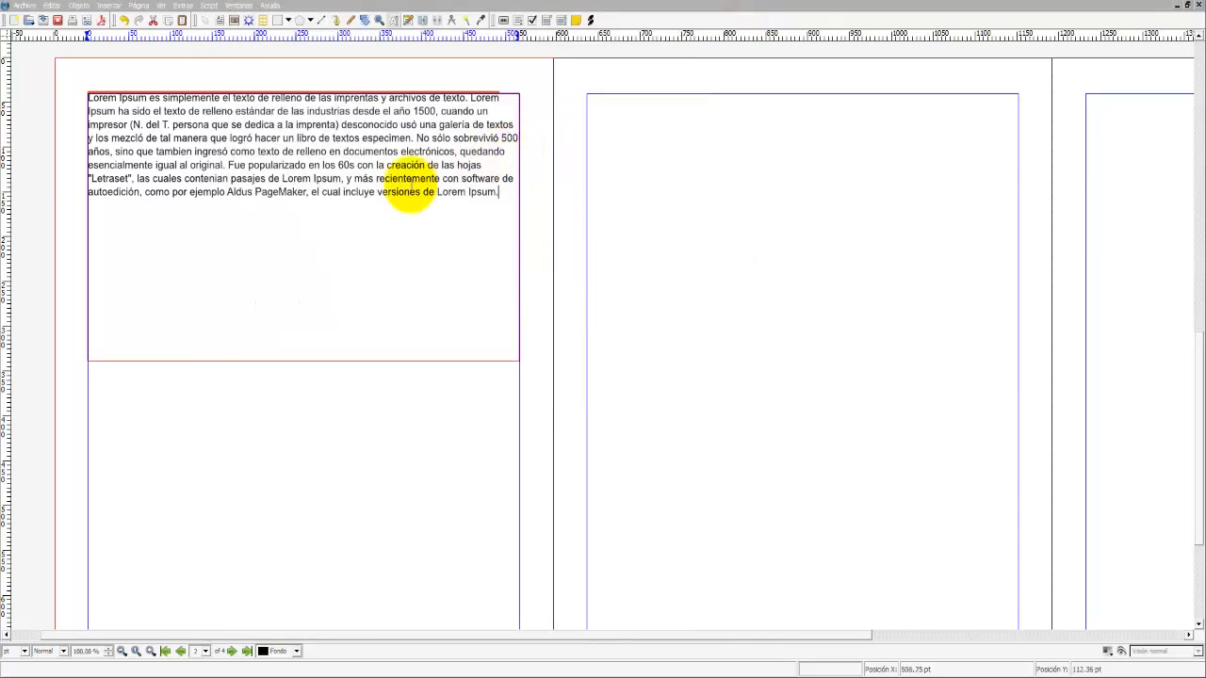
Paste a second copy of the paragraph into the text frame with Pegar
right_click(241, 248)
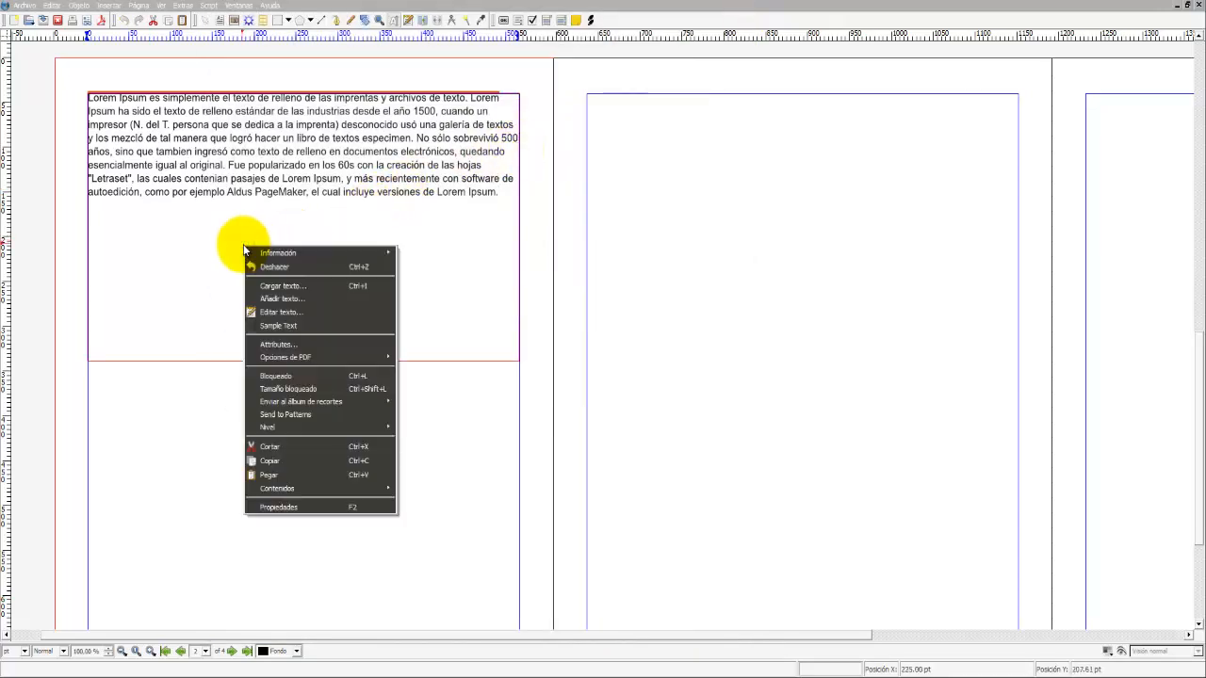
left_click(279, 324)
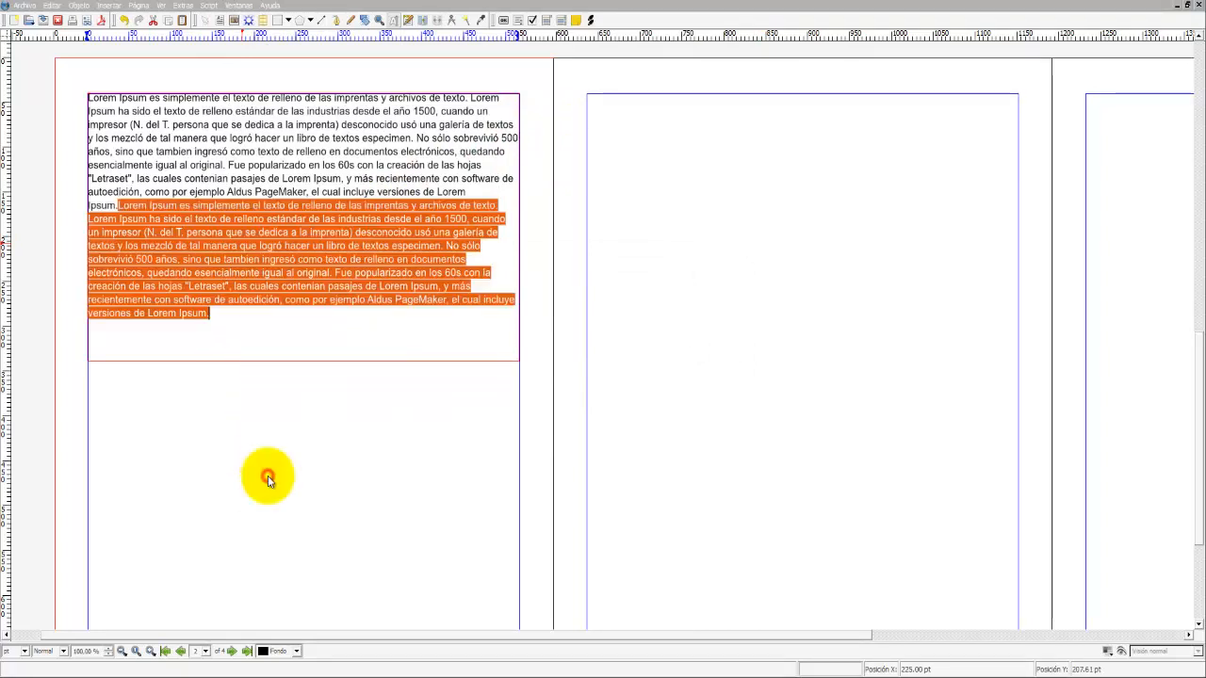
left_click(214, 352)
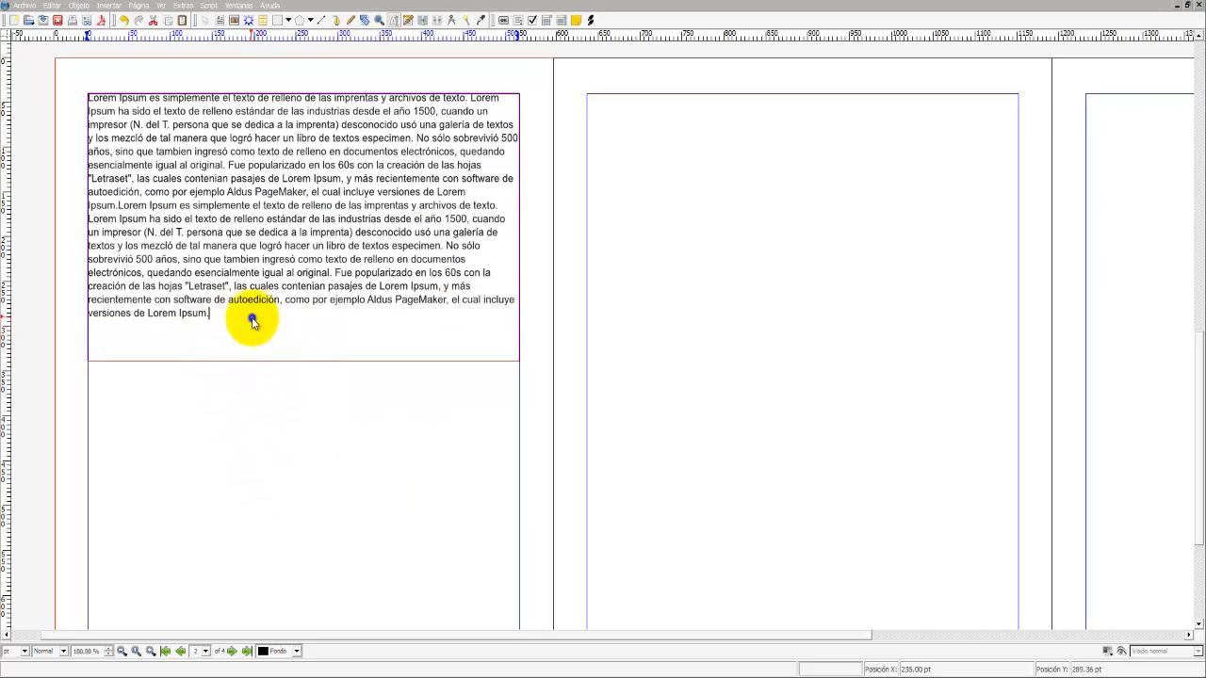
right_click(253, 322)
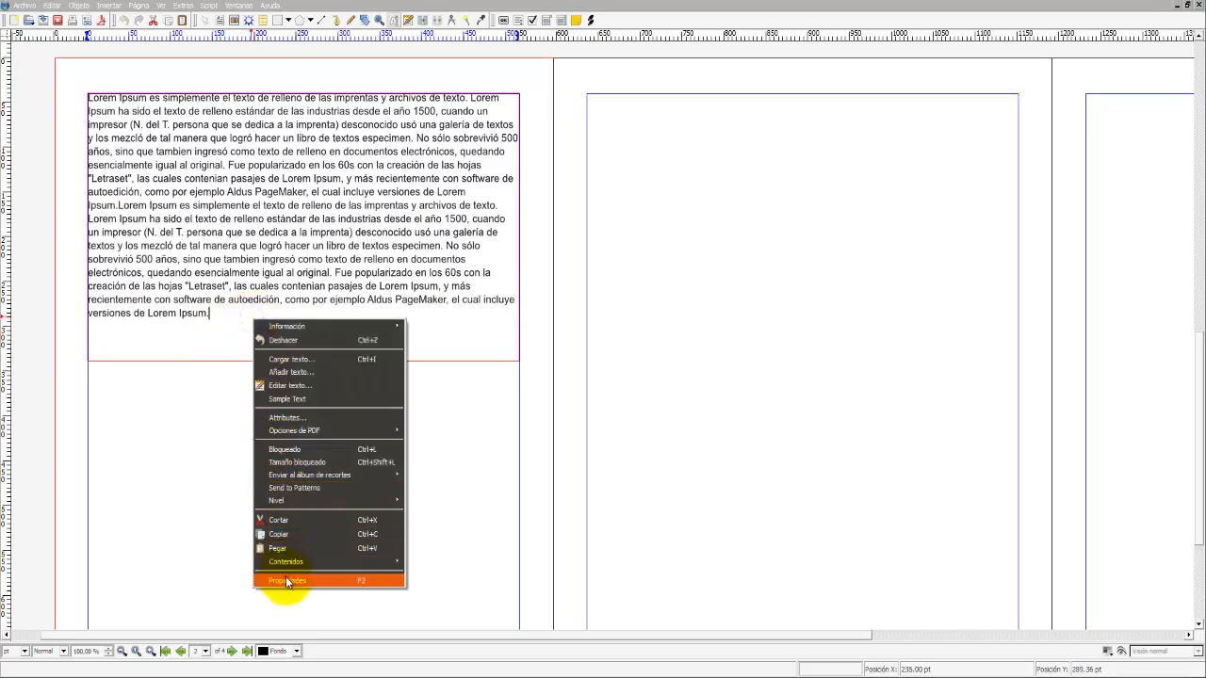
Move the Properties window to the right, off the Lorem Ipsum text frame
left_click(286, 581)
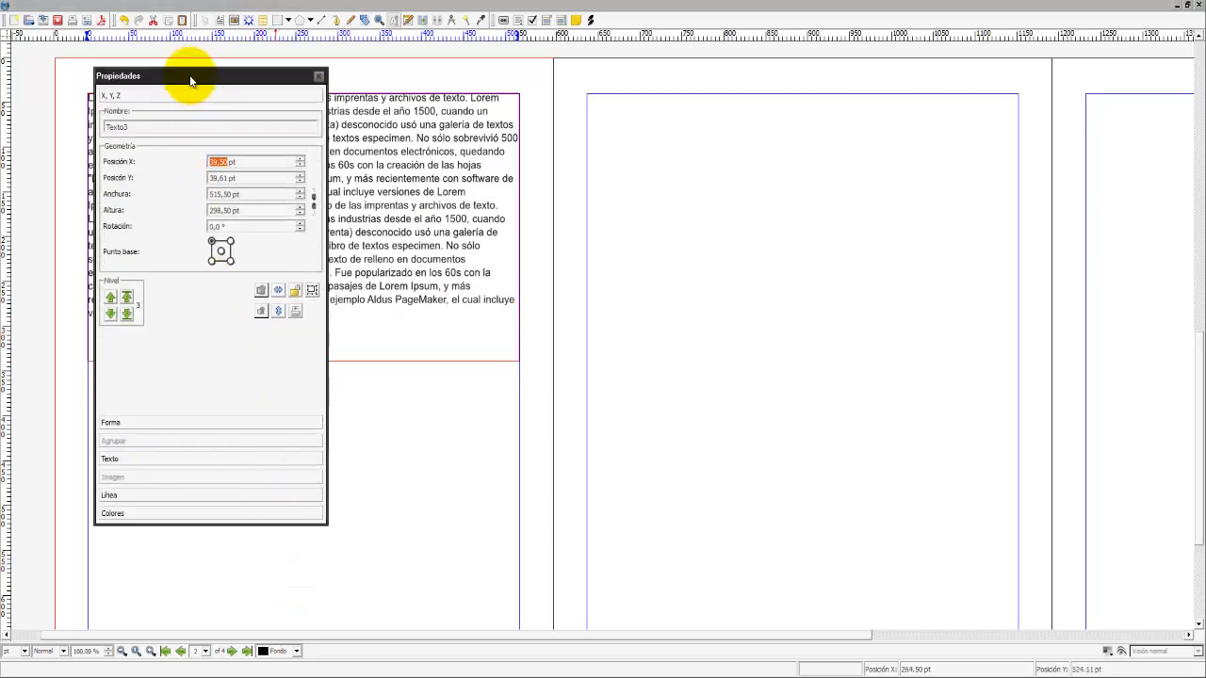
left_click_drag(188, 75, 739, 91)
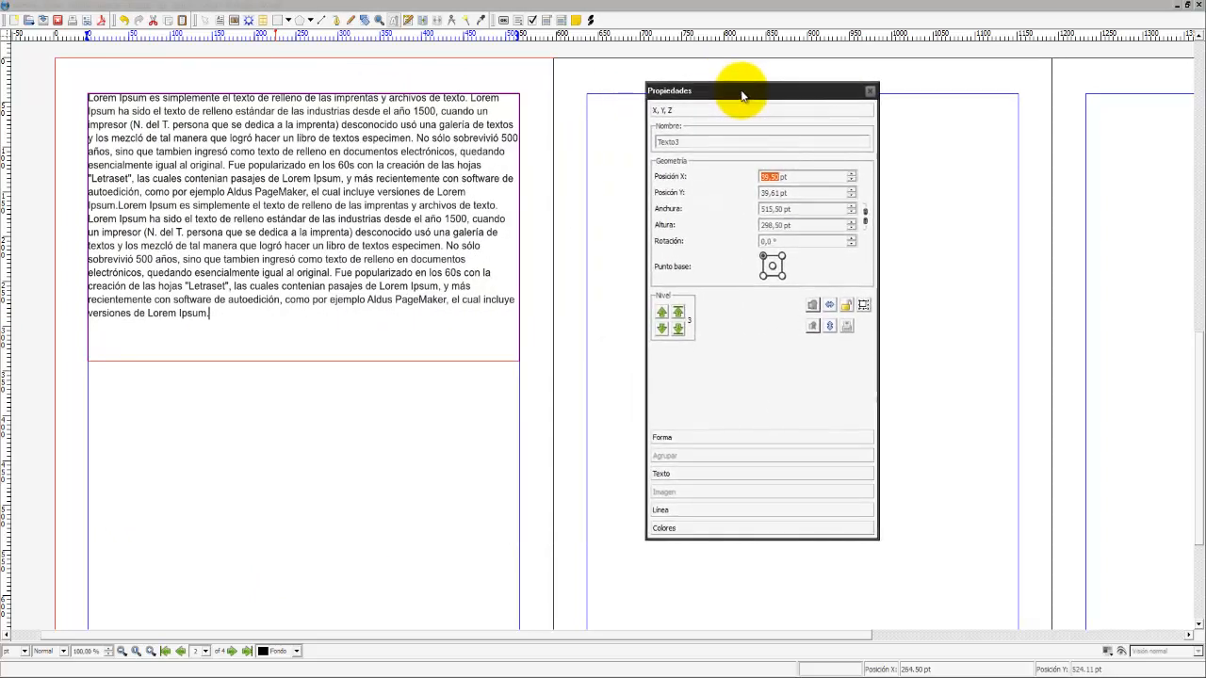
mouse_move(774, 135)
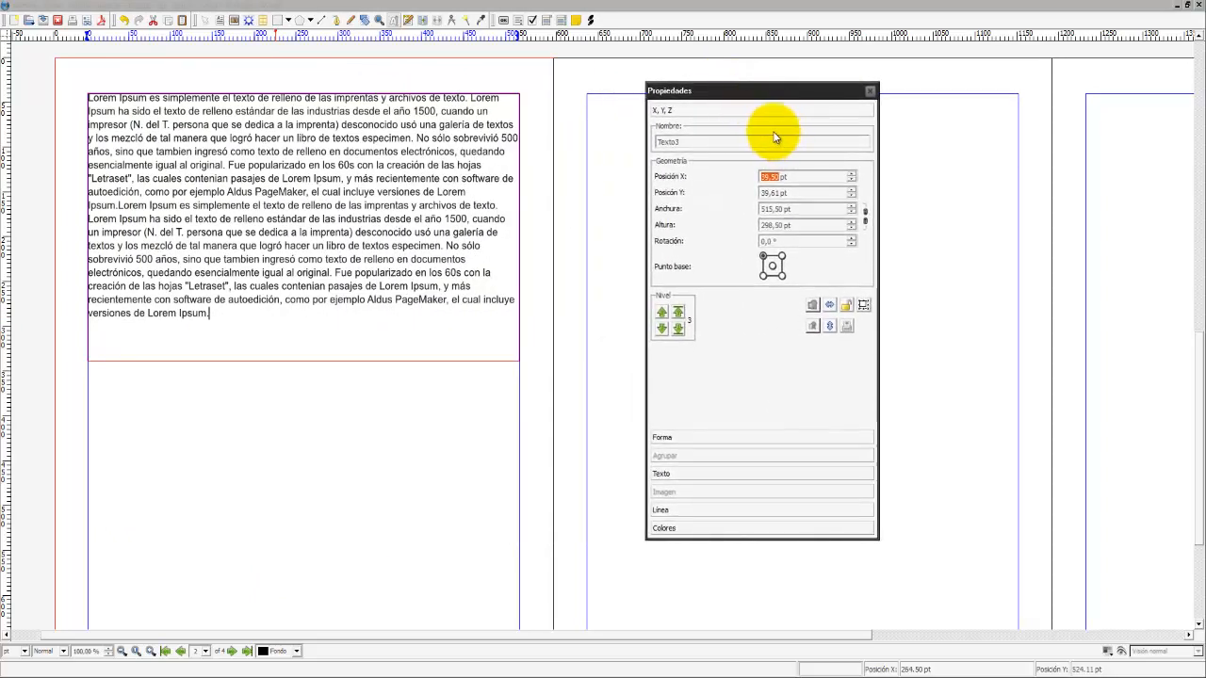
mouse_move(738, 219)
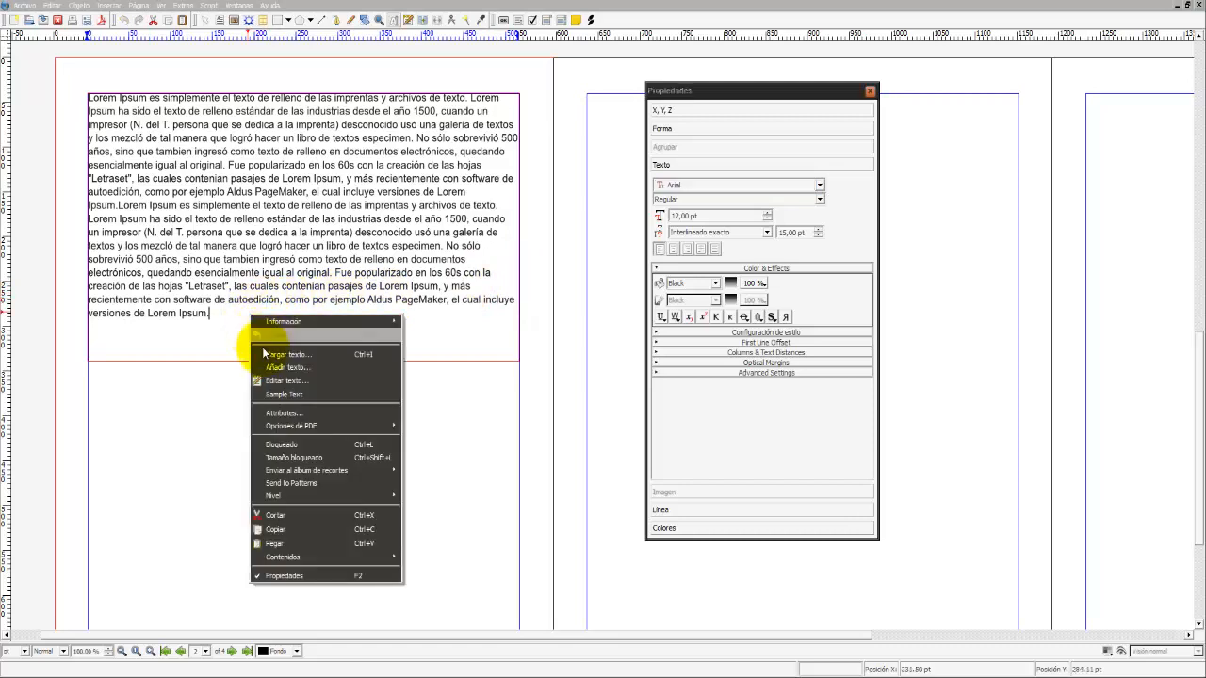
mouse_move(289, 526)
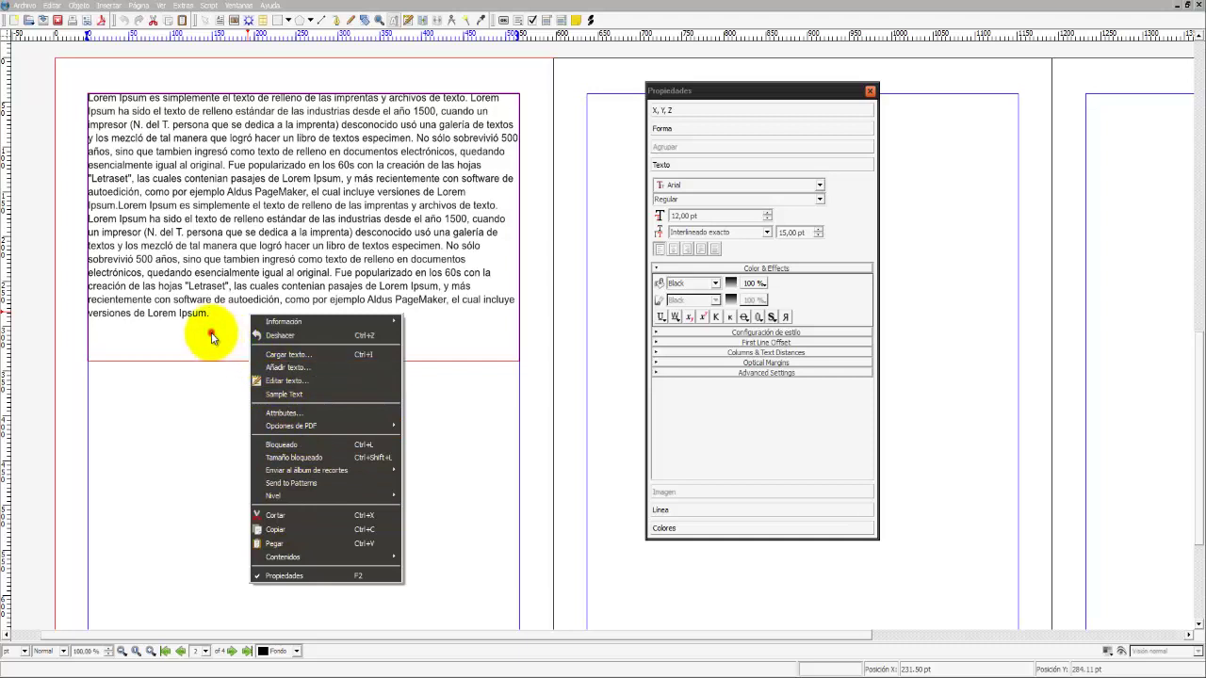
Set the Lorem Ipsum text to 14 pt justified in the Properties Text tab
left_click(705, 249)
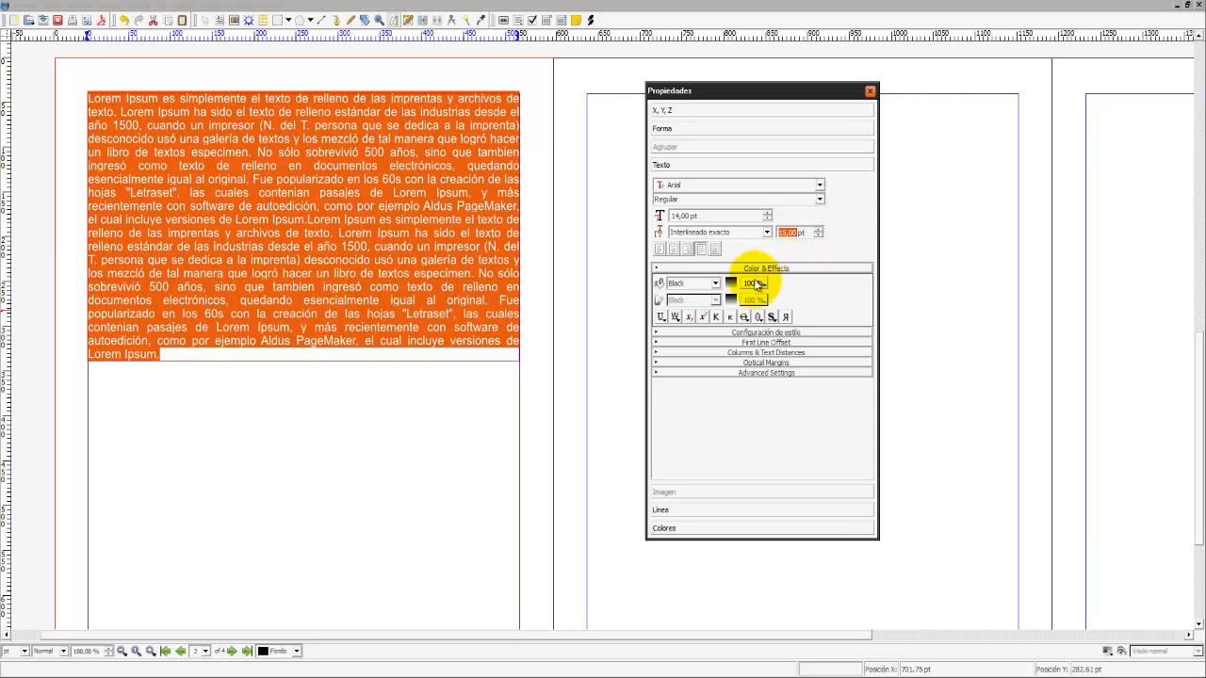
Expand Style Settings and then Columns & Text Distances for the text frame
left_click(764, 331)
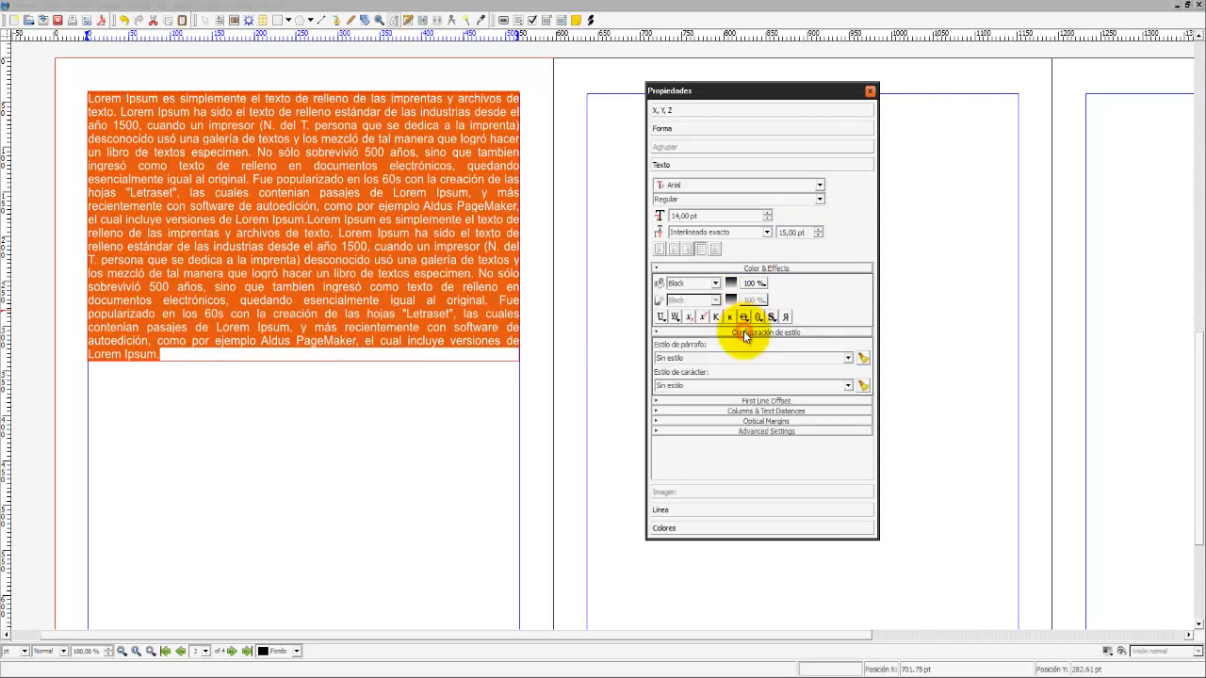
left_click(848, 358)
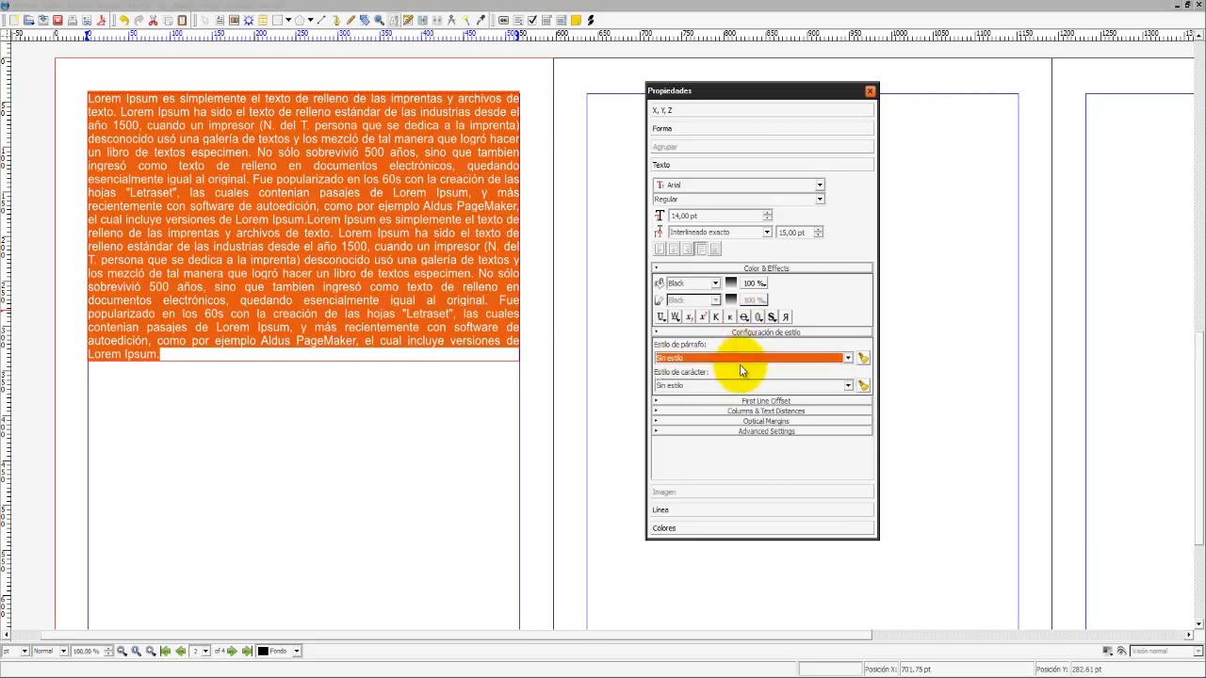
left_click(738, 386)
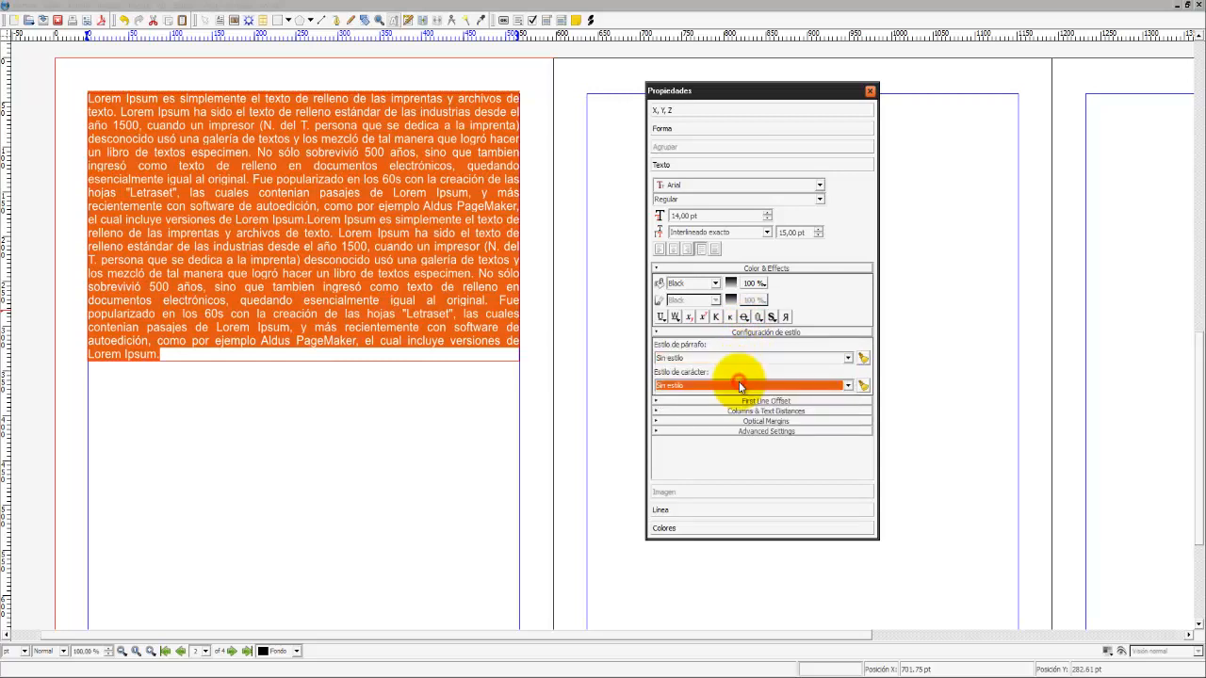
left_click(761, 401)
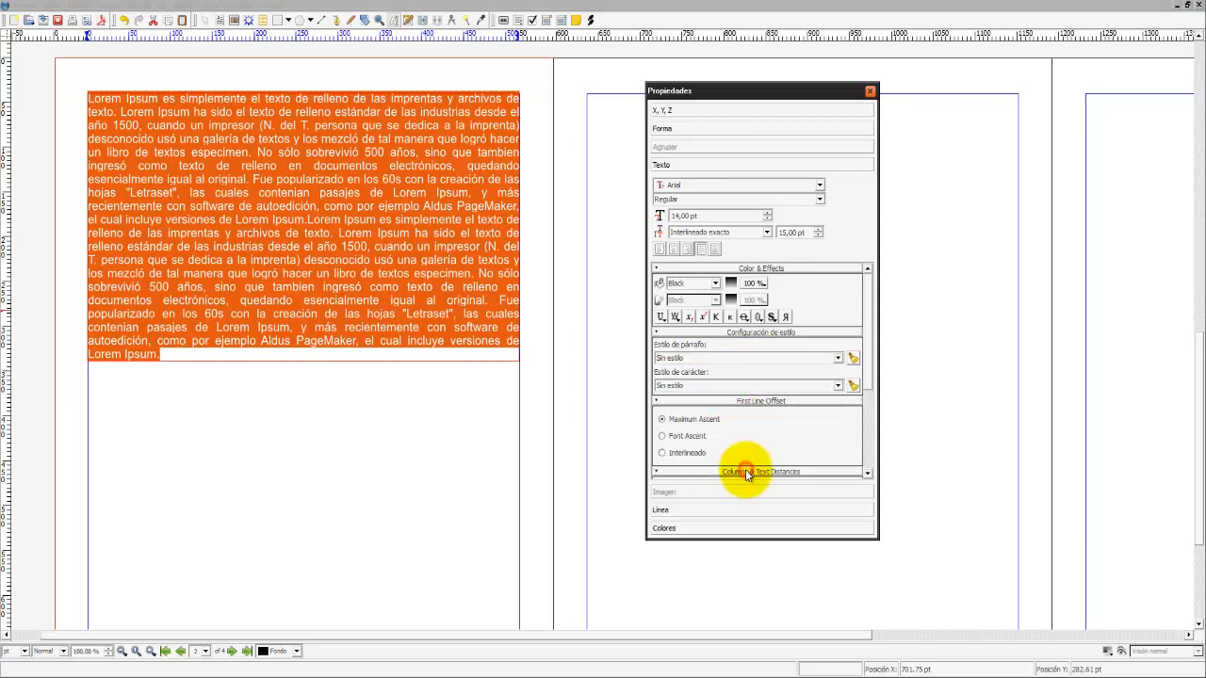
left_click(759, 471)
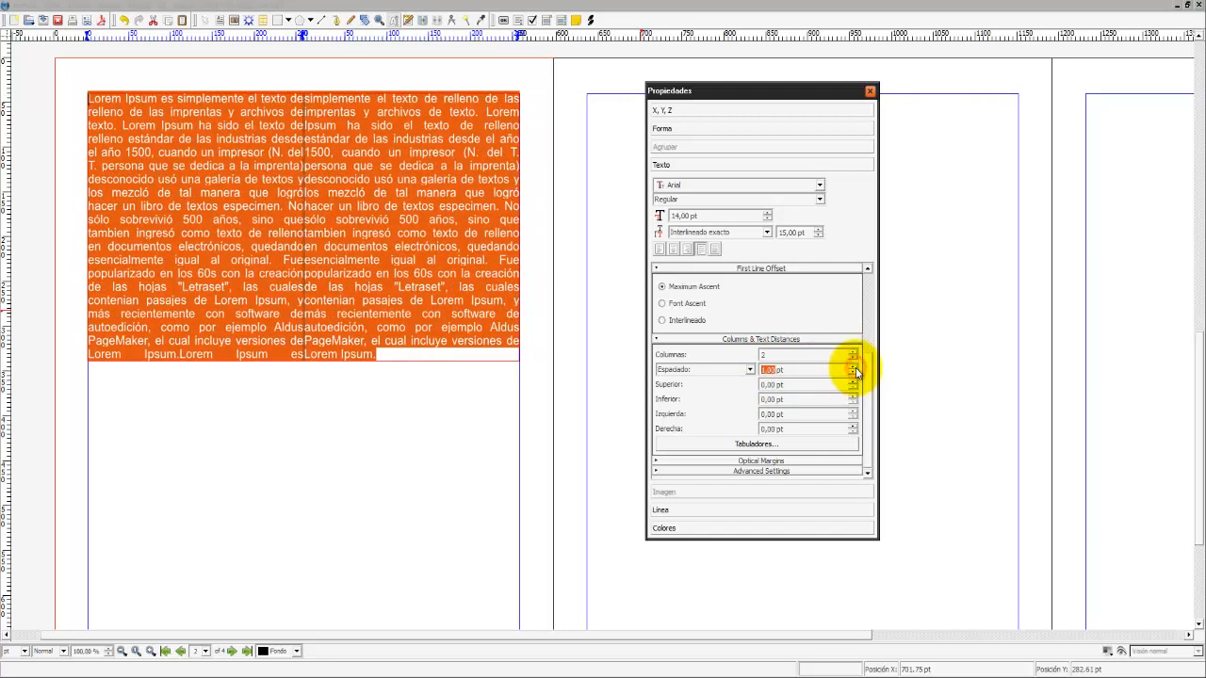
Widen the gap between the two Lorem Ipsum columns with the Gap spinner
left_click(851, 366)
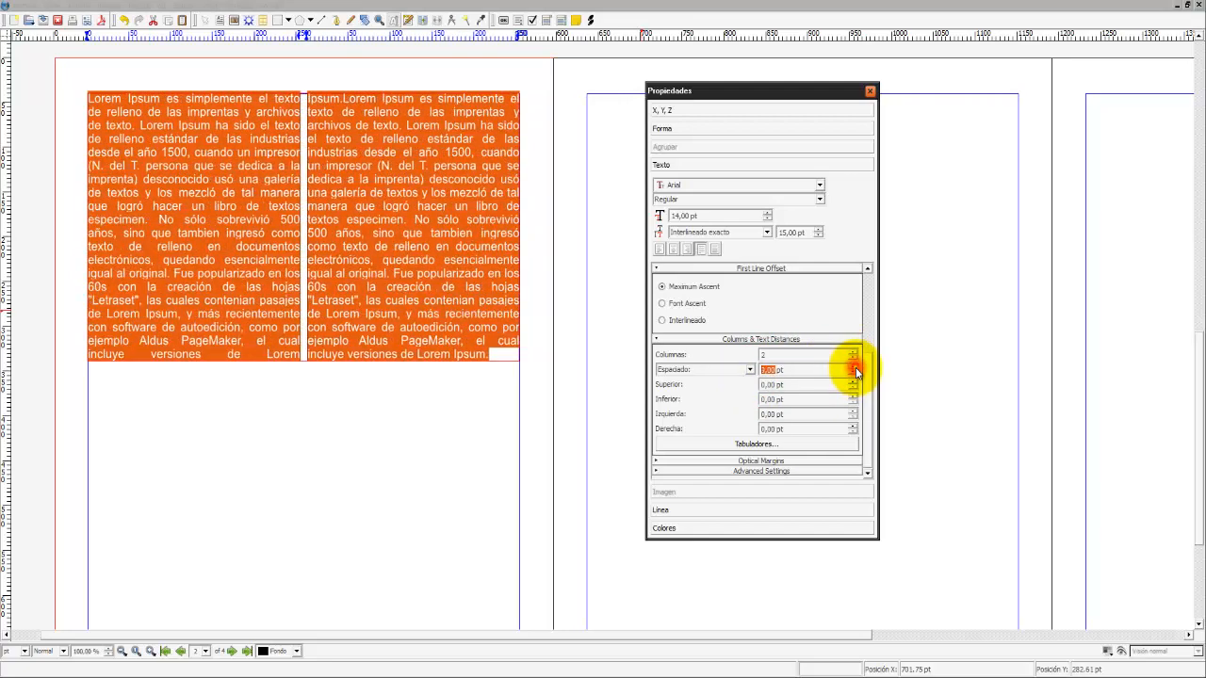
left_click(855, 365)
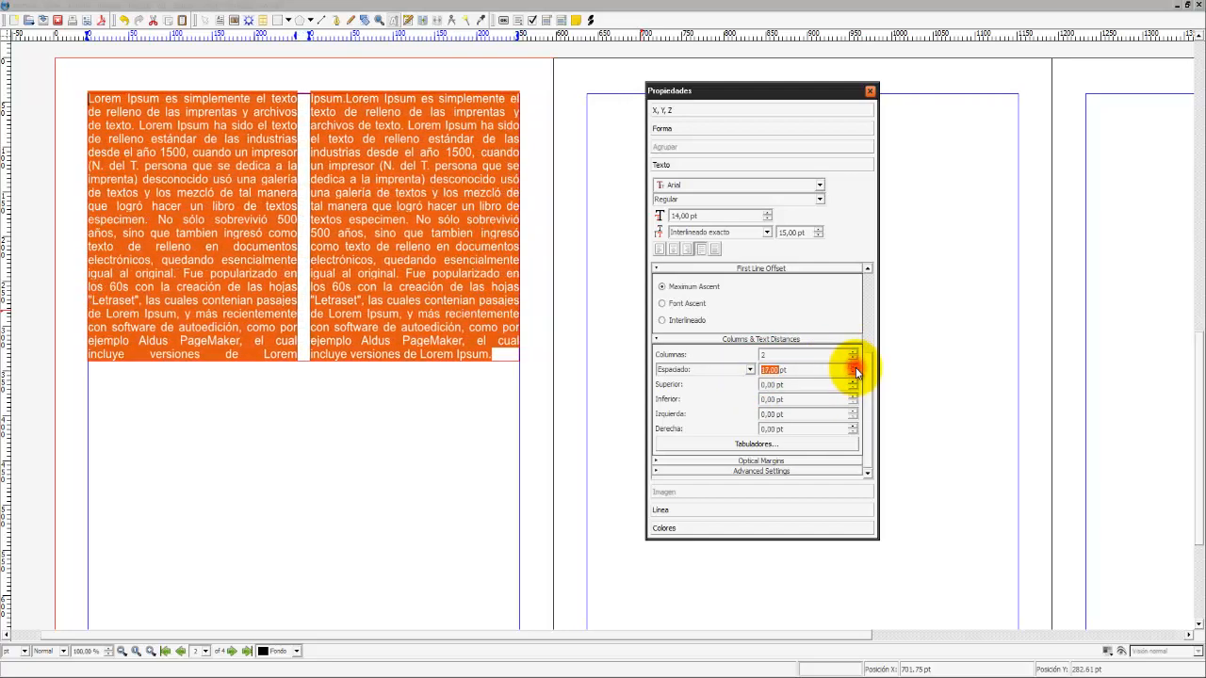
left_click(852, 366)
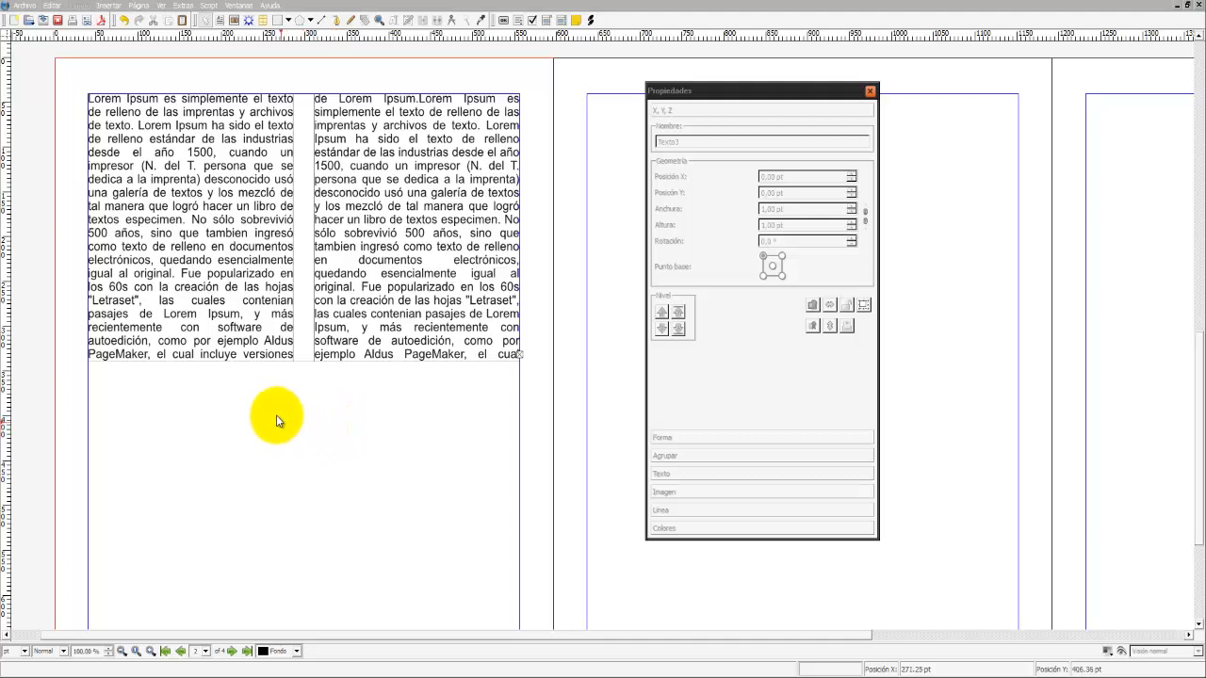
Stretch the two-column Lorem Ipsum frame taller until all its text fits, then dismiss its properties
left_click(302, 361)
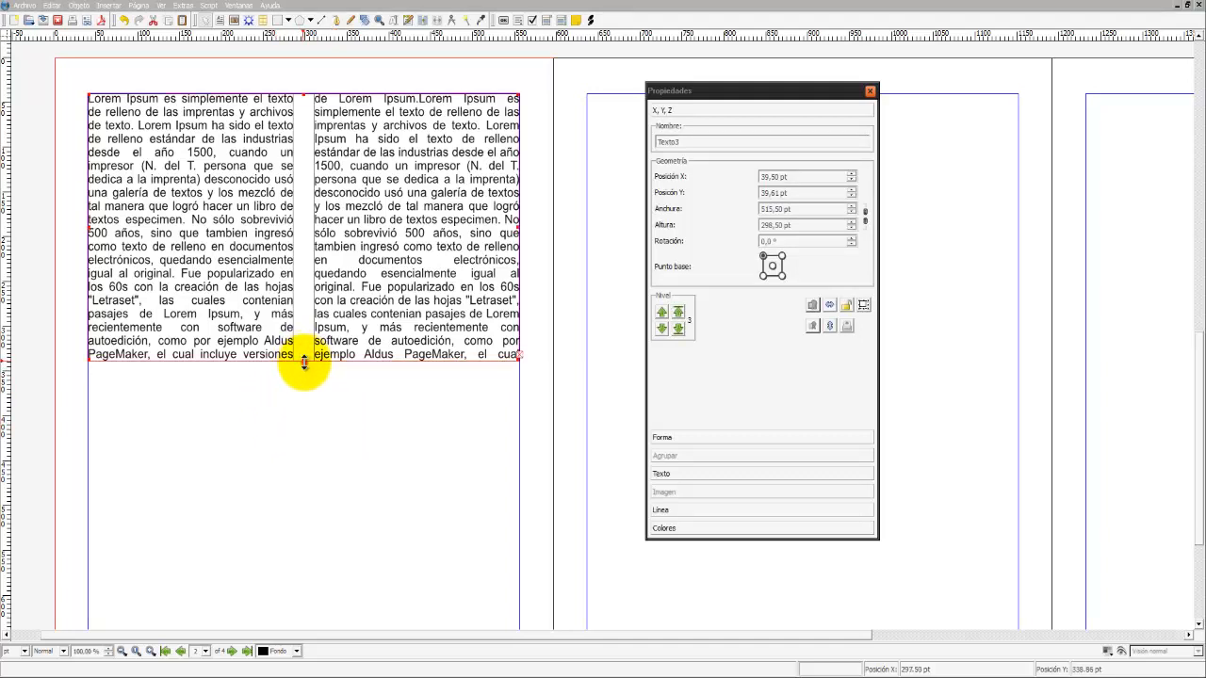
left_click_drag(304, 362, 300, 400)
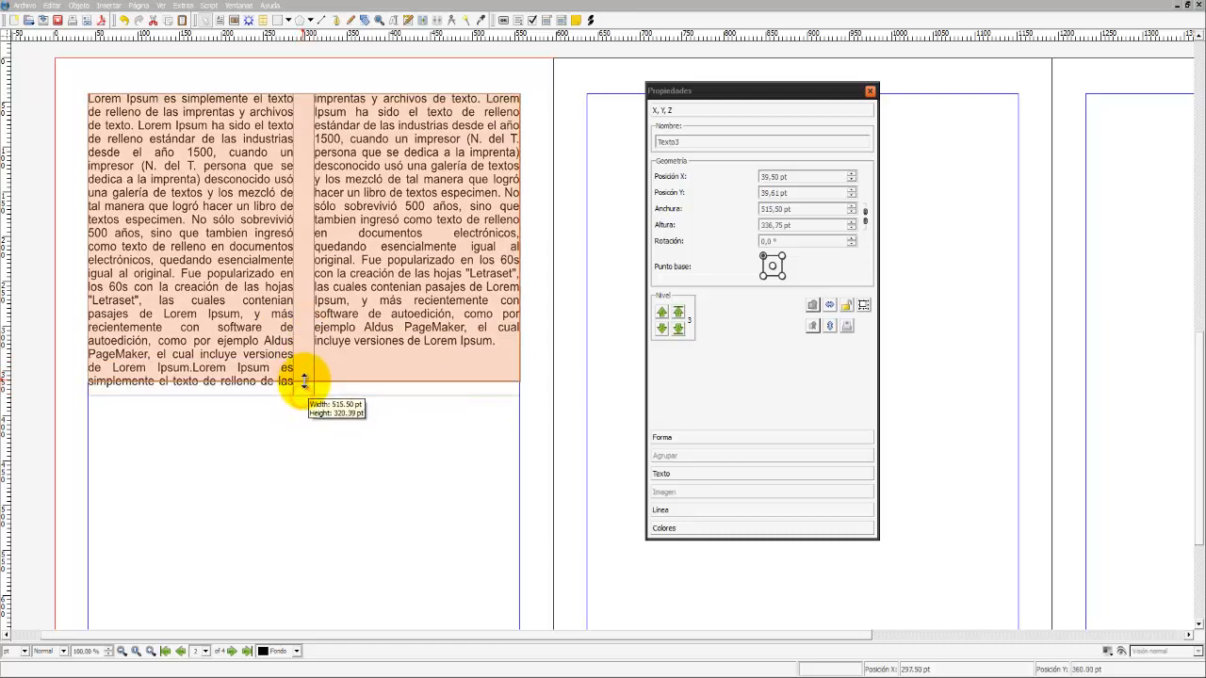
left_click_drag(305, 381, 303, 380)
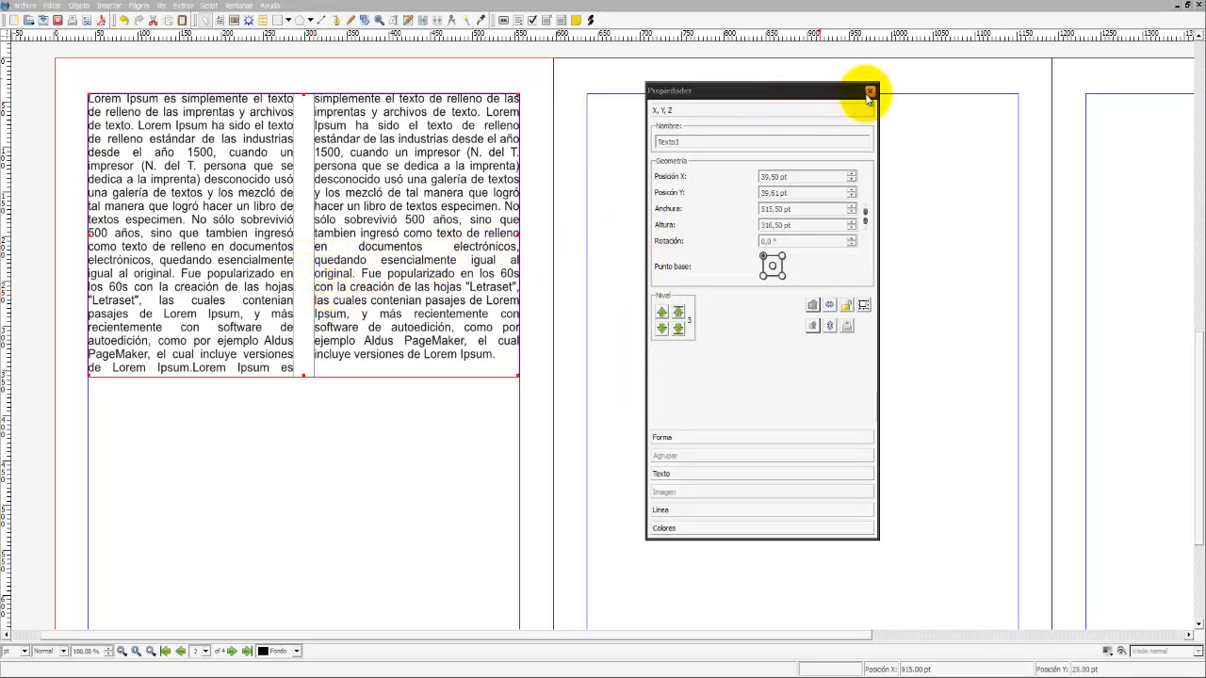
left_click(865, 90)
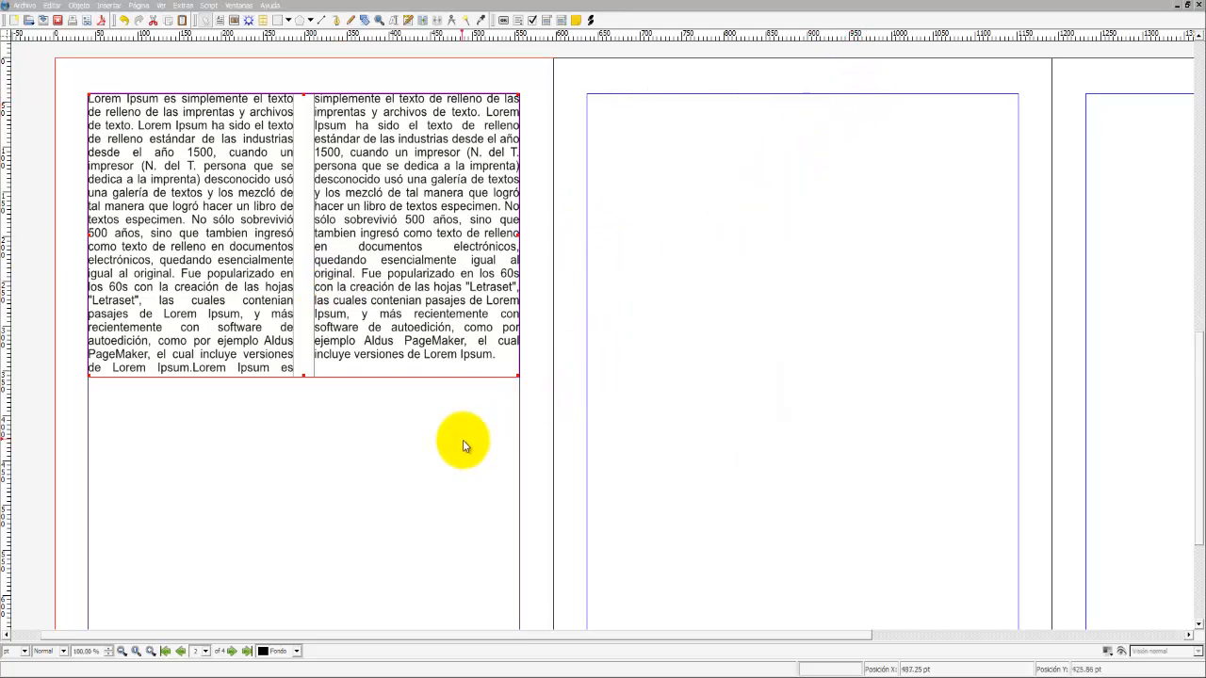
scroll("down", 3)
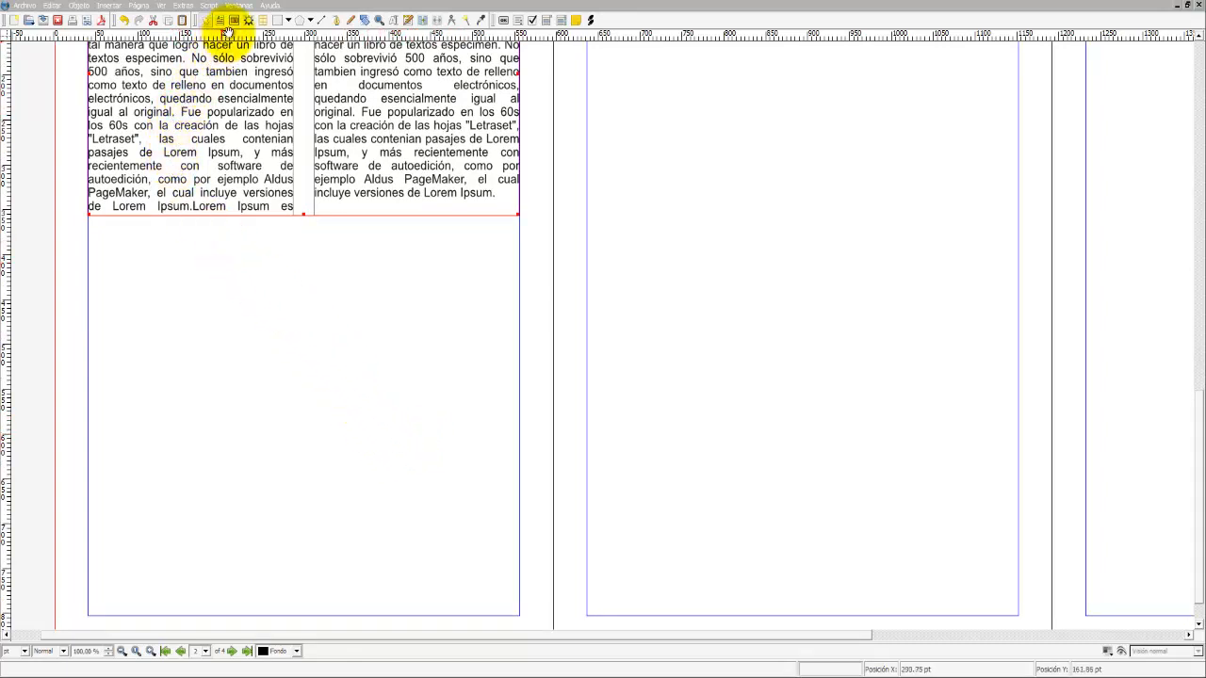
Draw an empty image frame in the first panel below the left text column
left_click_drag(90, 222, 281, 614)
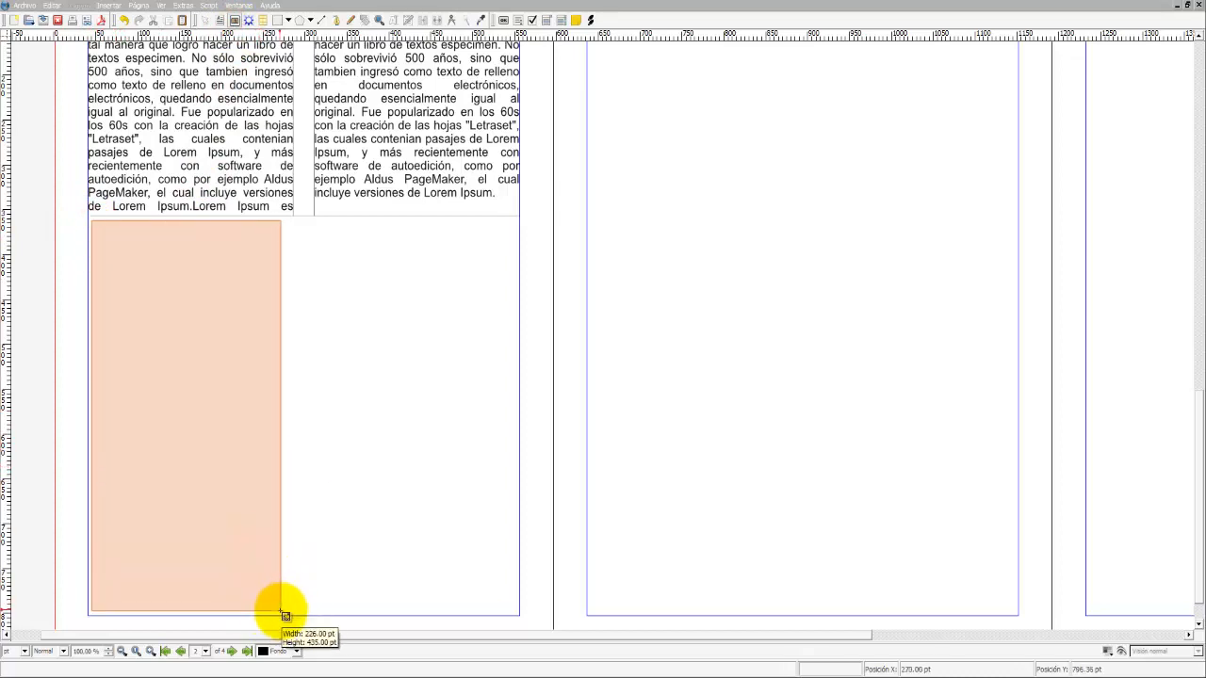
left_click_drag(283, 612, 298, 618)
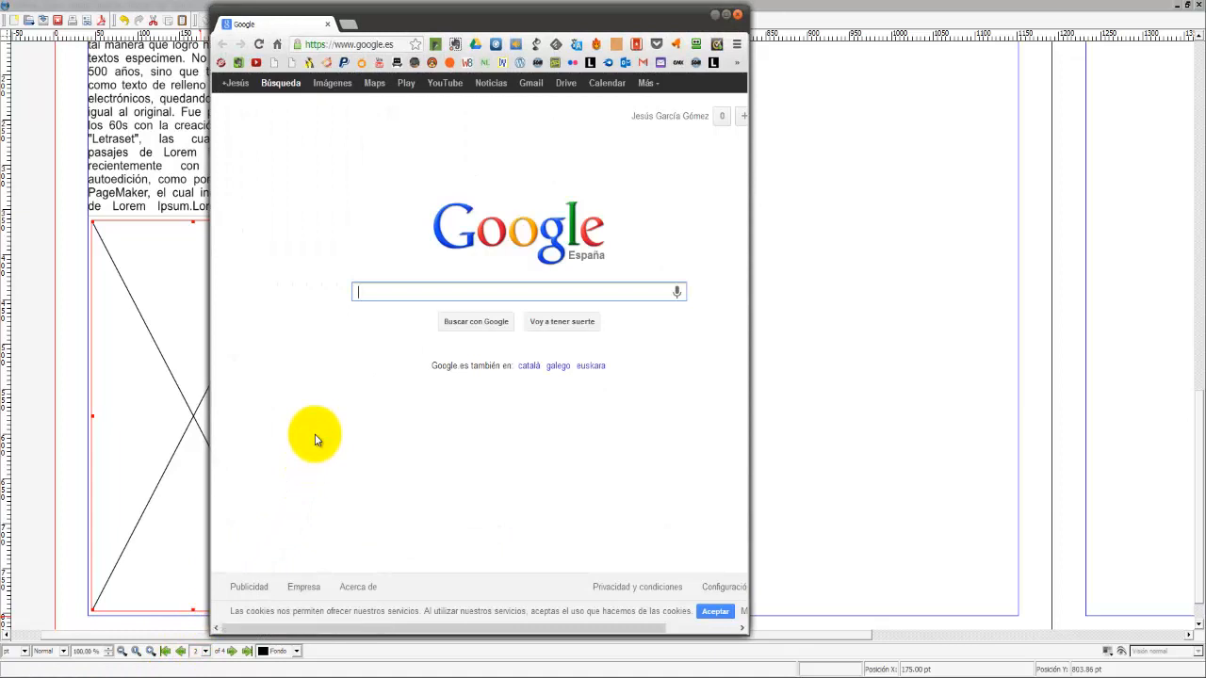
Search Google Images for 'scribus' and bring up options on a Scribus logo result
type("scribus")
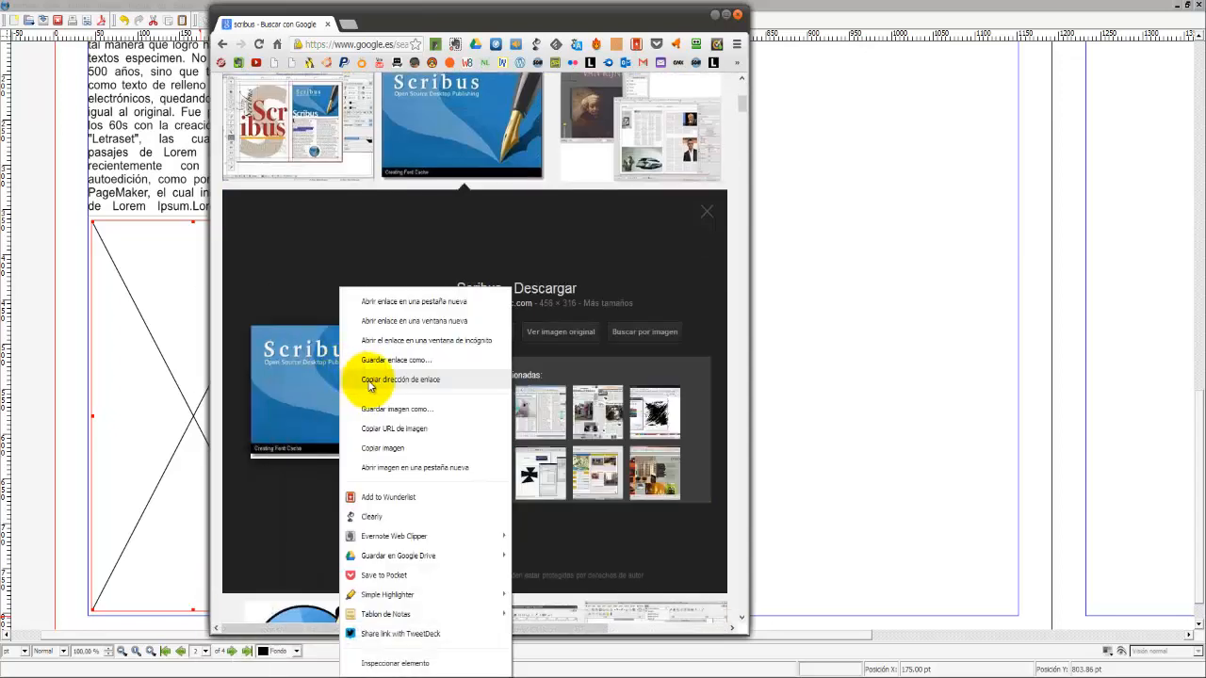
mouse_move(388, 430)
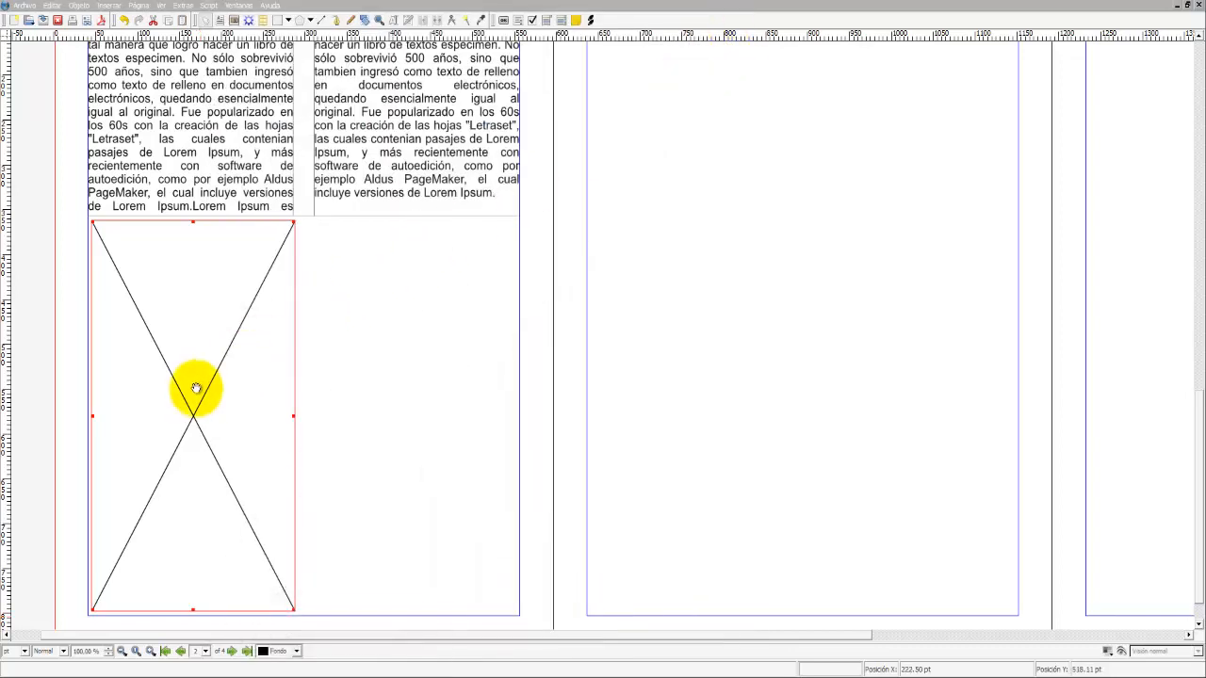
Choose Get Image on the empty image frame to bring up the file-open dialog
right_click(192, 388)
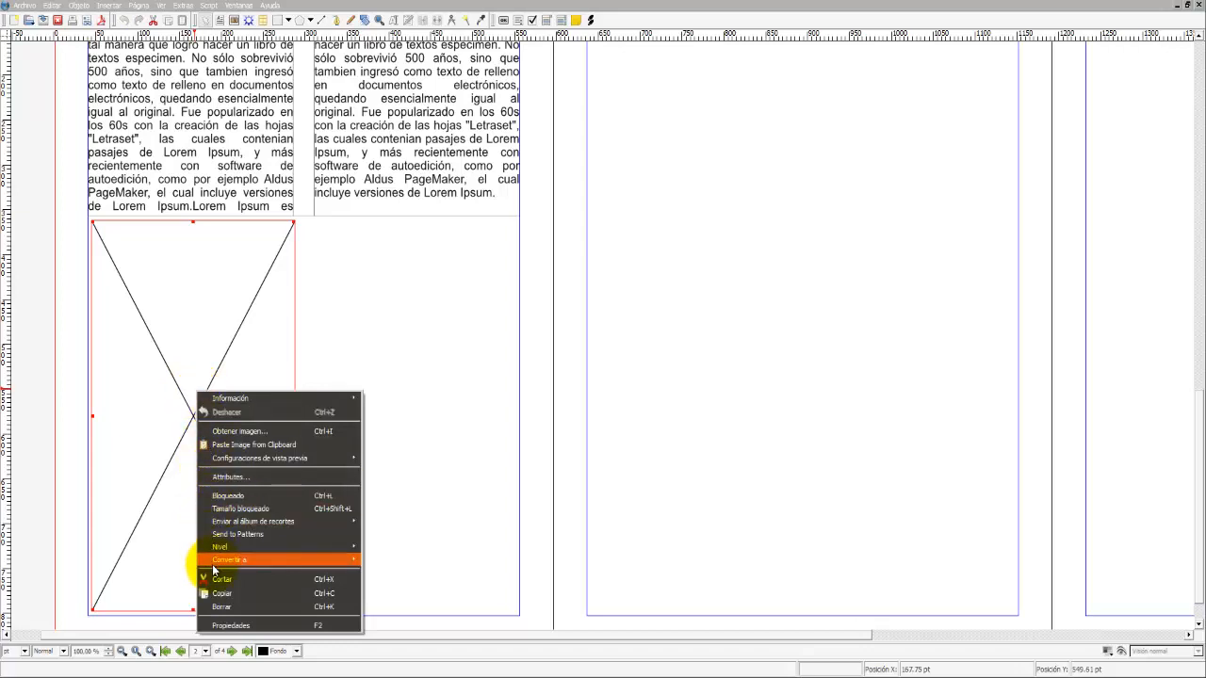
mouse_move(216, 578)
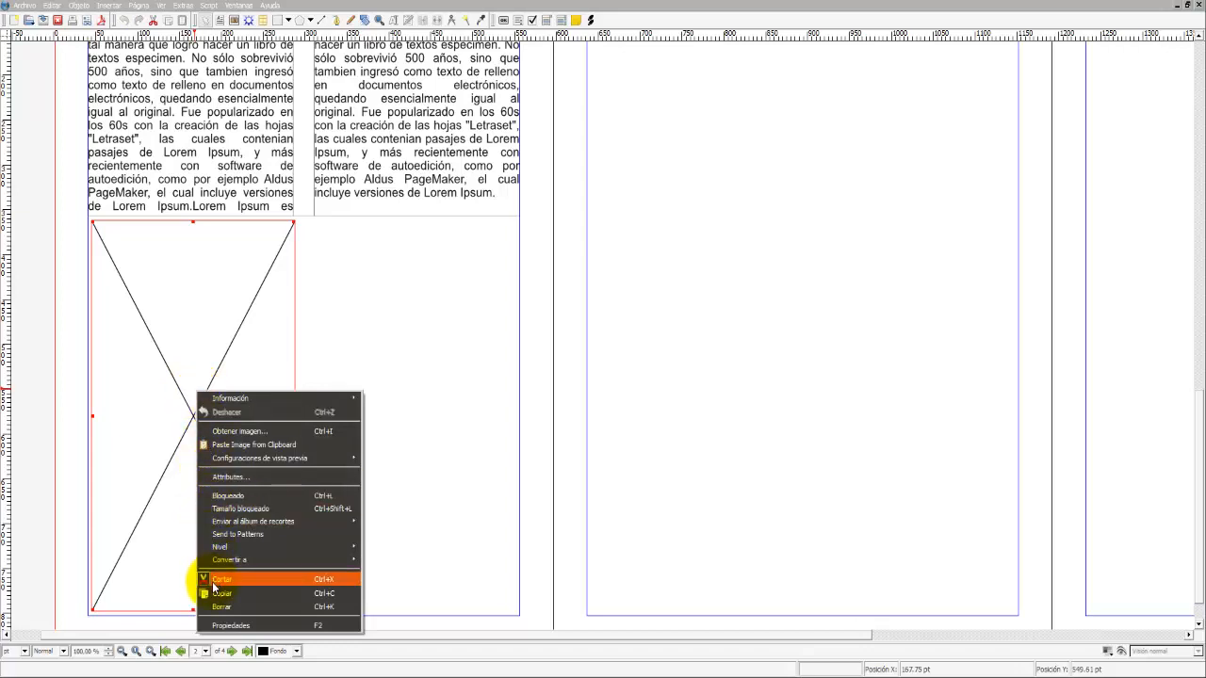
left_click(222, 578)
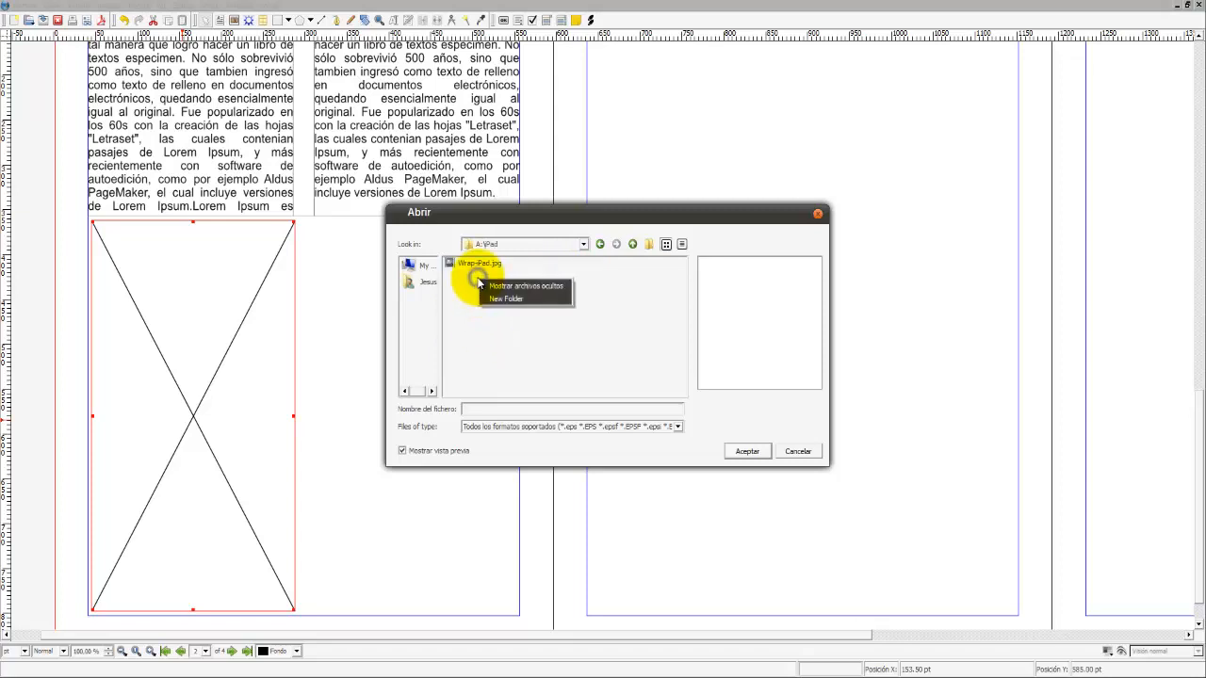
Navigate to another folder and load the Scribus splash-screen picture into the frame
left_click(473, 264)
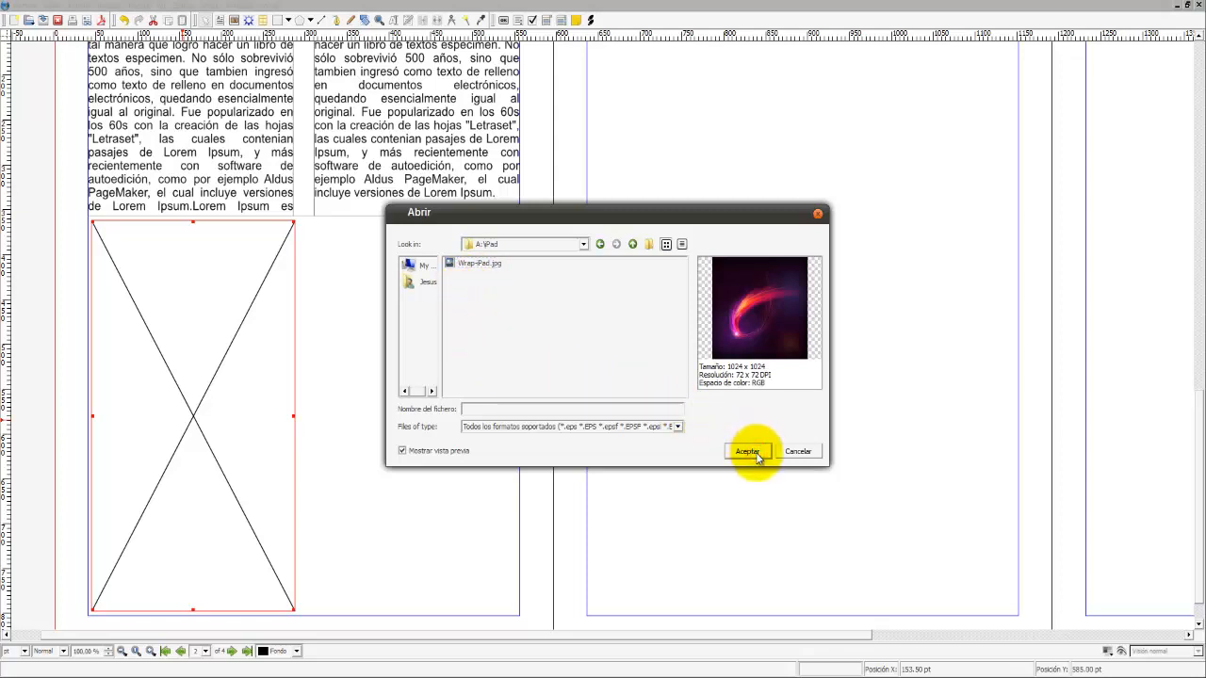
left_click(750, 450)
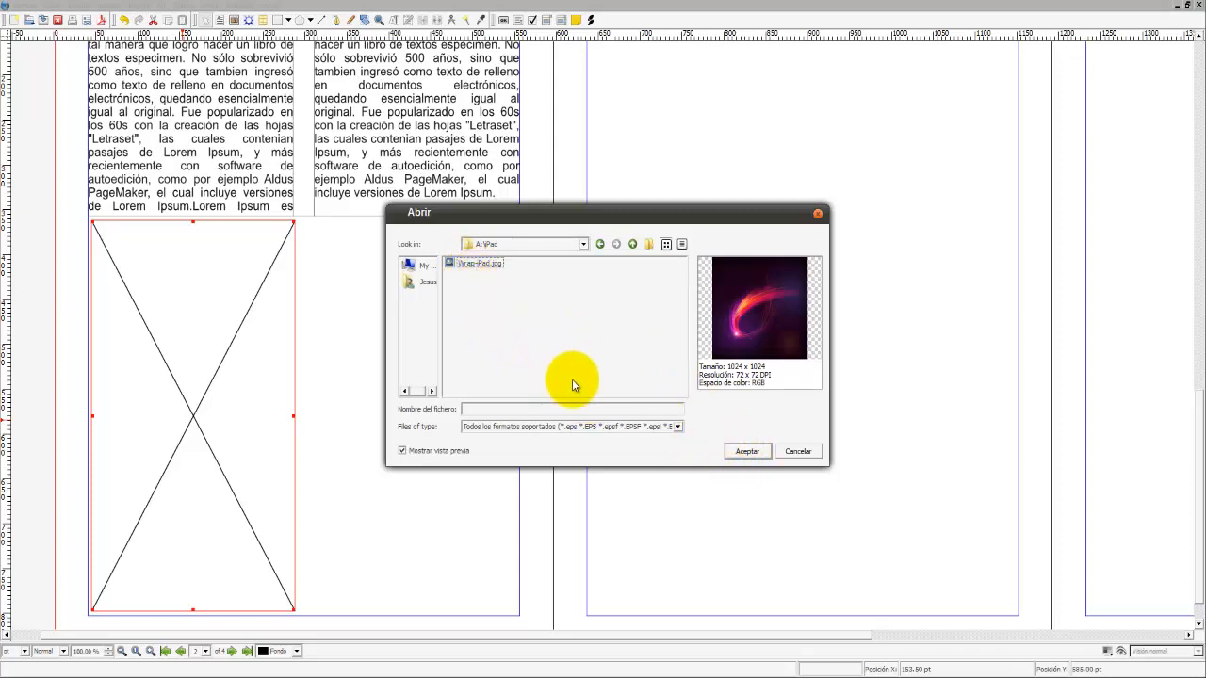
left_click(799, 452)
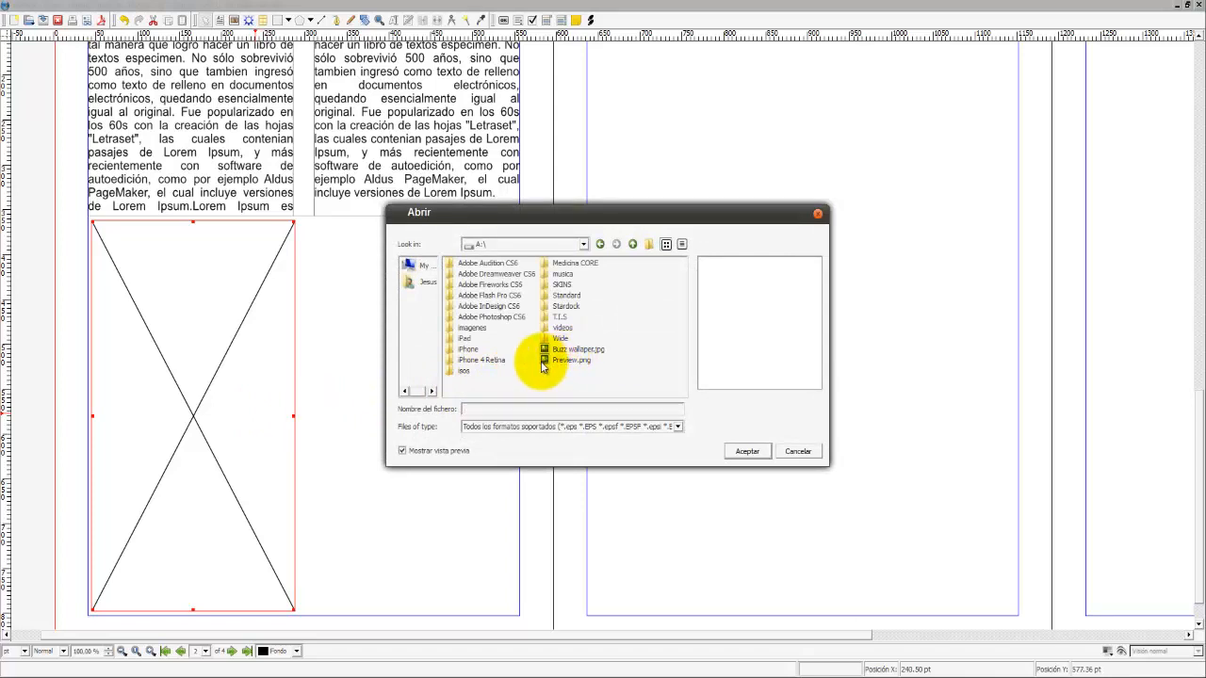
left_click(569, 361)
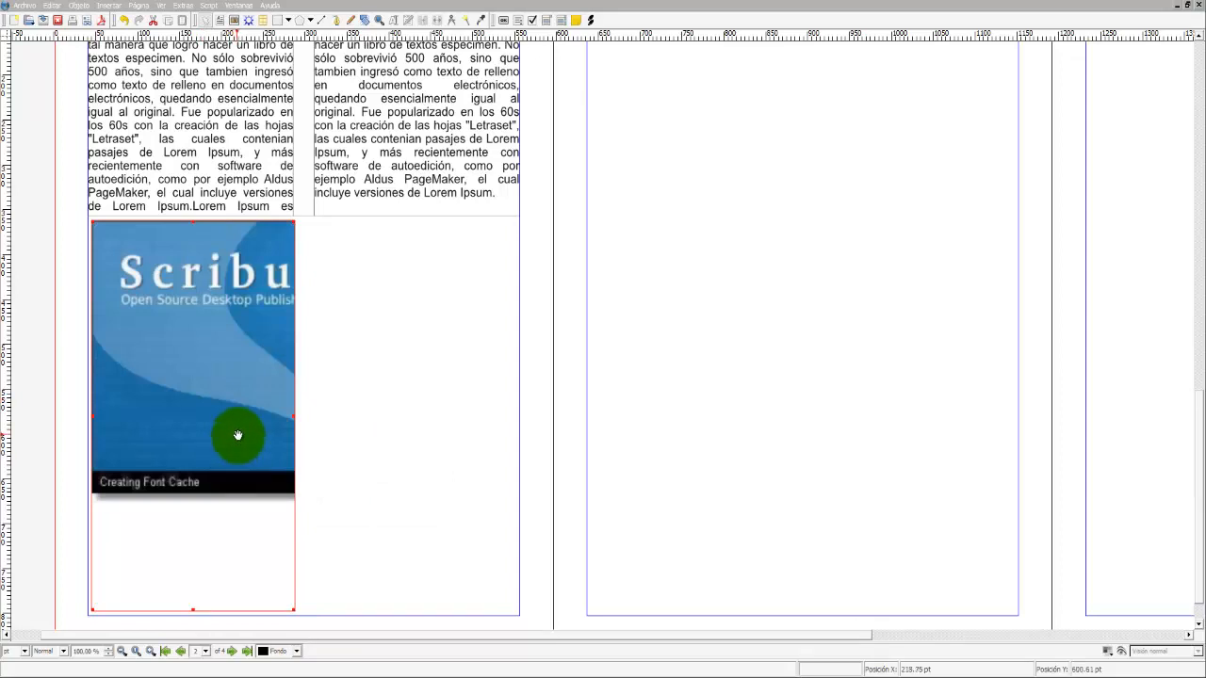
In the frame's Imagen properties, enable Escalar al tamaño del marco with Proporcional unchecked
right_click(237, 435)
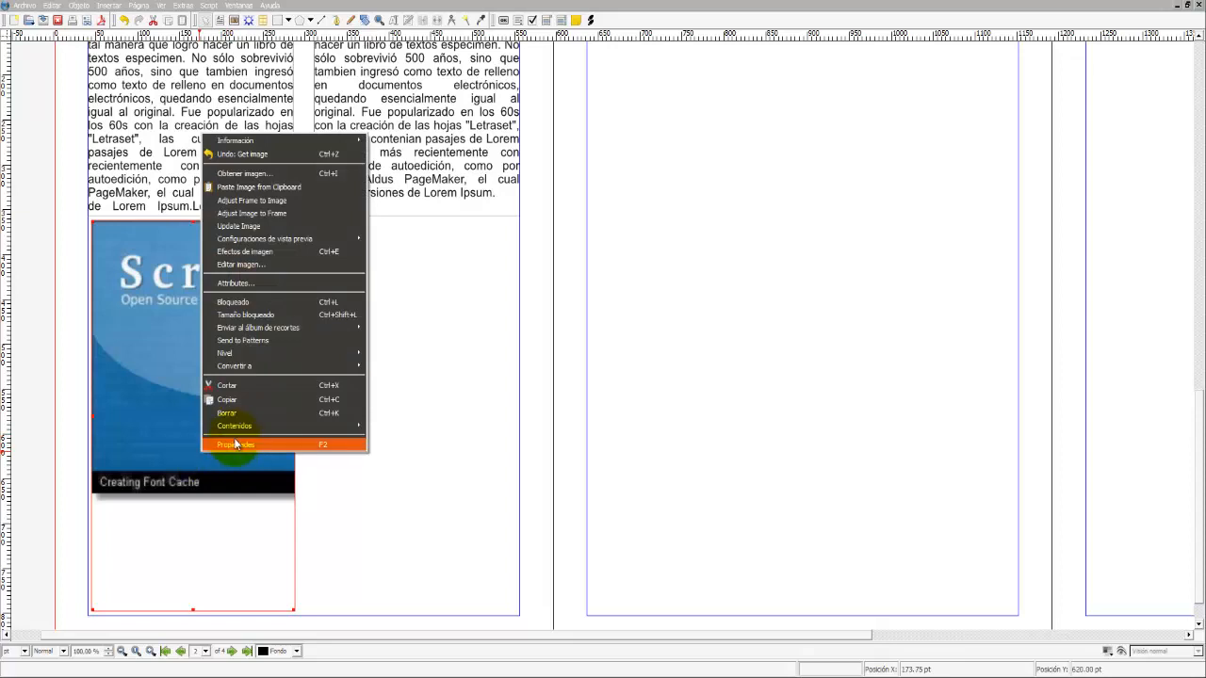
left_click(236, 444)
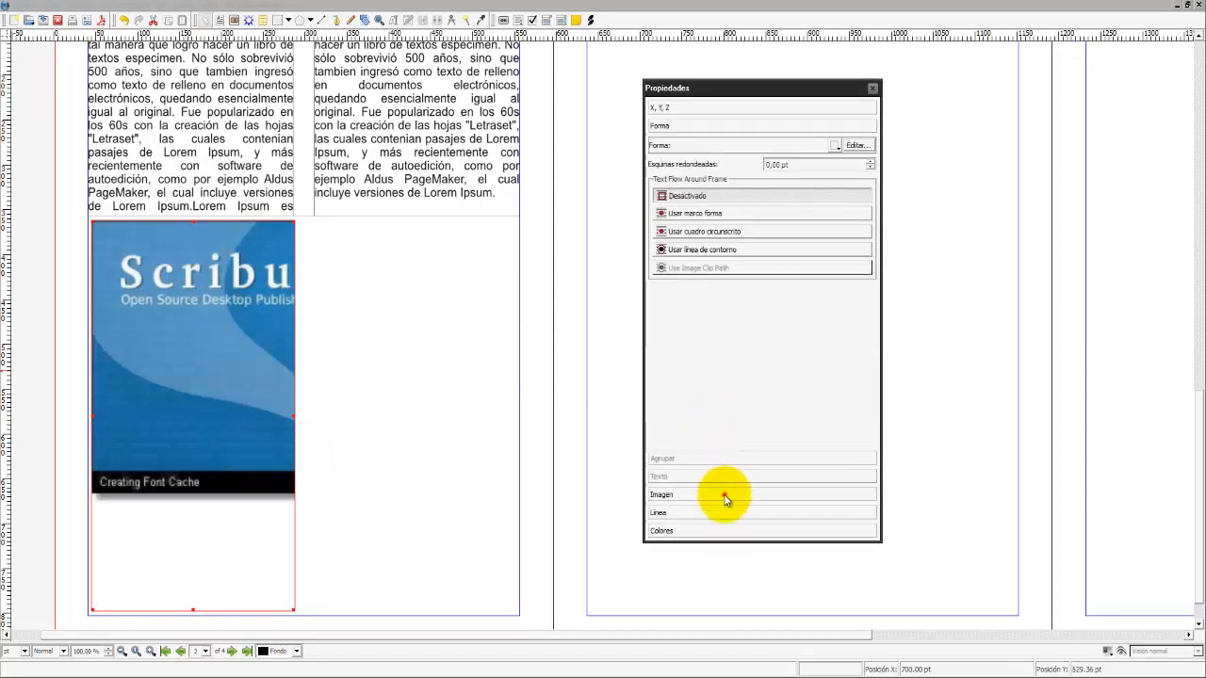
left_click(661, 494)
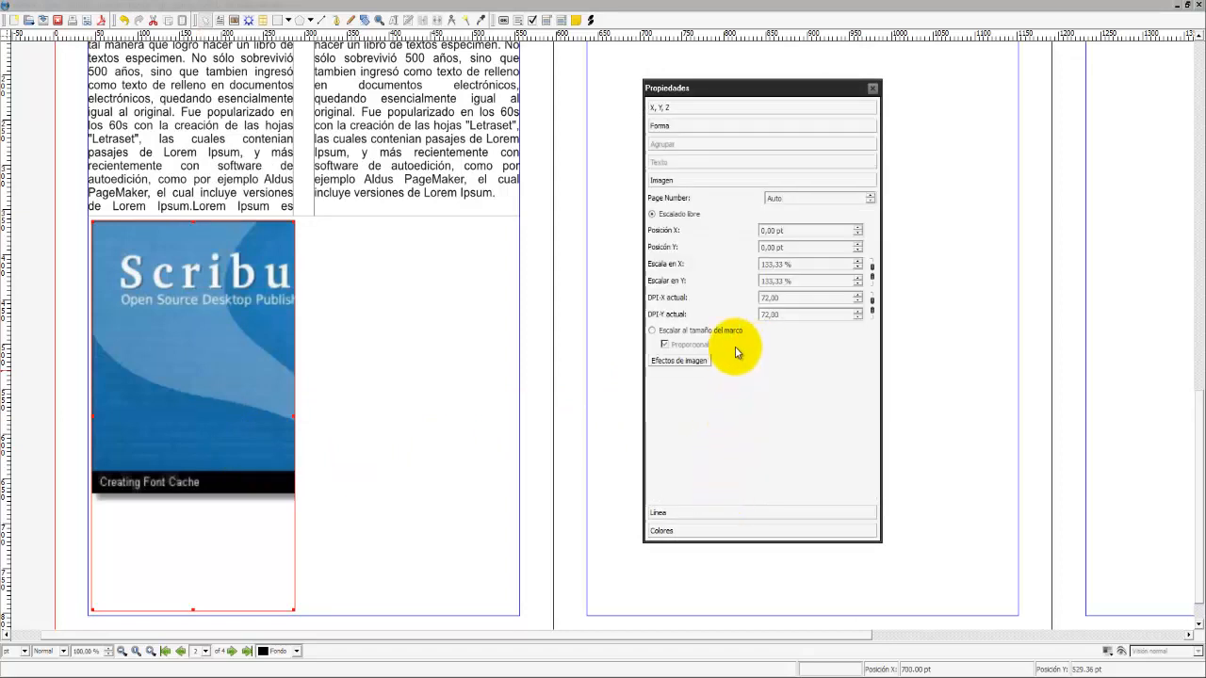
left_click(649, 332)
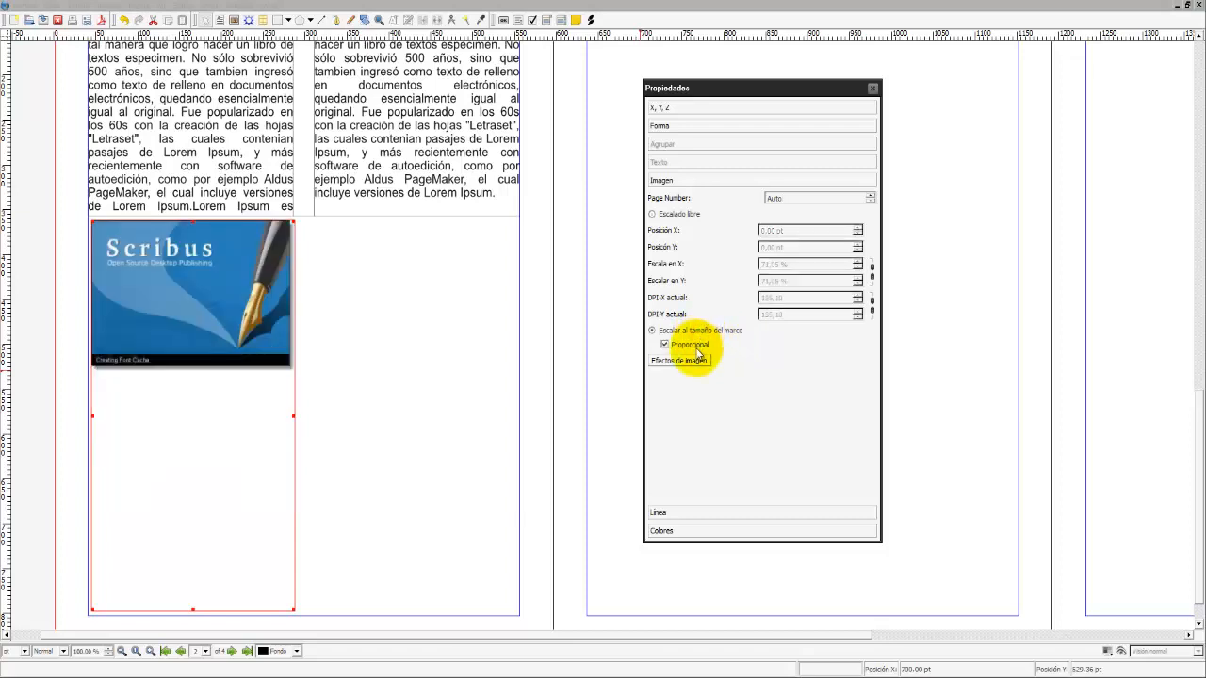
left_click(680, 357)
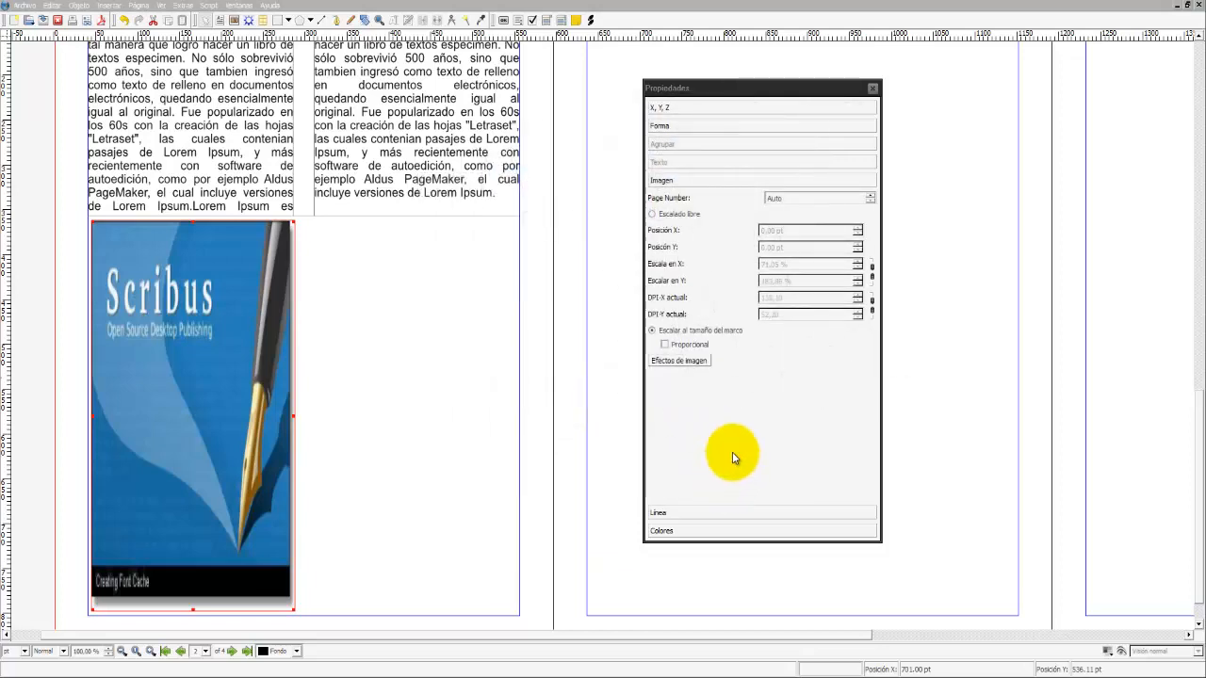
left_click(663, 344)
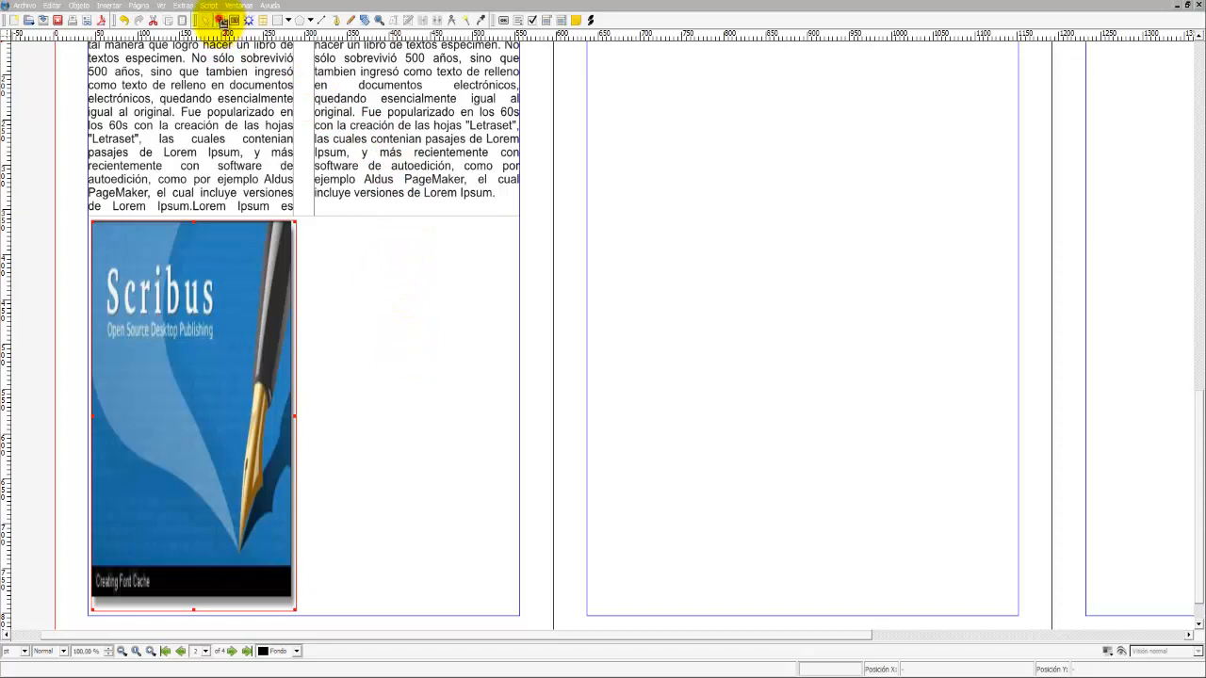
Draw a text frame beside the image and paste the copied Lorem Ipsum text into it
left_click_drag(299, 224, 524, 612)
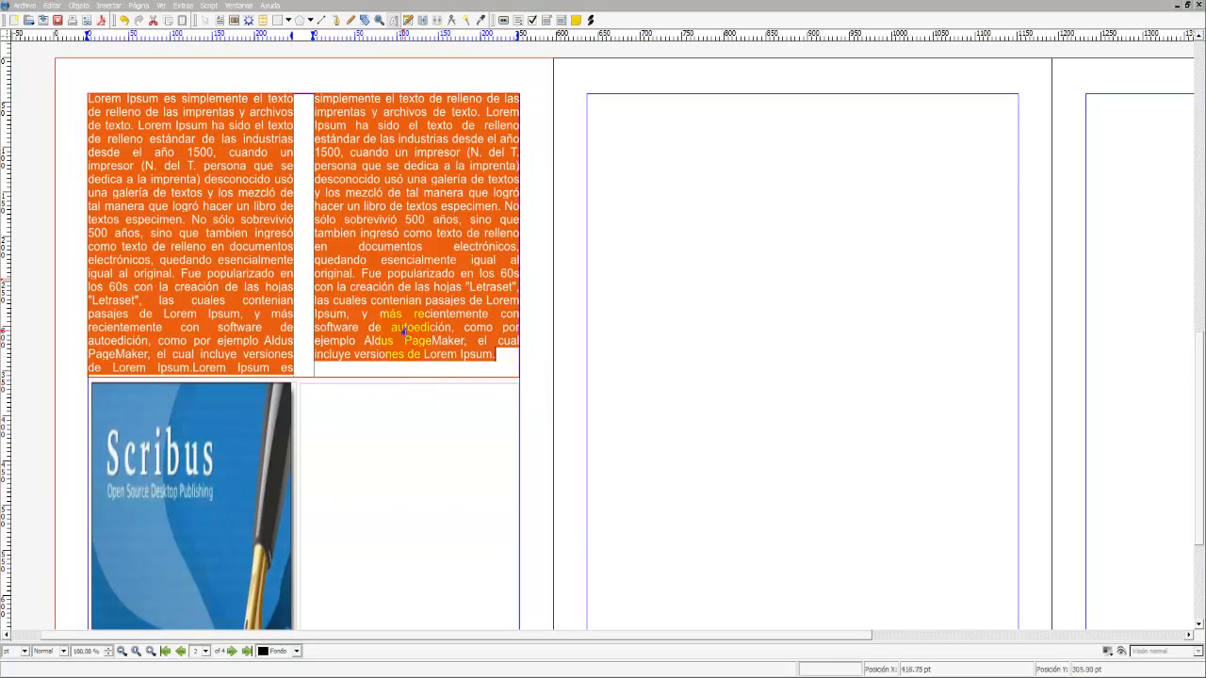
right_click(405, 335)
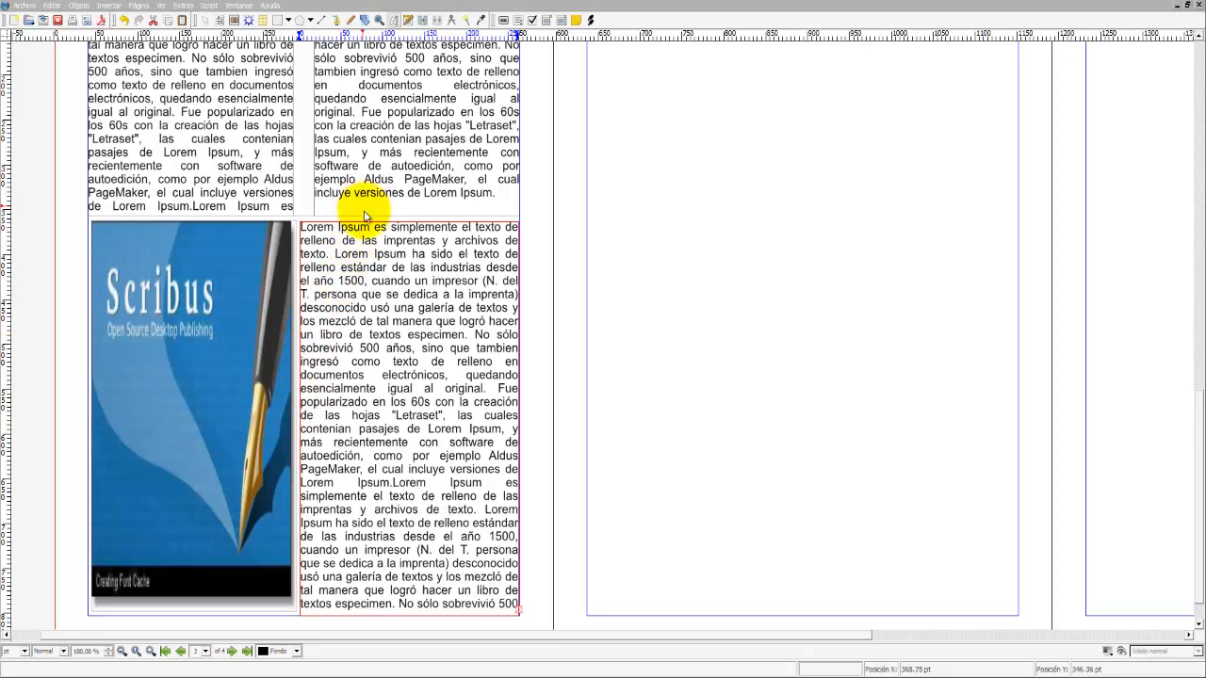
right_click(418, 434)
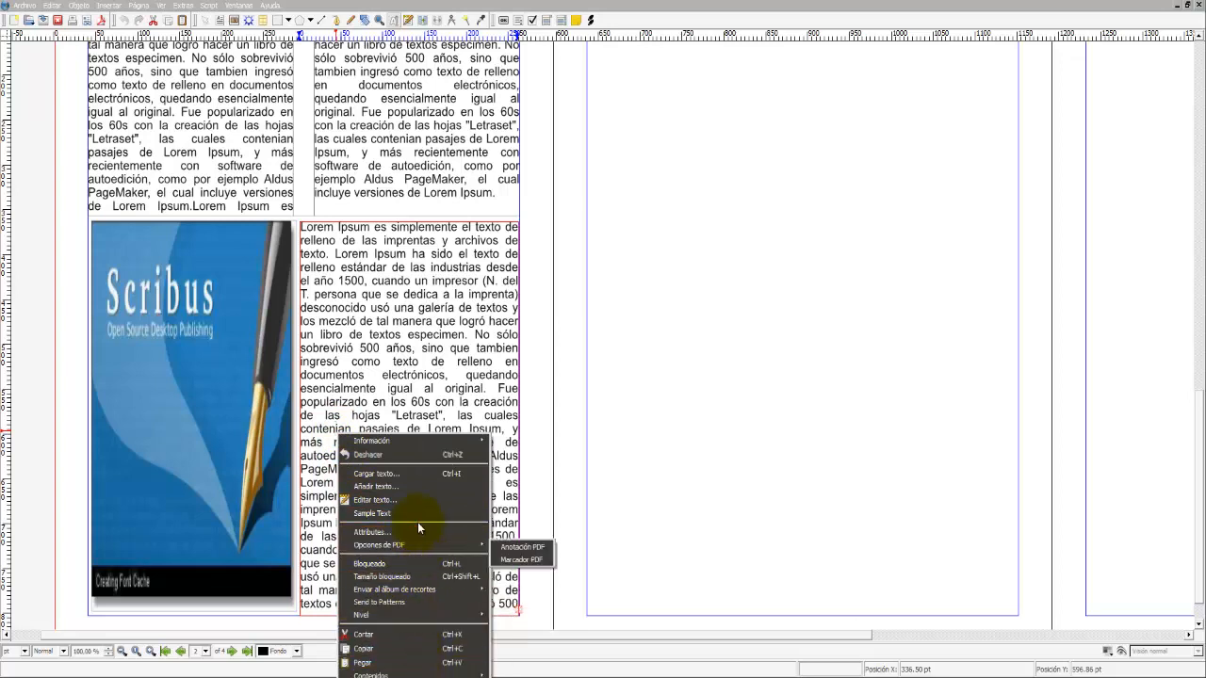
mouse_move(422, 614)
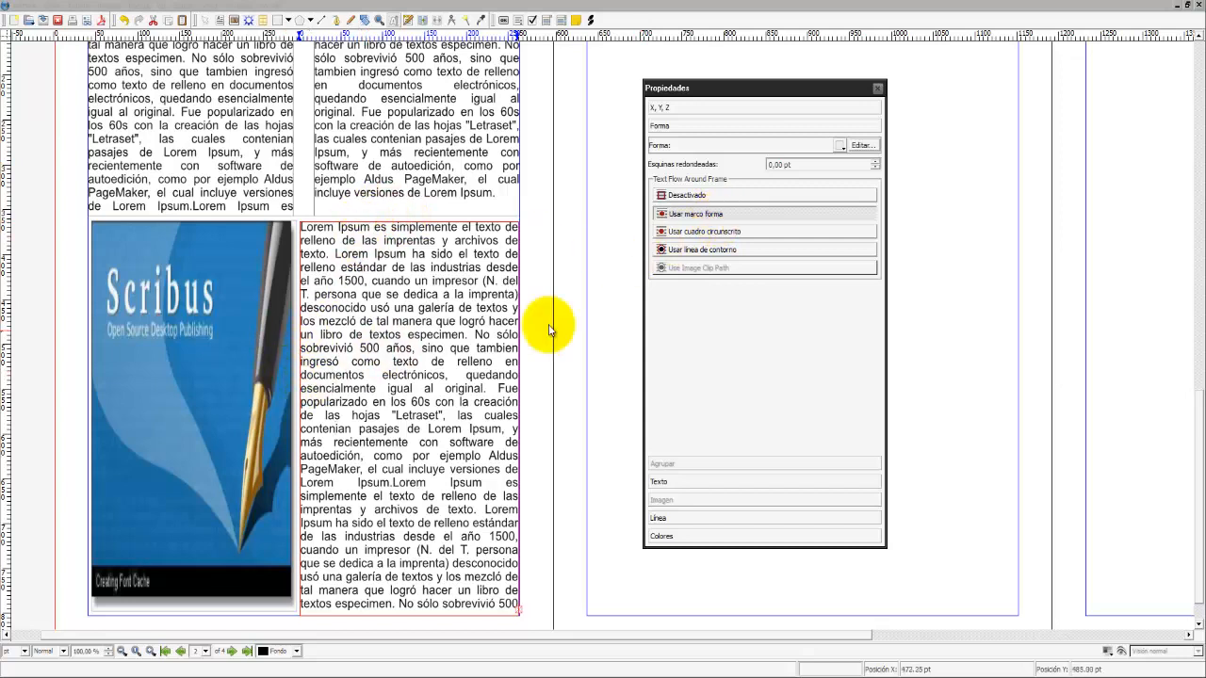
Browse the Texto, first line offset, Optical Margins and advanced sections of the new frame's properties
left_click(656, 162)
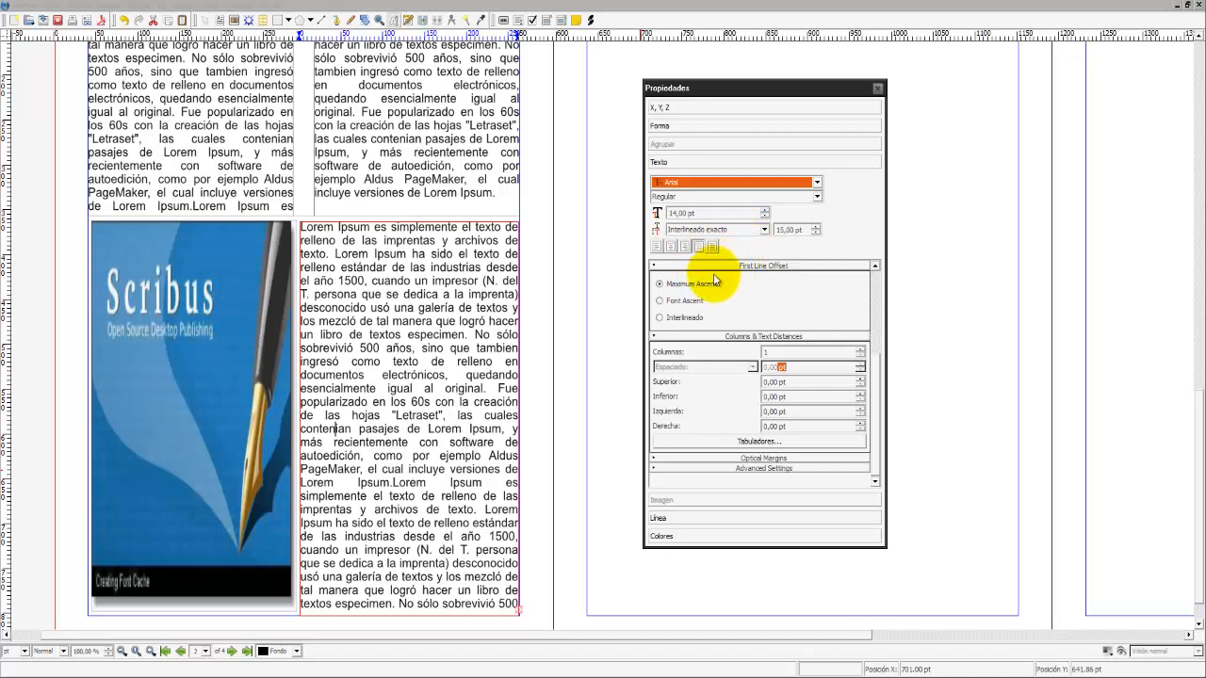
left_click(659, 299)
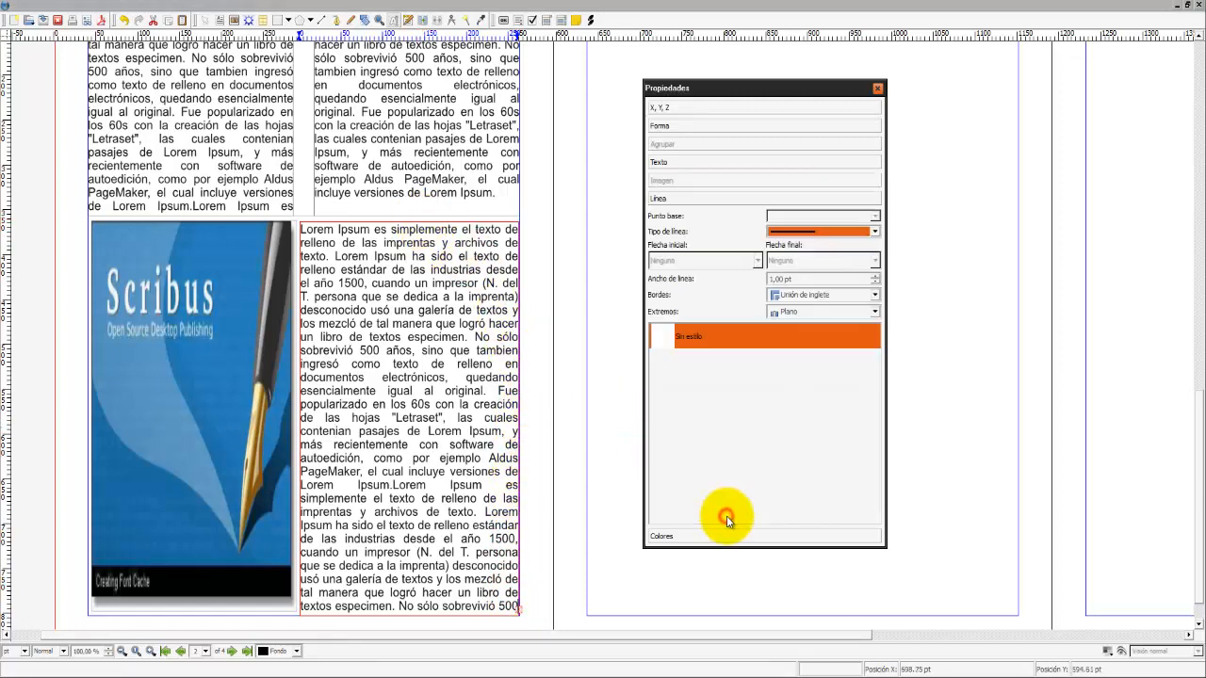
mouse_move(743, 511)
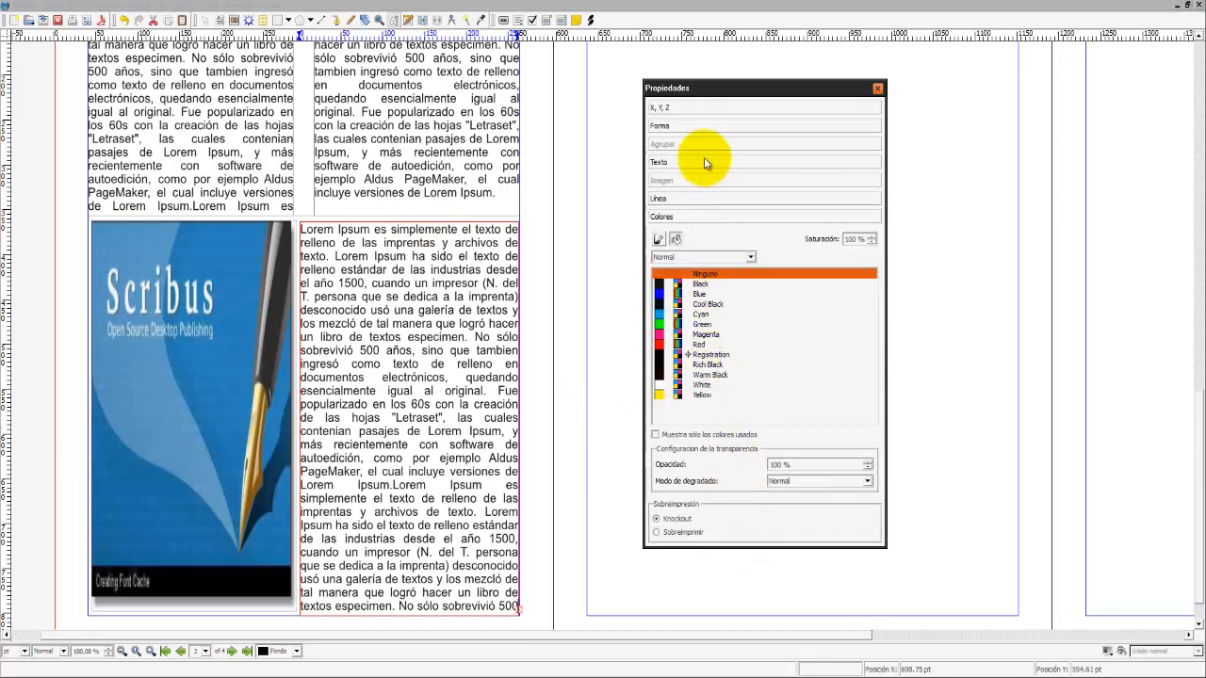
left_click(660, 162)
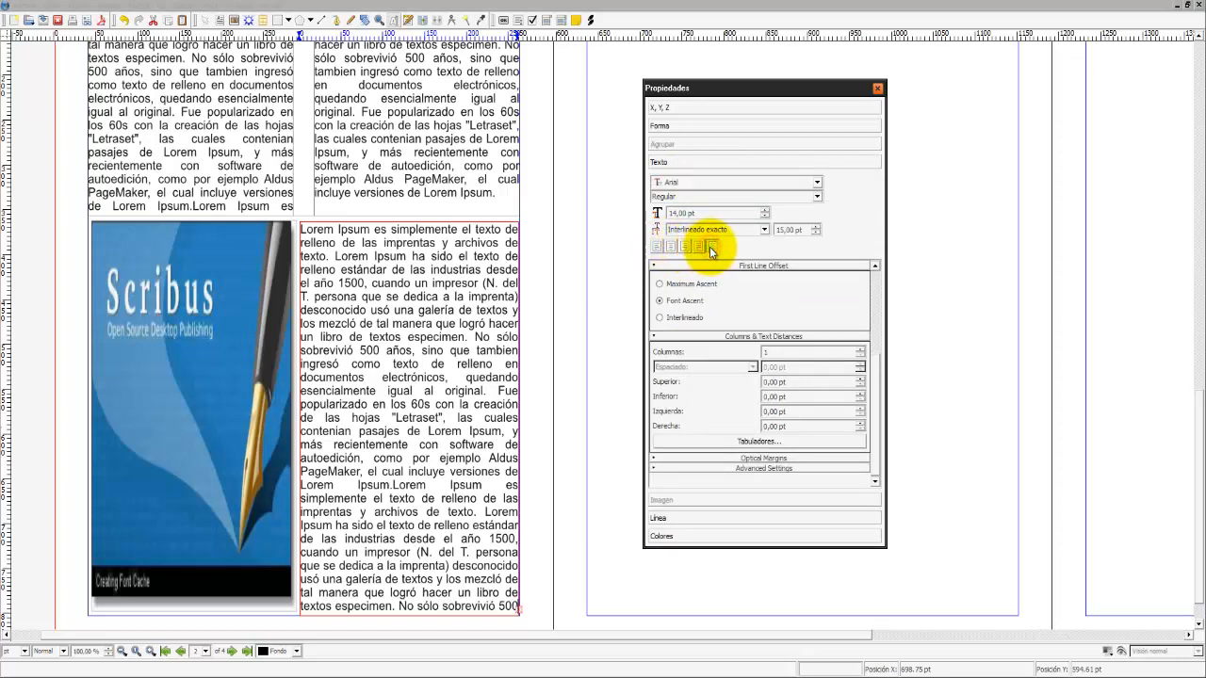
mouse_move(738, 341)
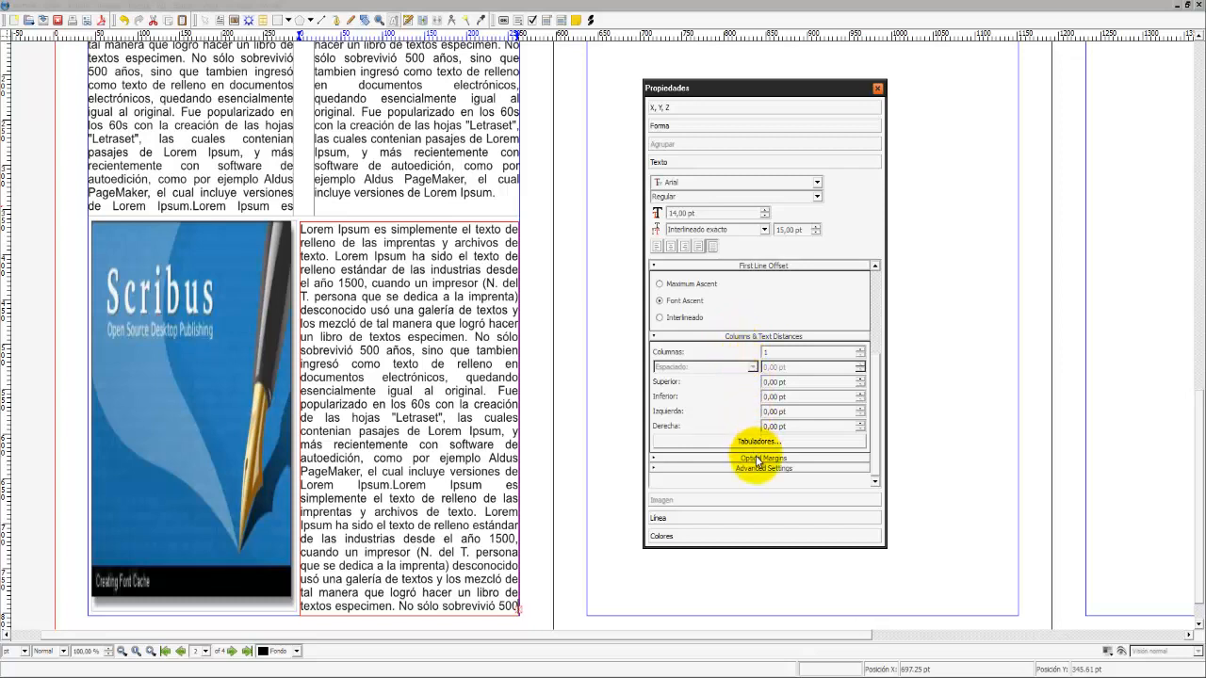
left_click(761, 458)
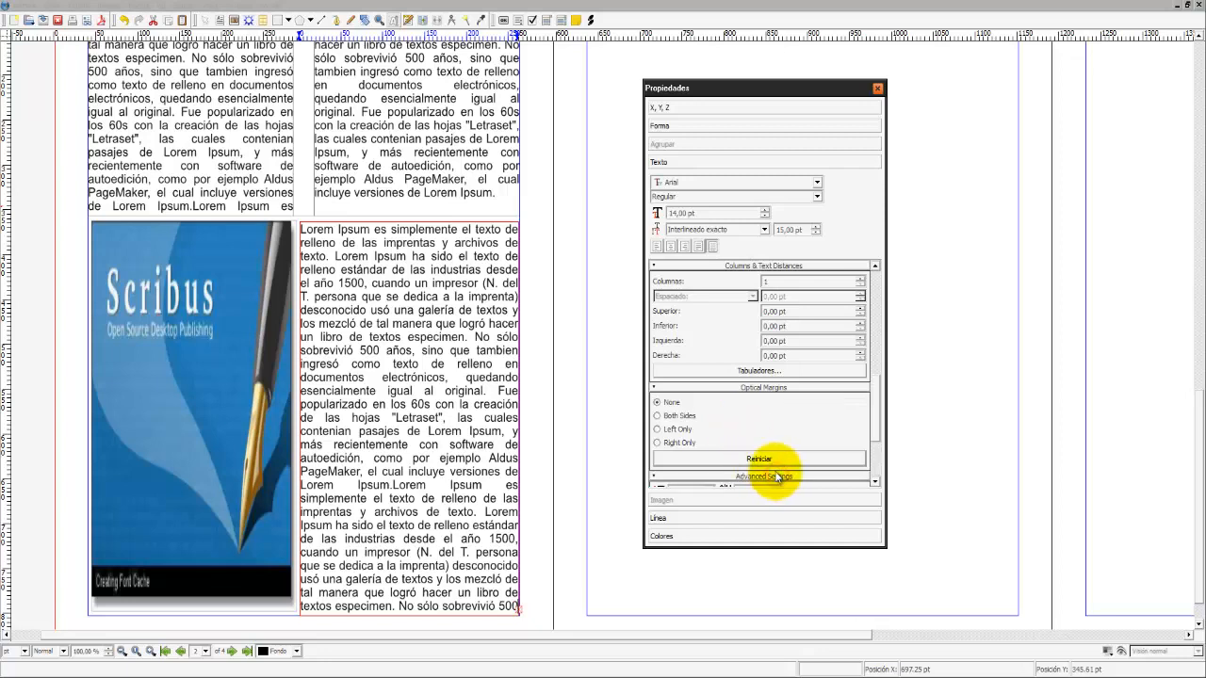
left_click(759, 477)
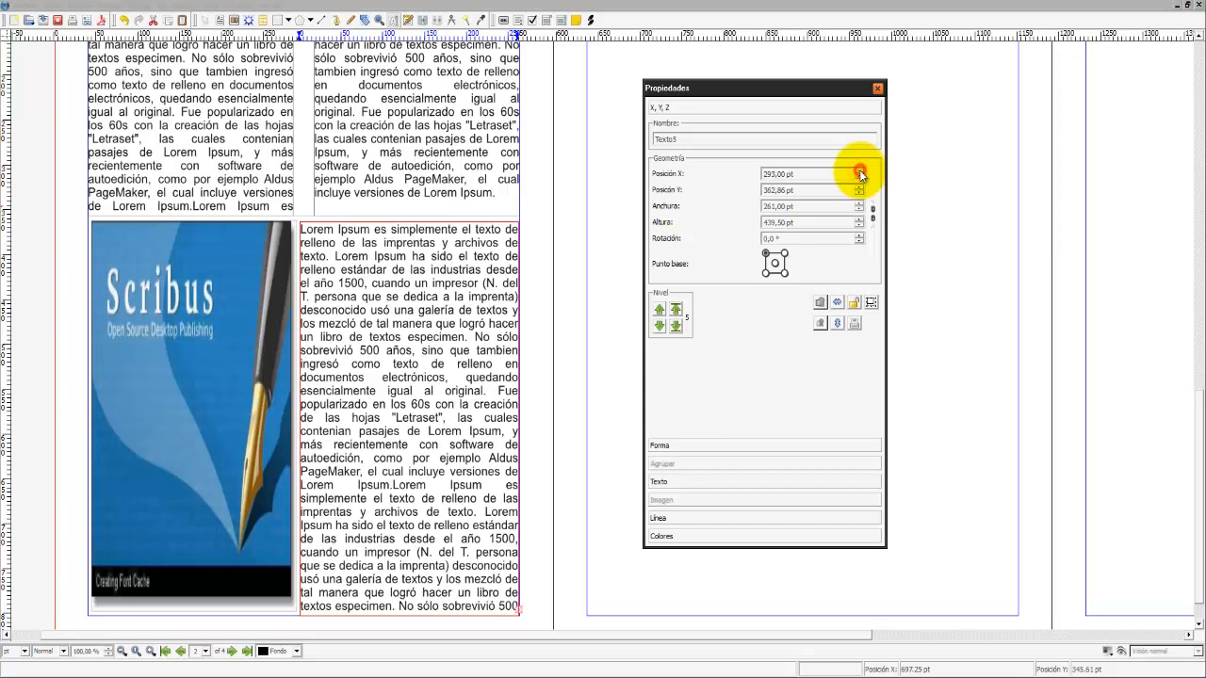
mouse_move(859, 207)
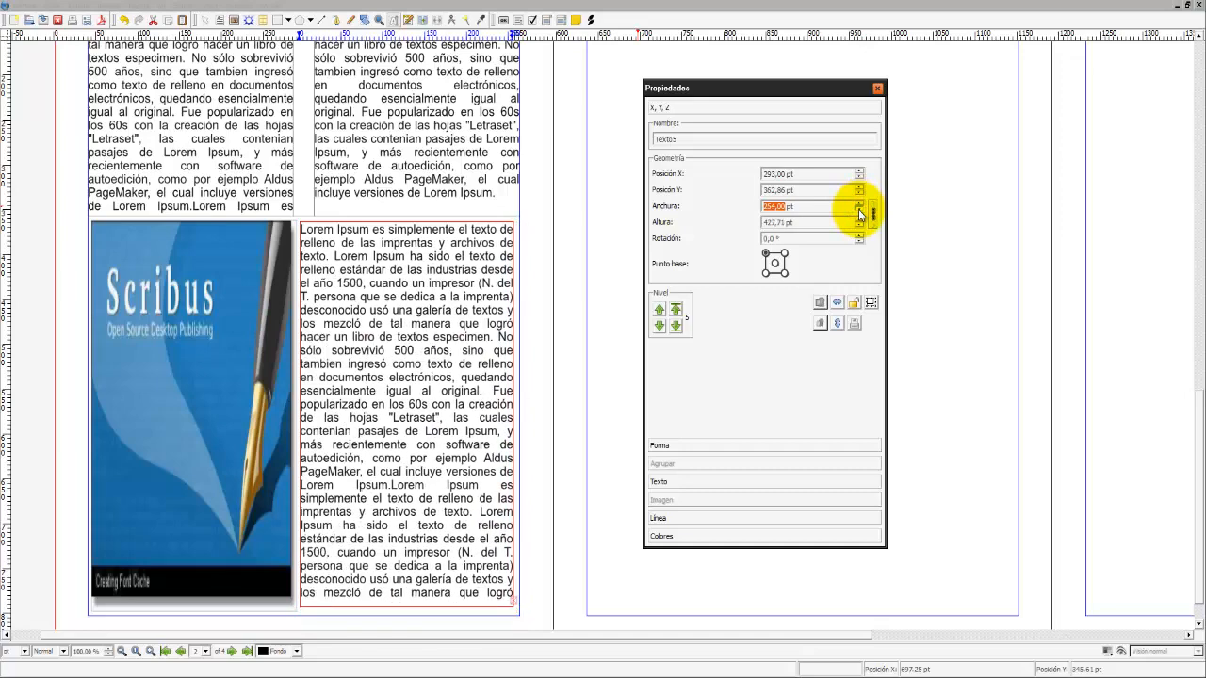
Adjust Posición X, Anchura and Altura so the frame fills the space beside the image to the page bottom
left_click(855, 204)
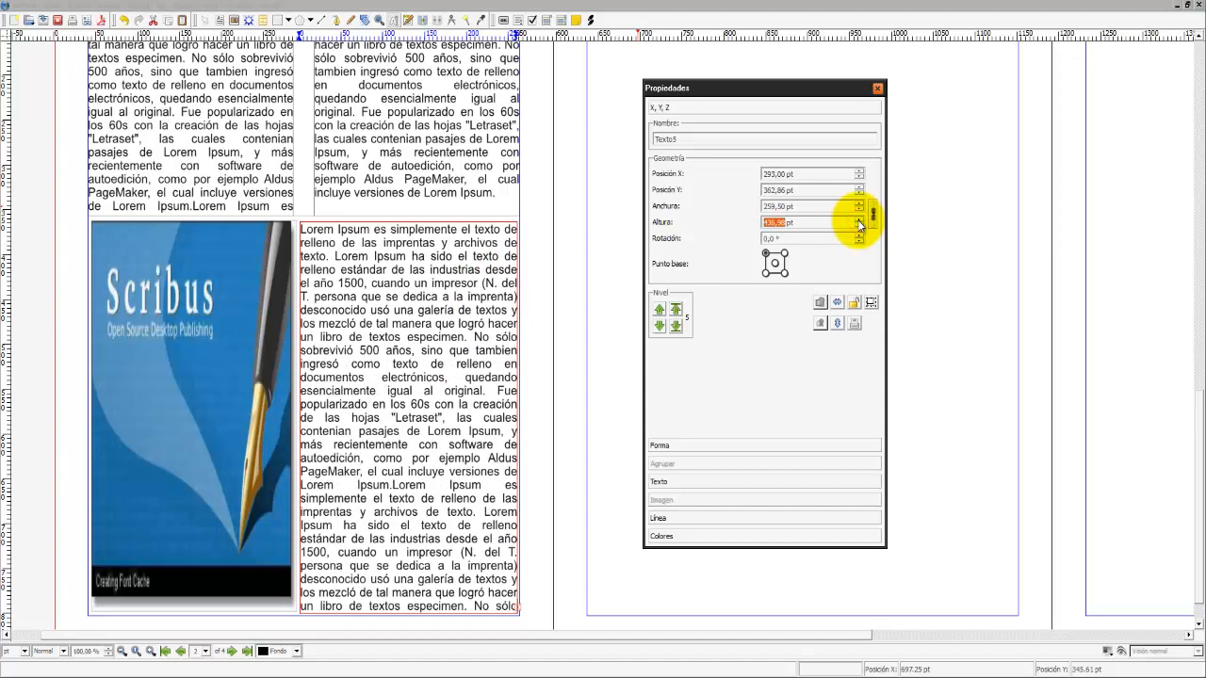
mouse_move(857, 177)
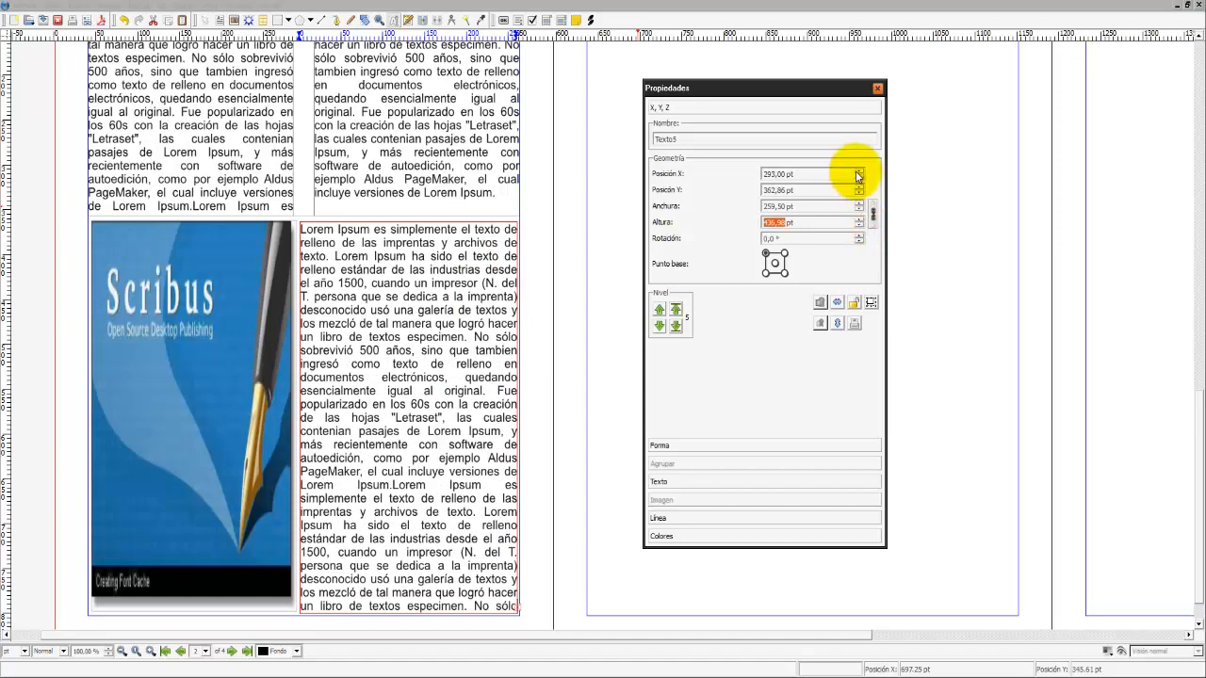
left_click(855, 219)
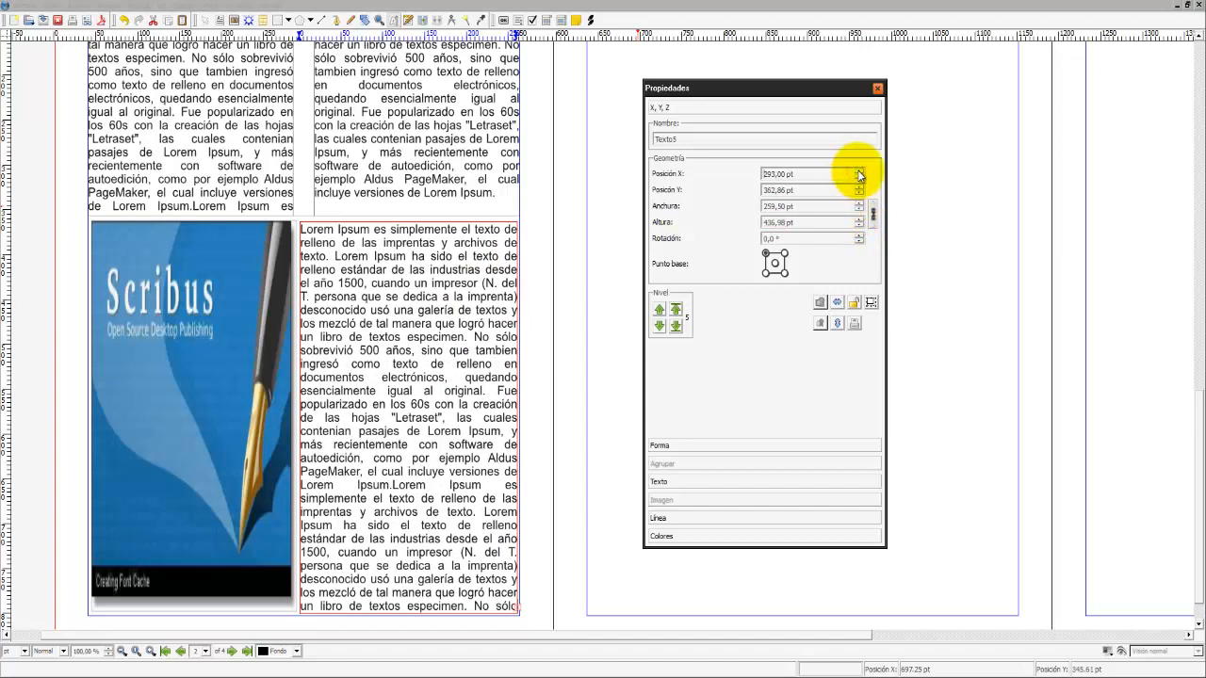
left_click(859, 170)
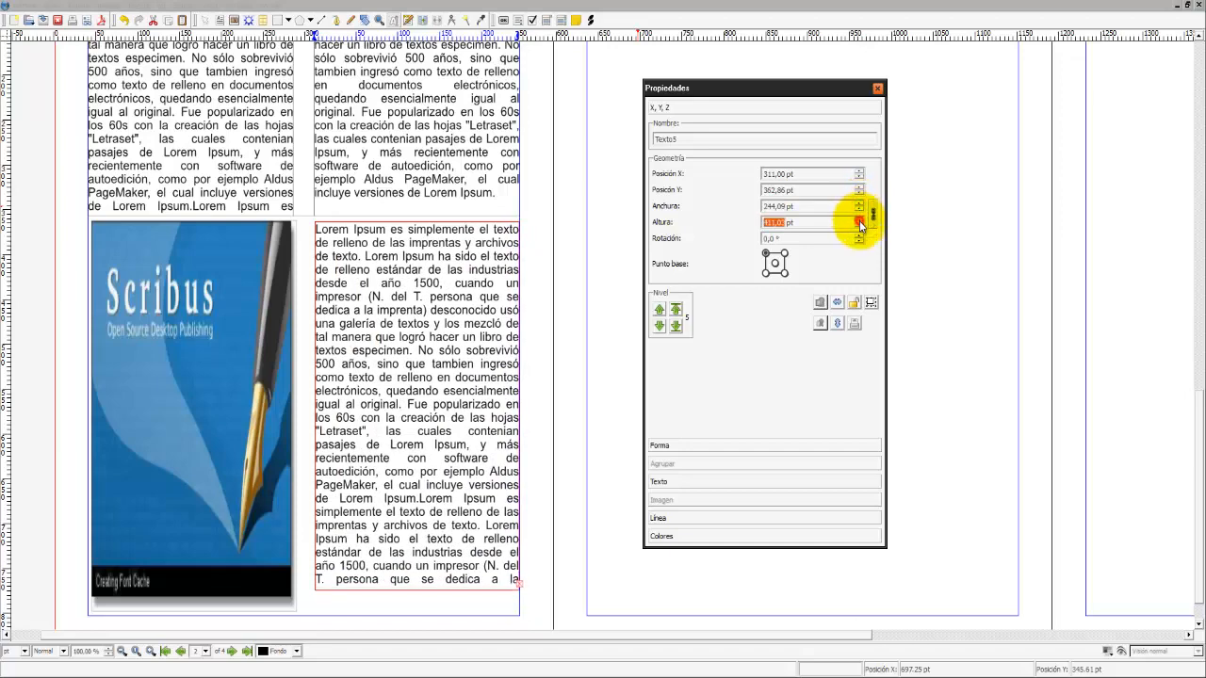
left_click(857, 203)
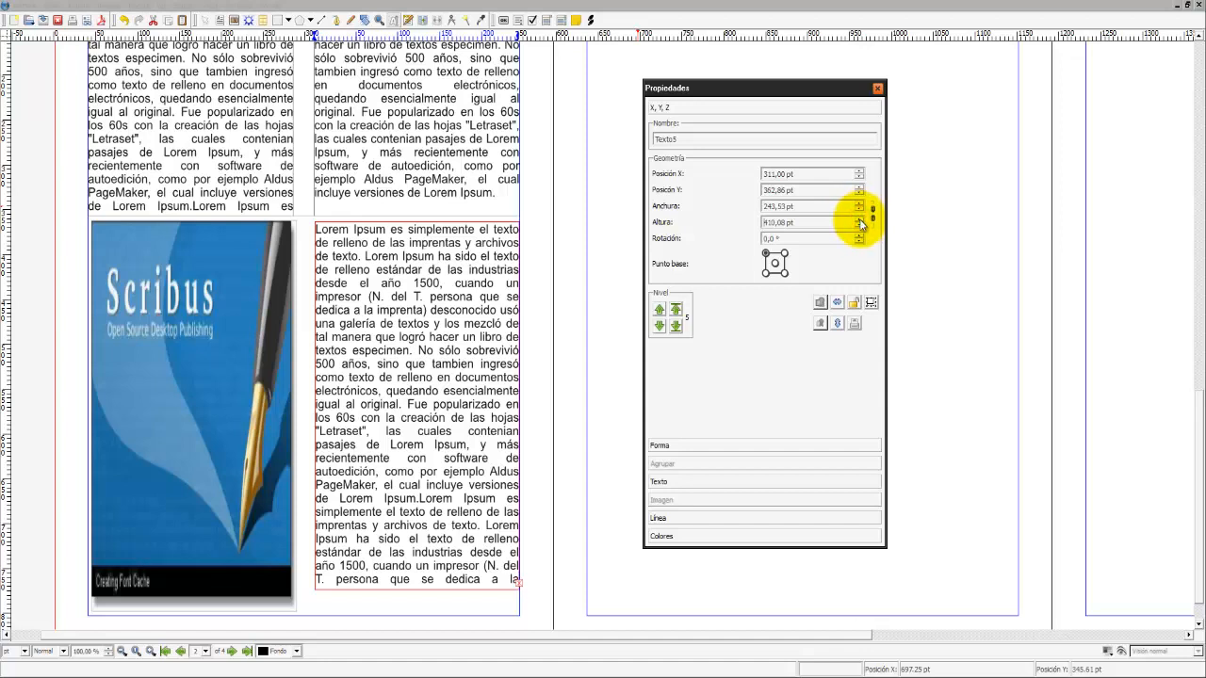
left_click(857, 218)
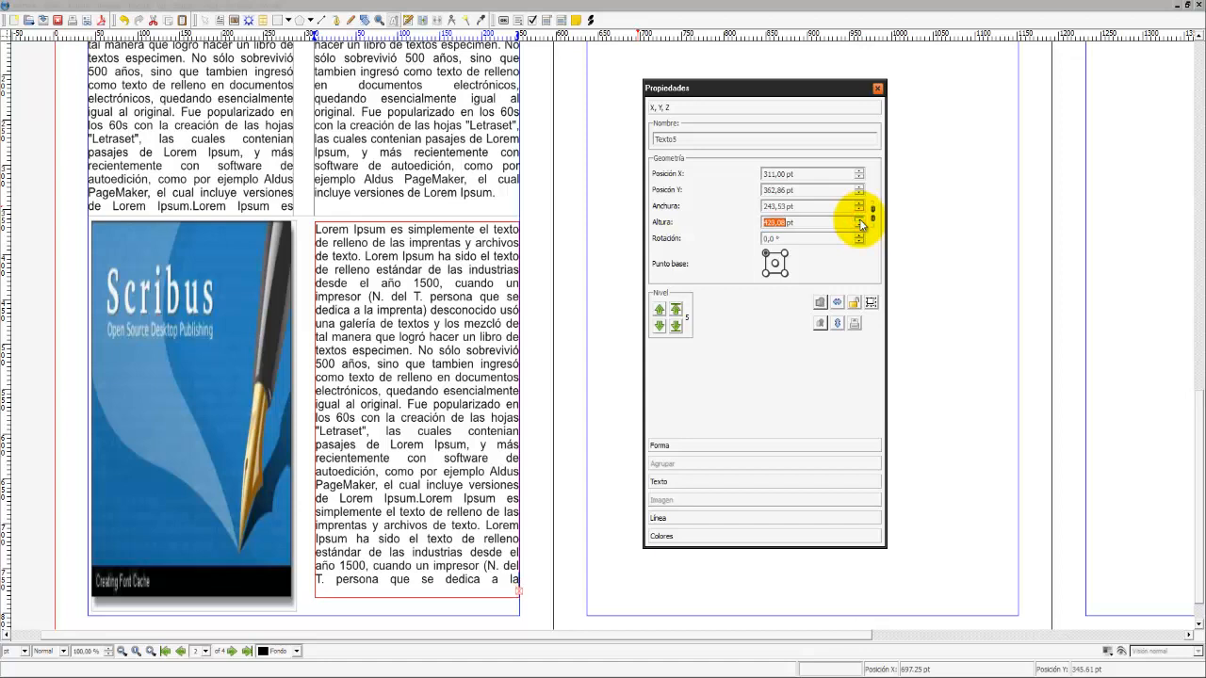
left_click(855, 218)
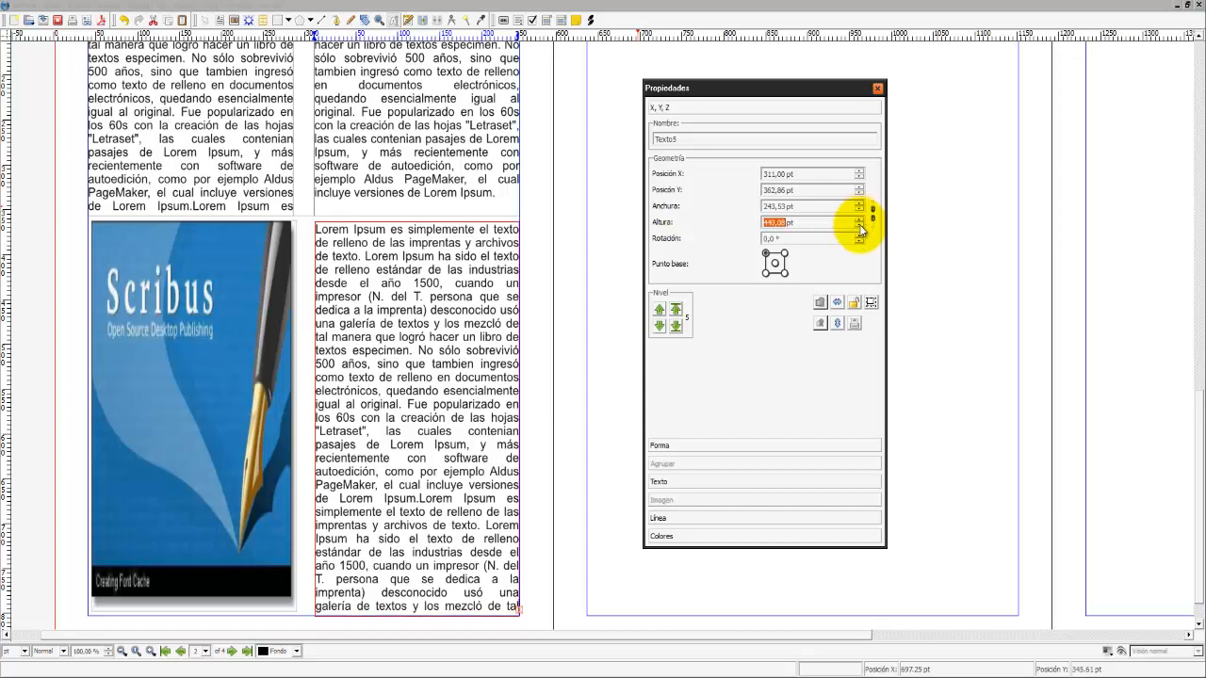
mouse_move(876, 89)
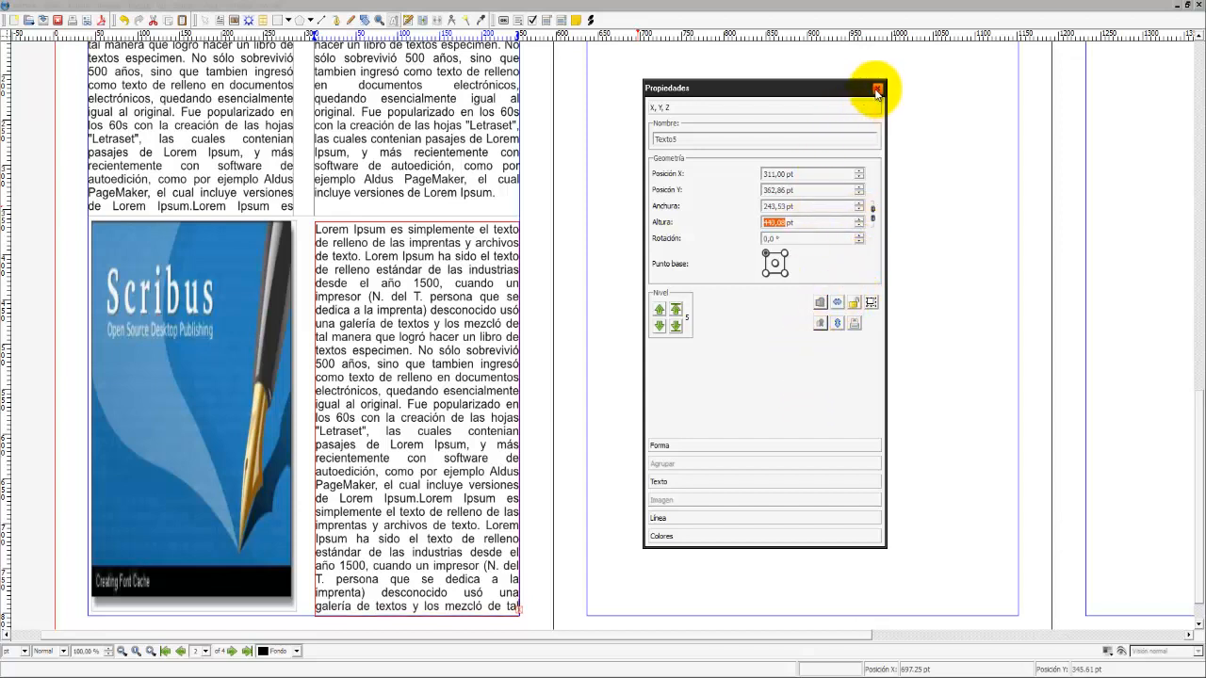
left_click(876, 89)
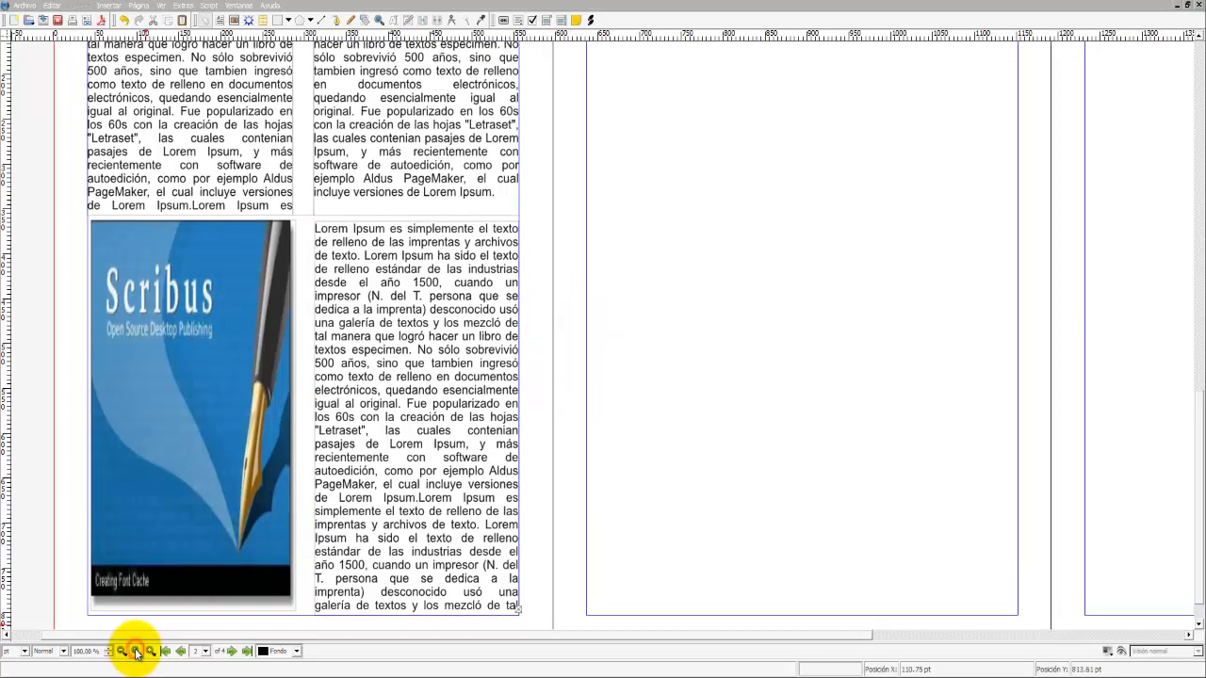
Zoom out to view the TITULO DE EJEMPLO cover above the finished page 2
left_click(125, 648)
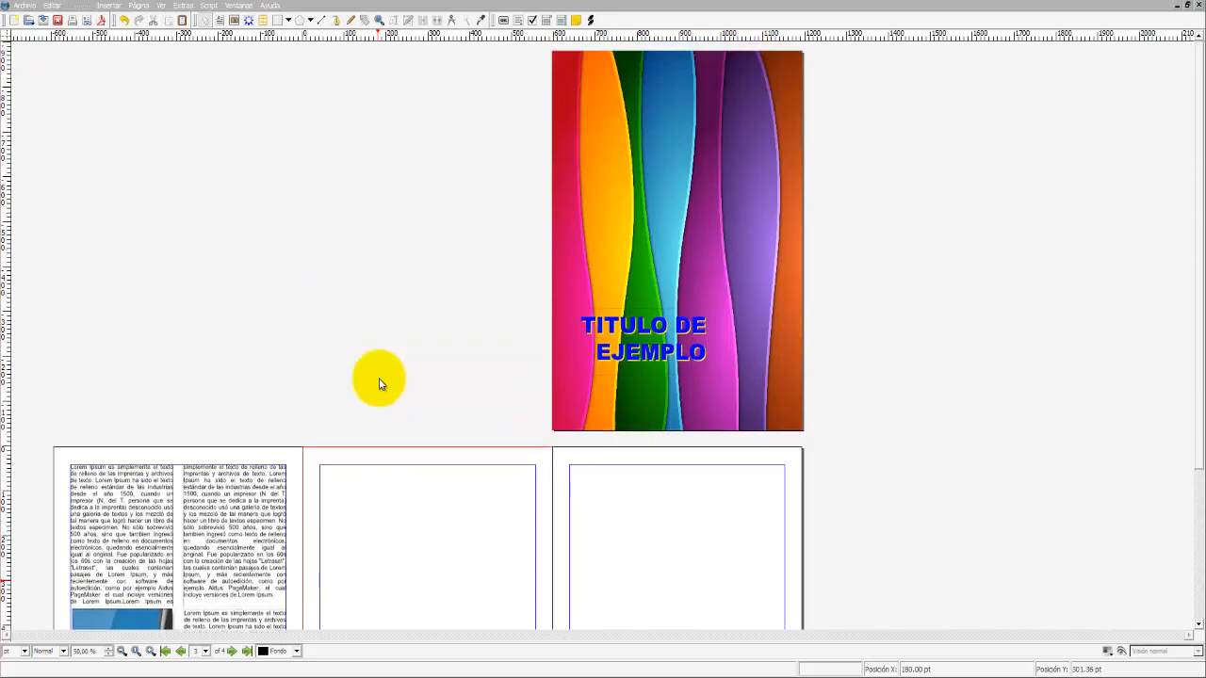
scroll("down", 3)
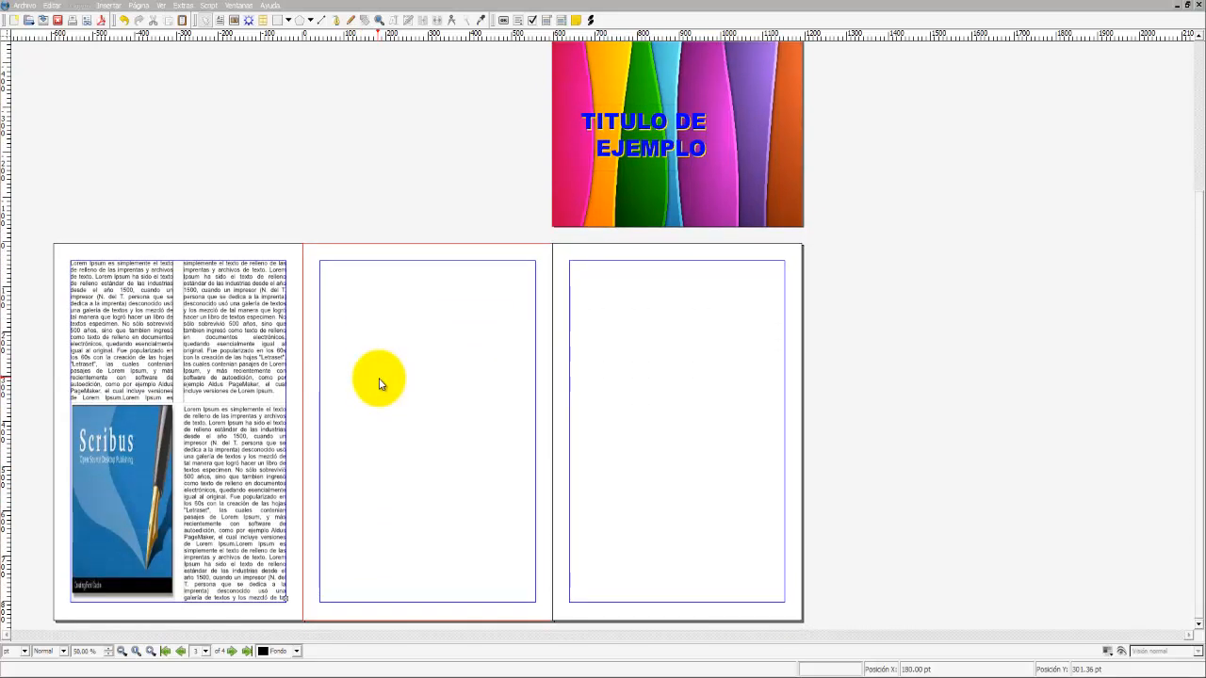
scroll("down", 3)
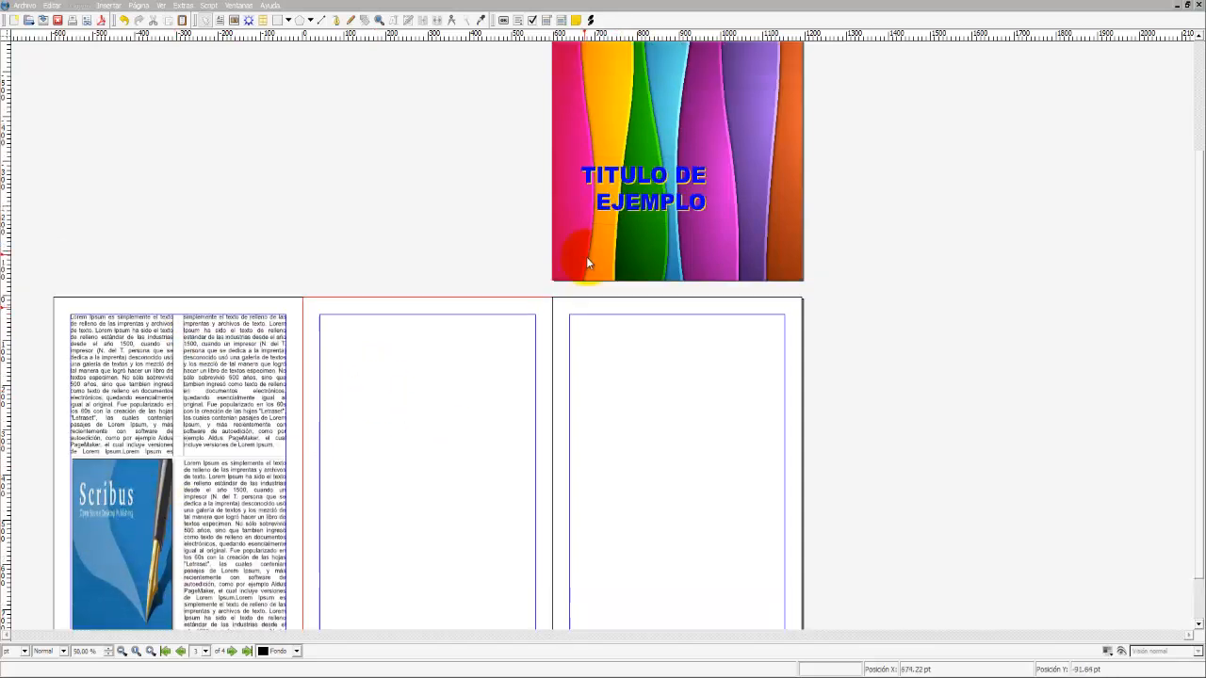